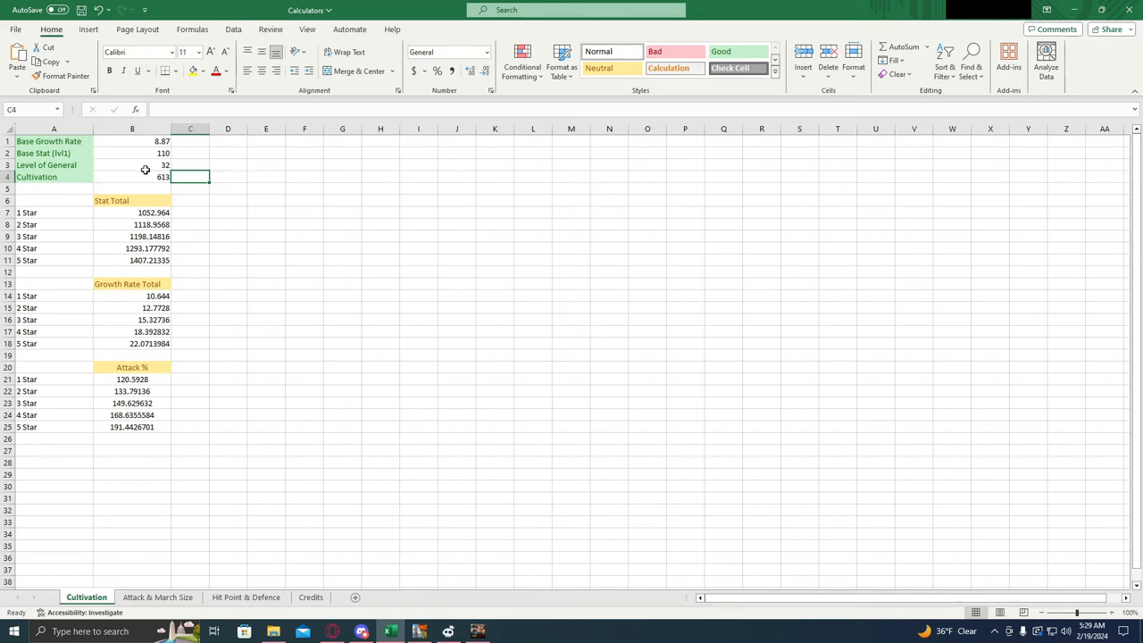
Point out the Base Growth Rate, Base Stat (lvl1), Level of General and Cultivation inputs.
click(50, 141)
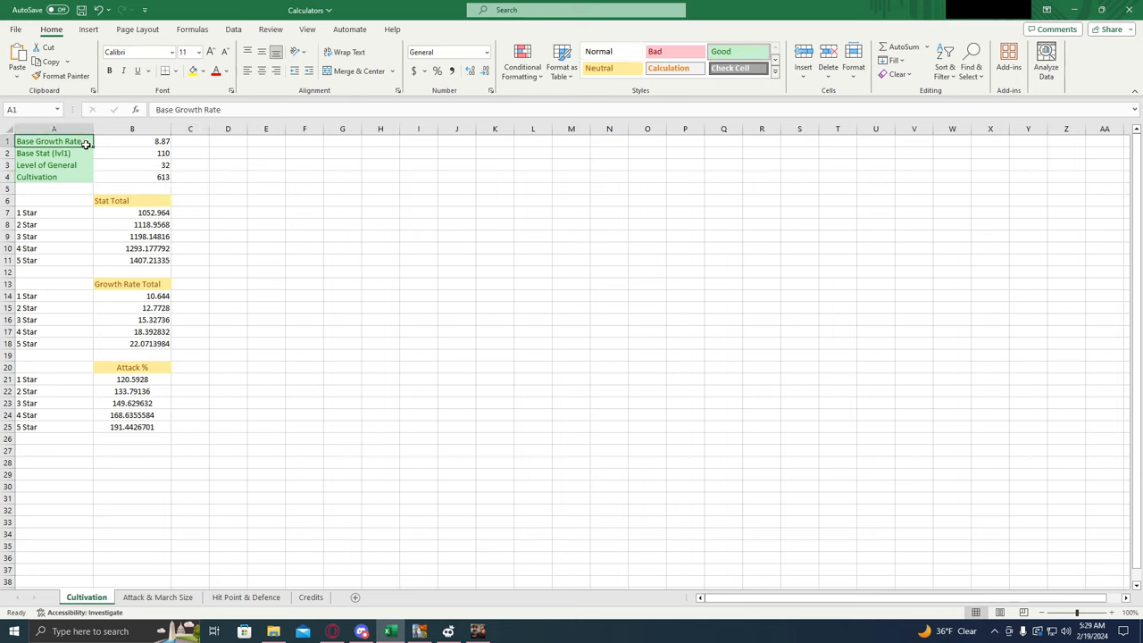
click(49, 153)
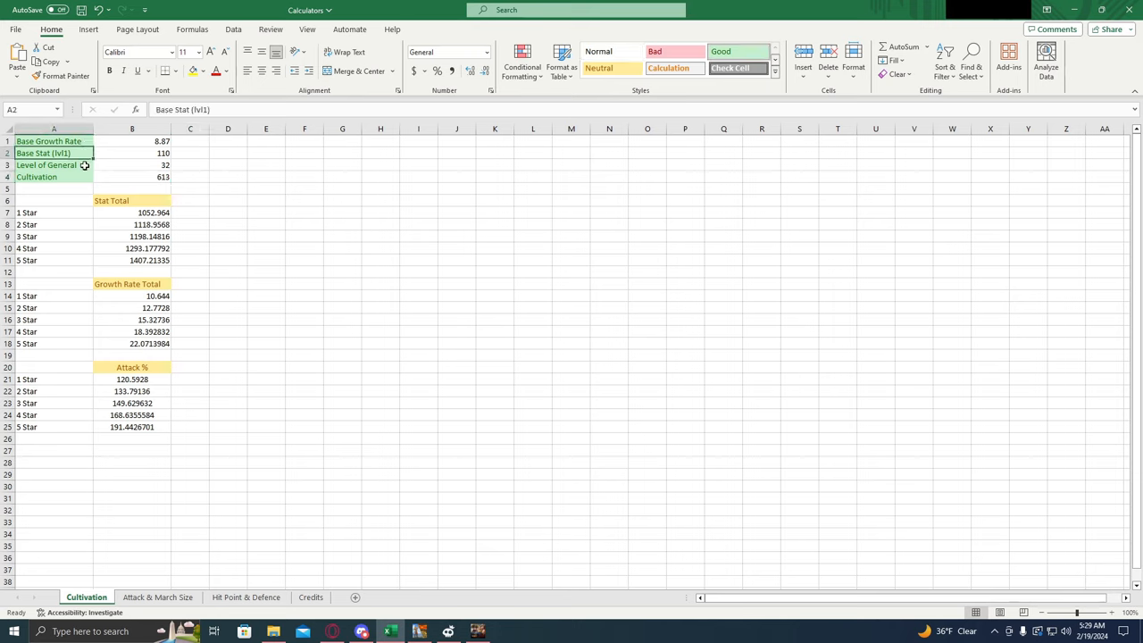
click(53, 165)
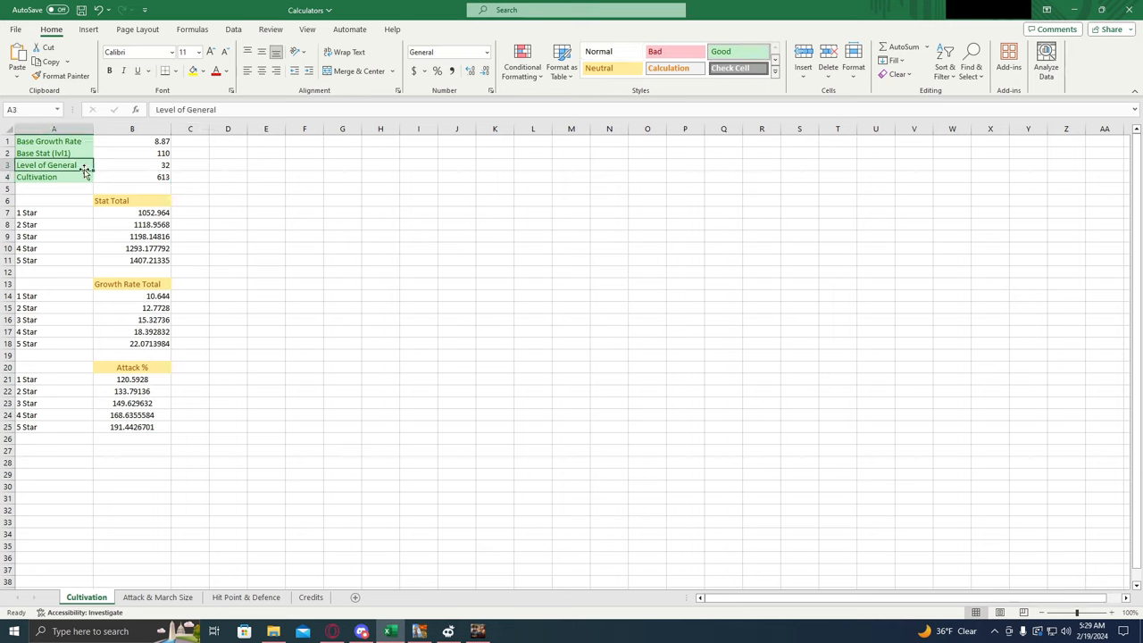
click(44, 177)
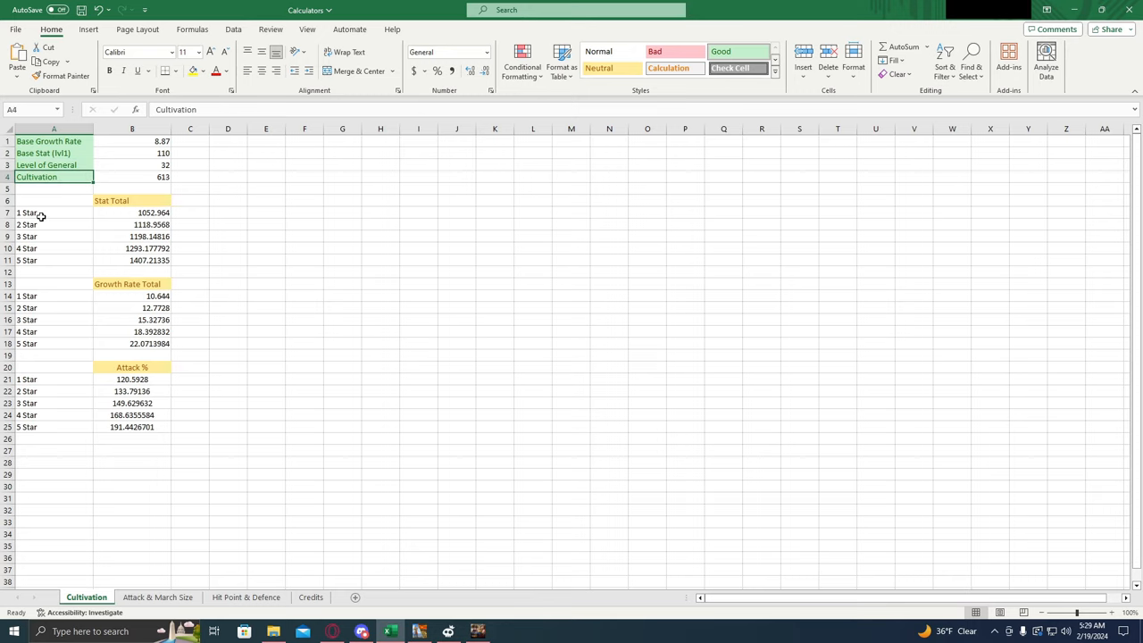
mouse_move(411, 422)
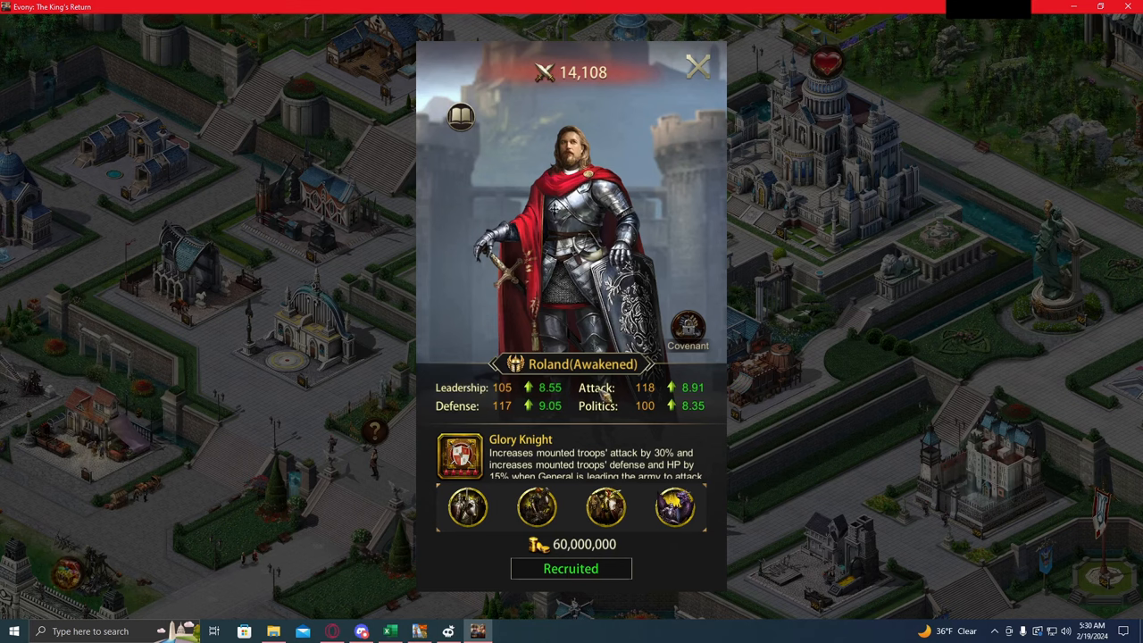
mouse_move(471, 416)
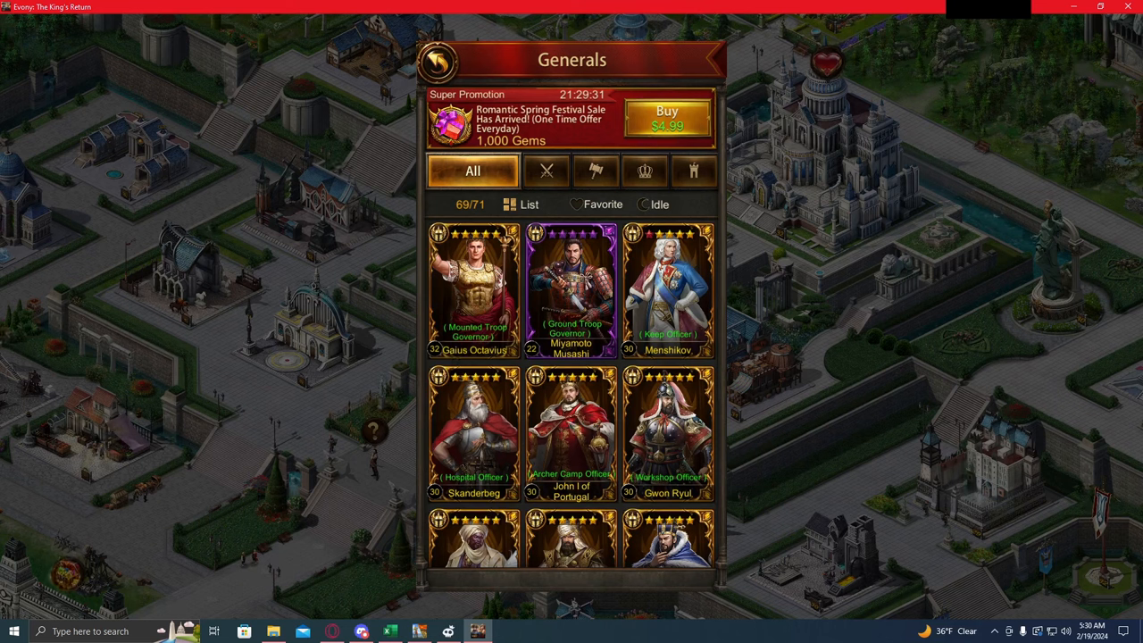
View Elektra's cultivation stat bonuses, then leave the cultivation screen.
scroll(down, 3)
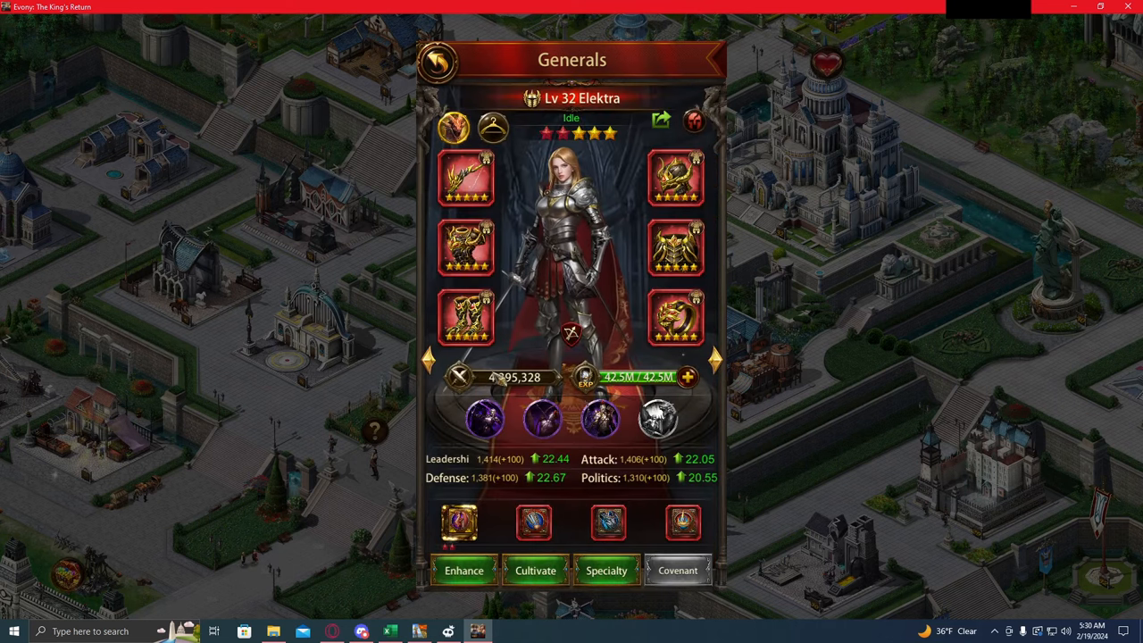
click(535, 569)
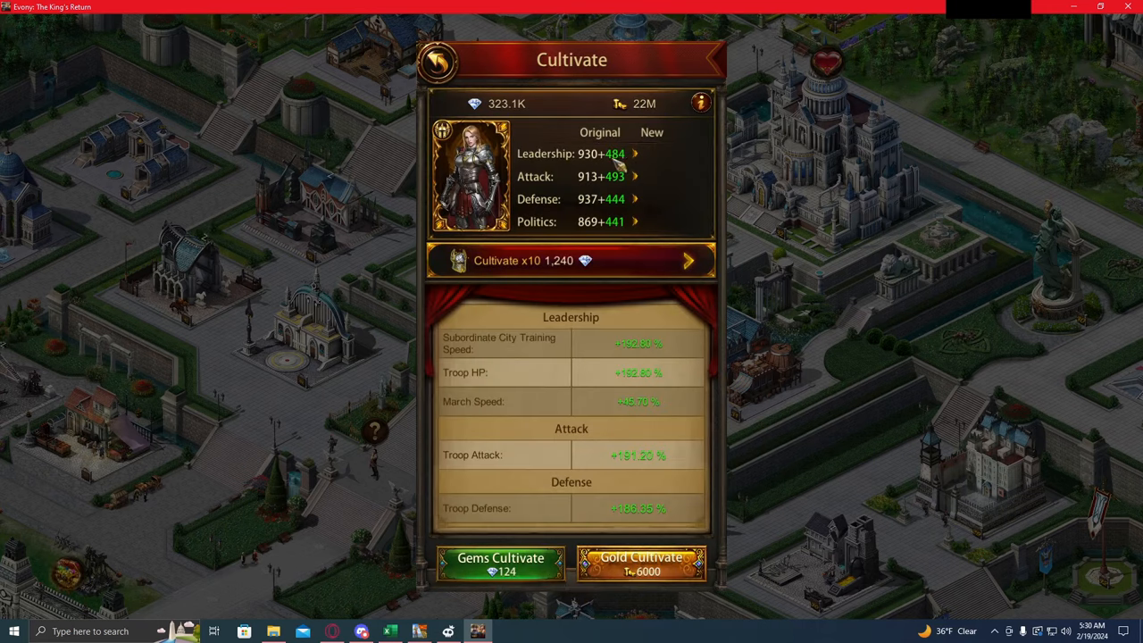
mouse_move(634, 174)
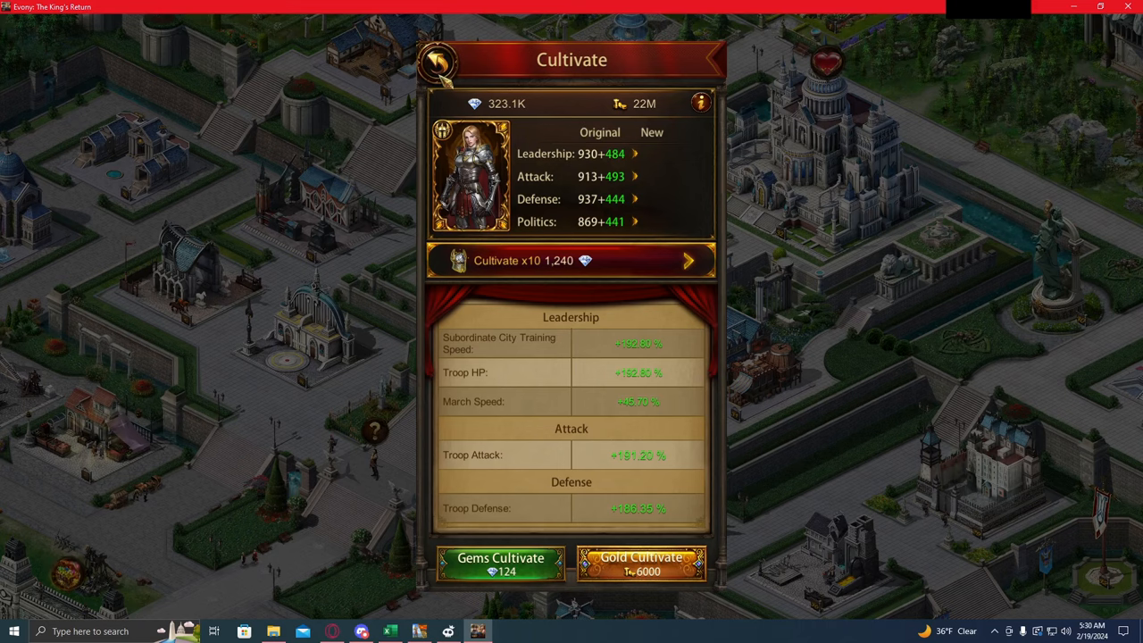
click(445, 64)
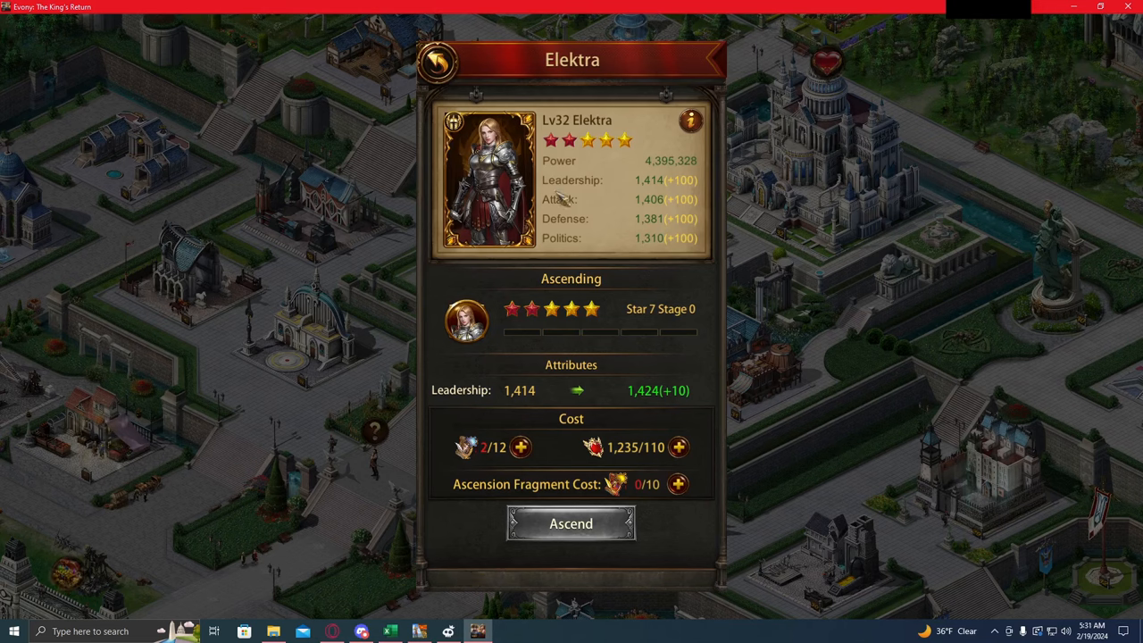
mouse_move(536, 419)
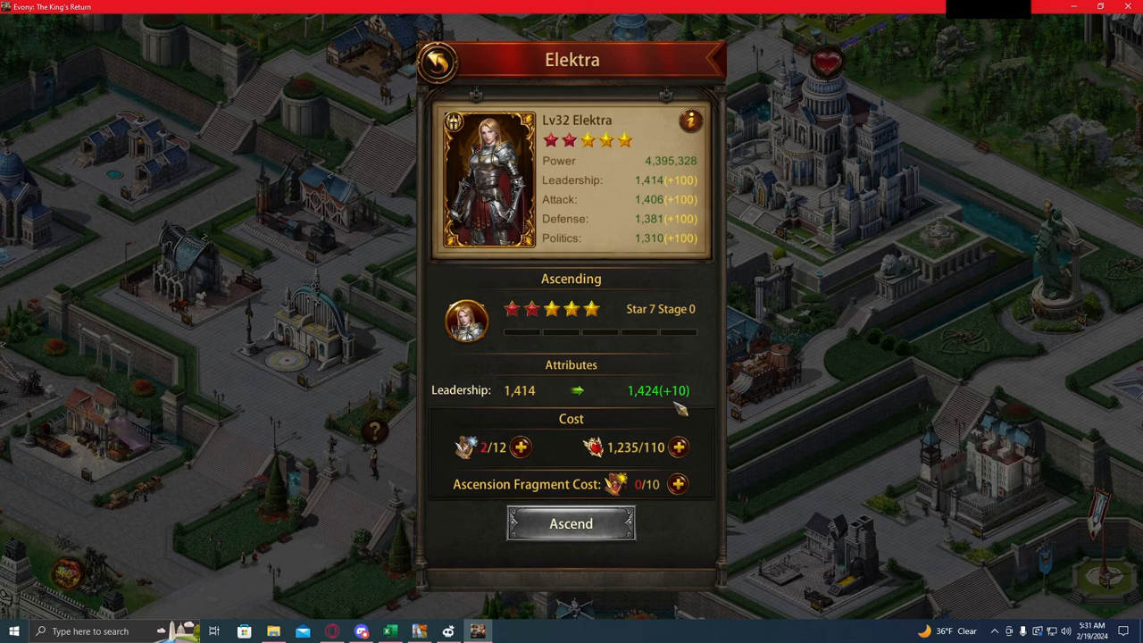
mouse_move(683, 409)
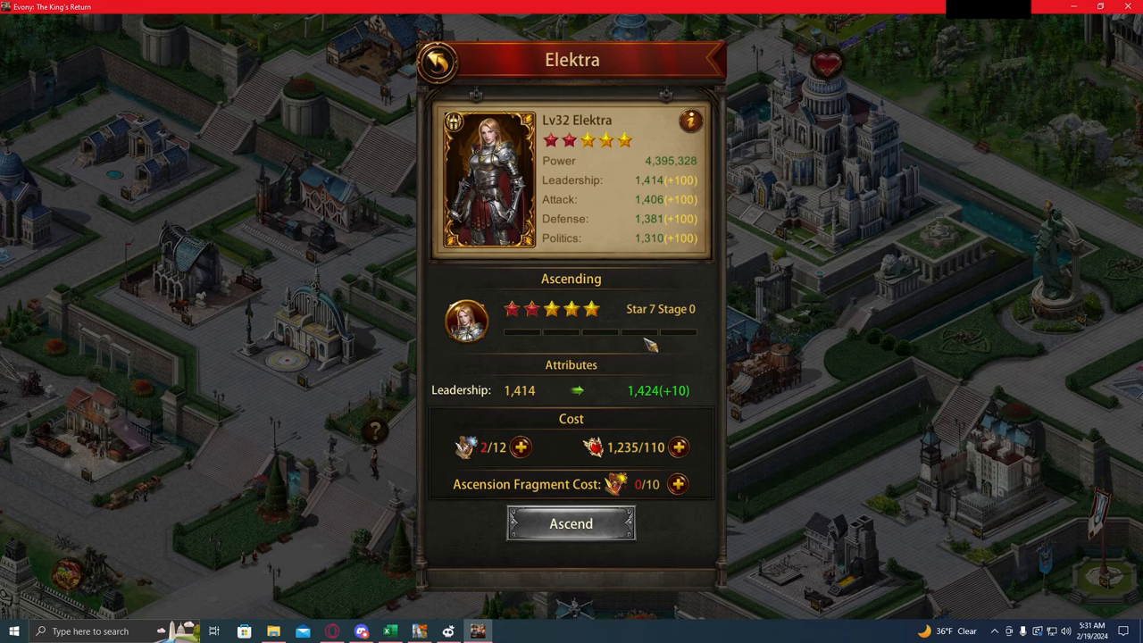
mouse_move(631, 356)
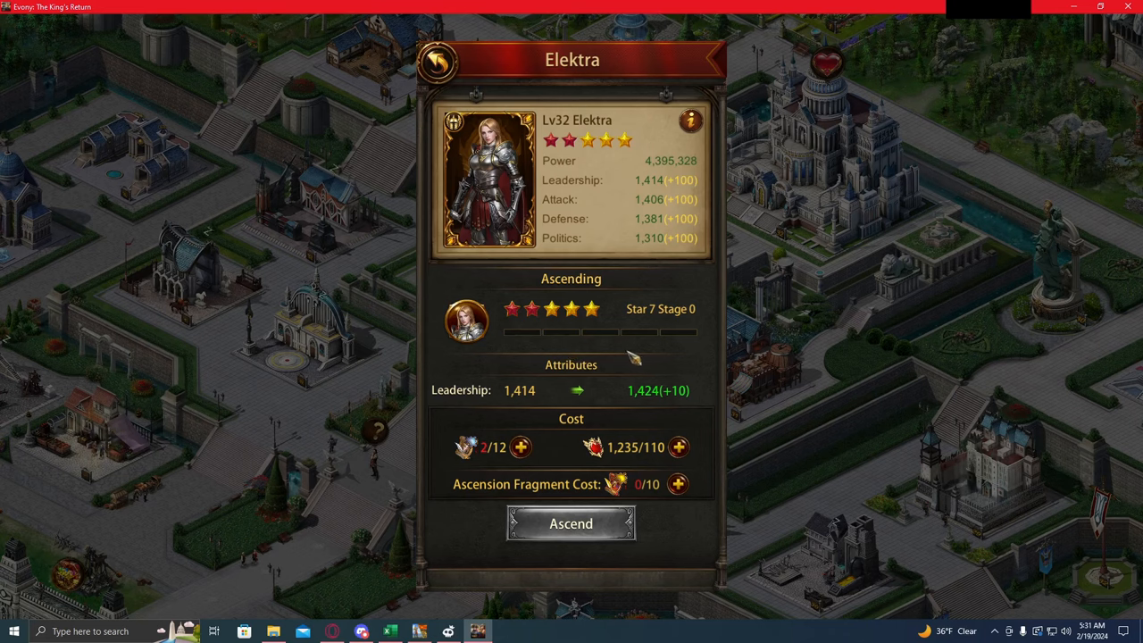
mouse_move(520, 331)
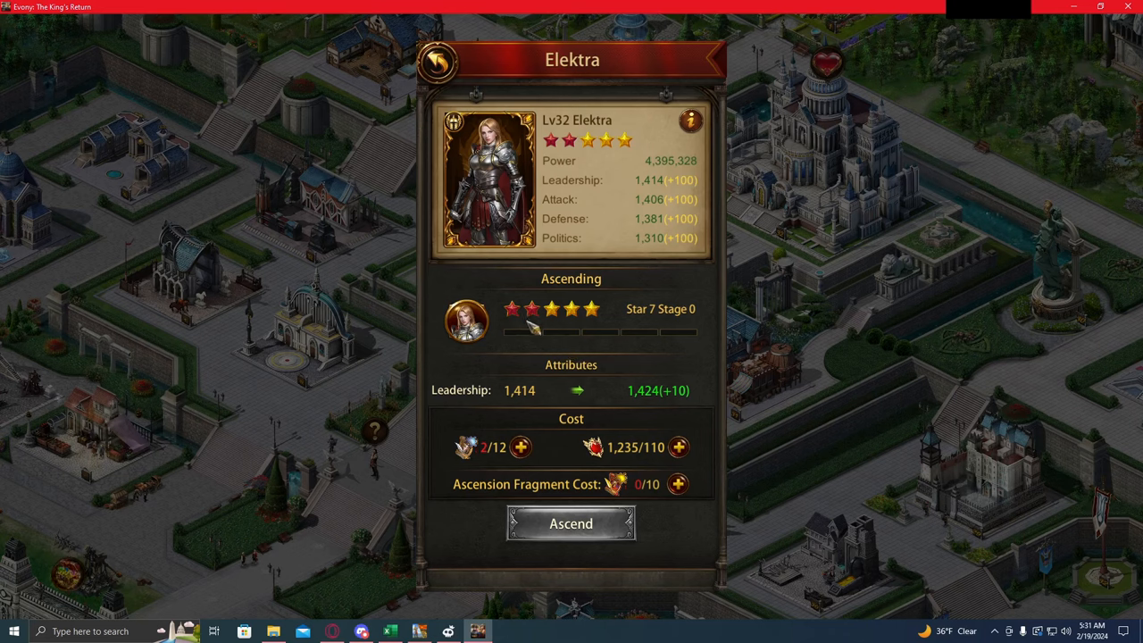
mouse_move(634, 345)
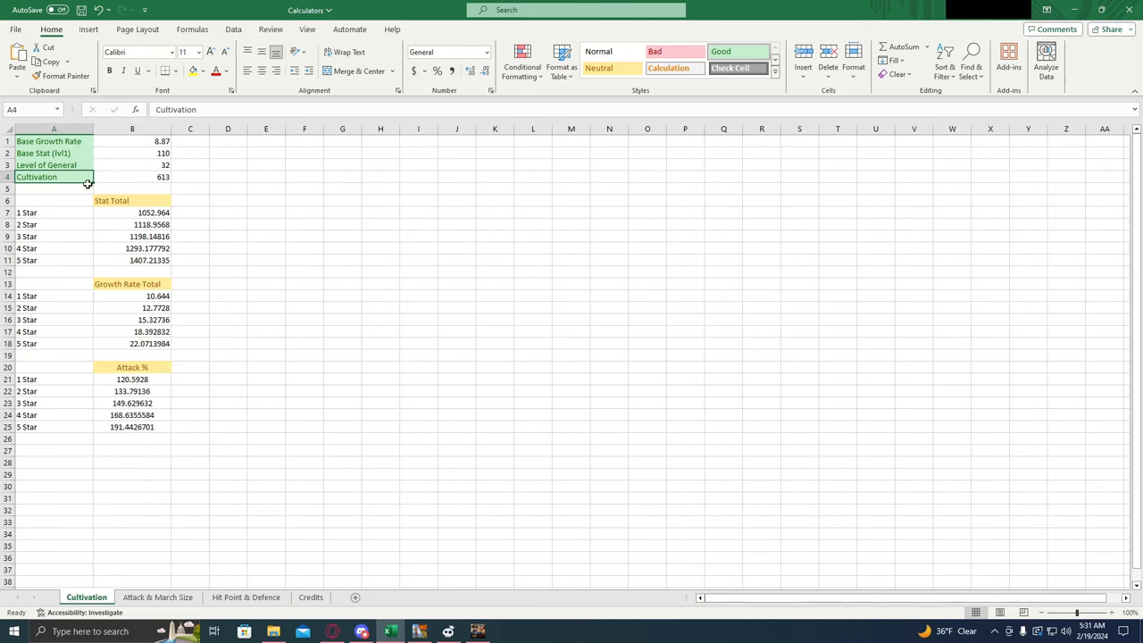
mouse_move(149, 164)
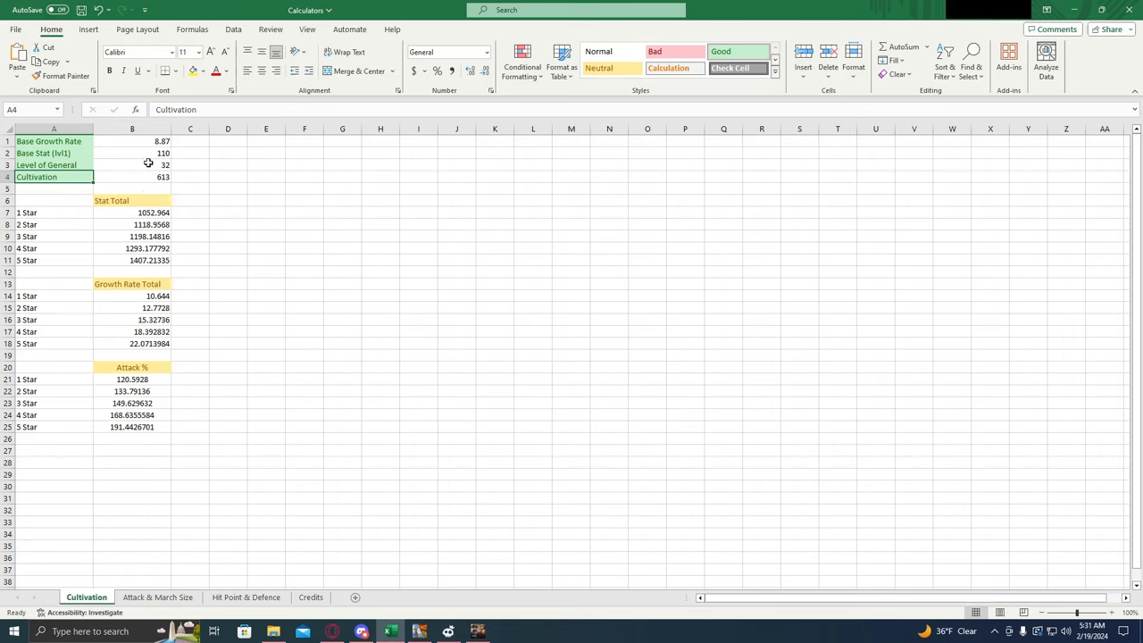
click(190, 177)
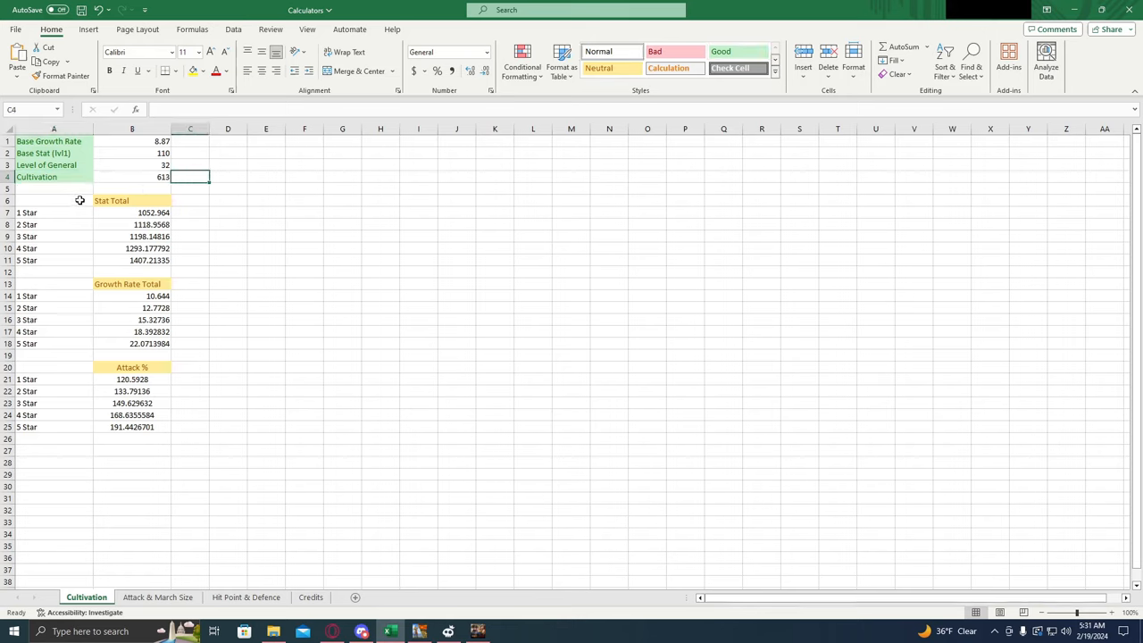
click(49, 200)
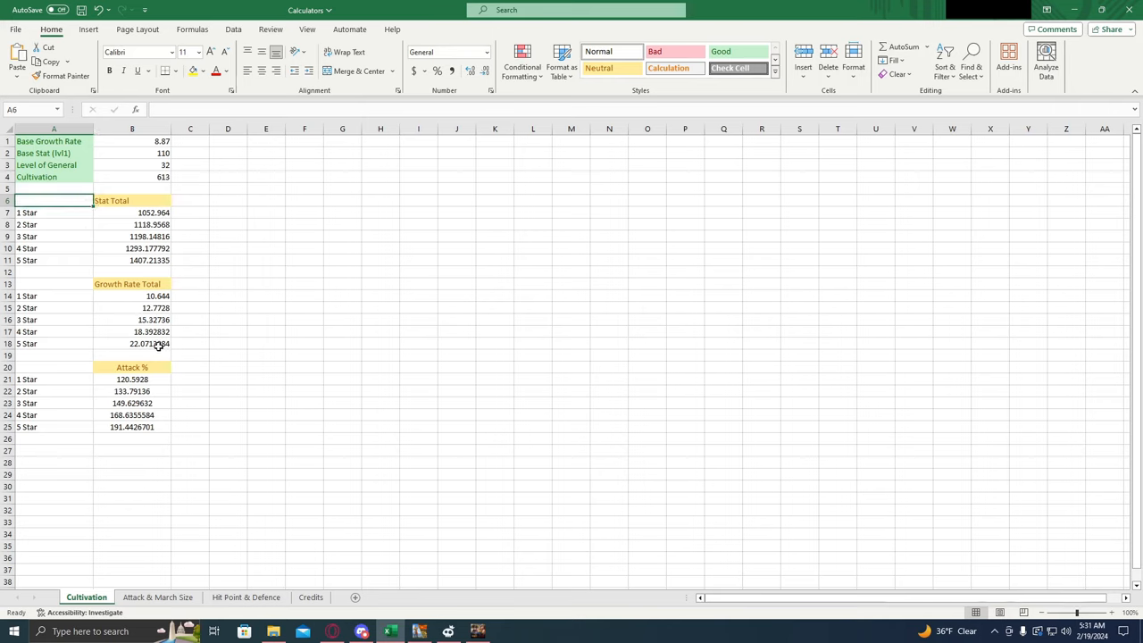
mouse_move(185, 344)
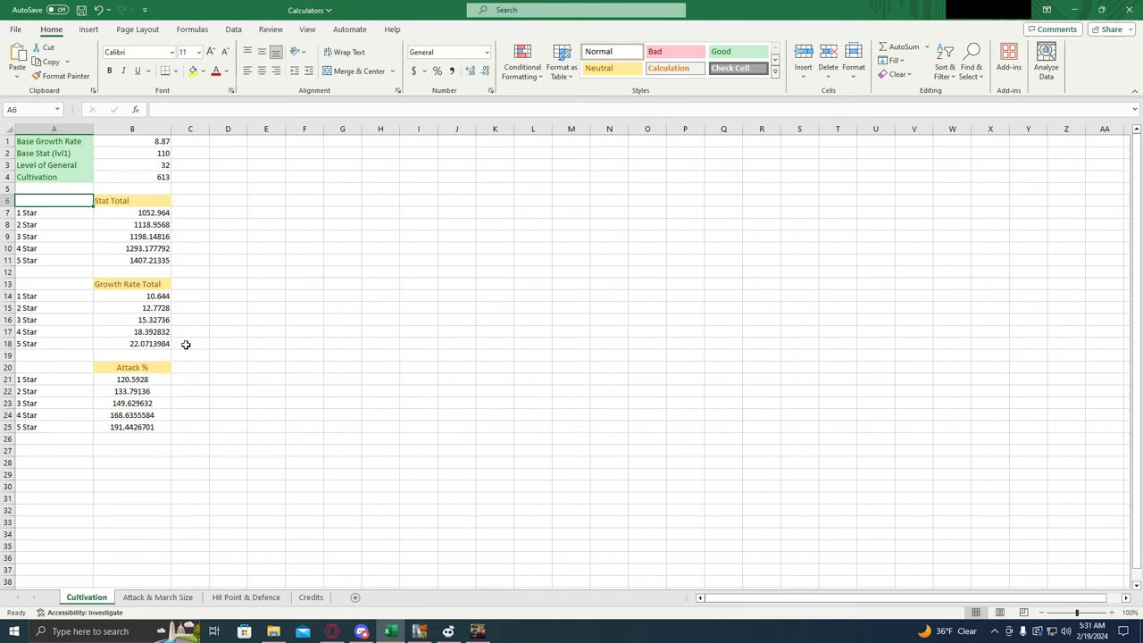
click(131, 379)
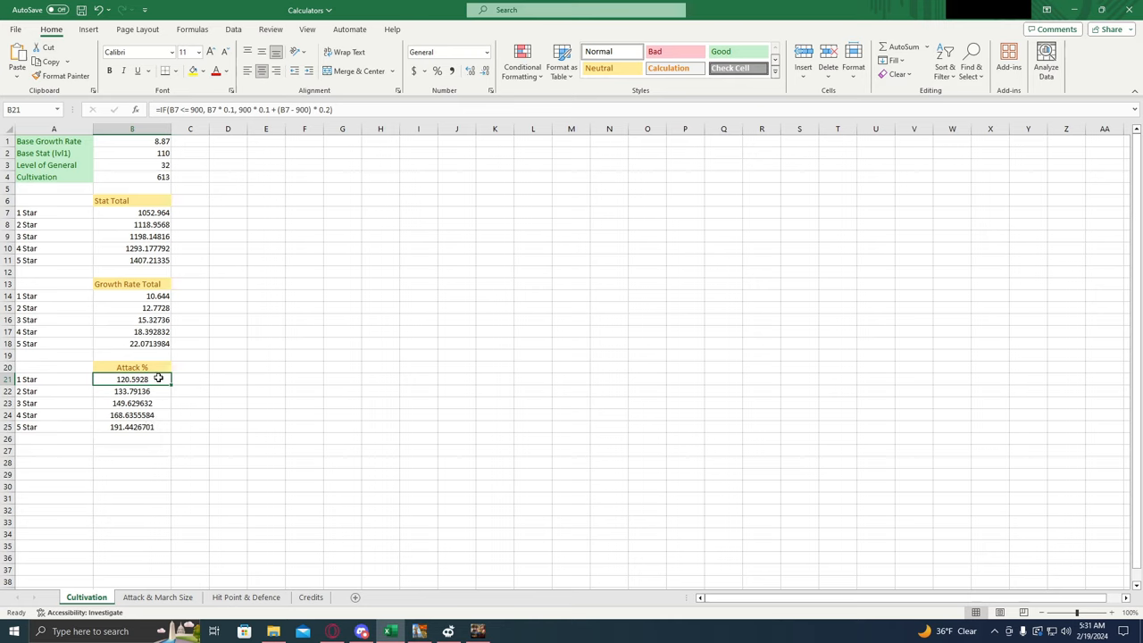
click(58, 427)
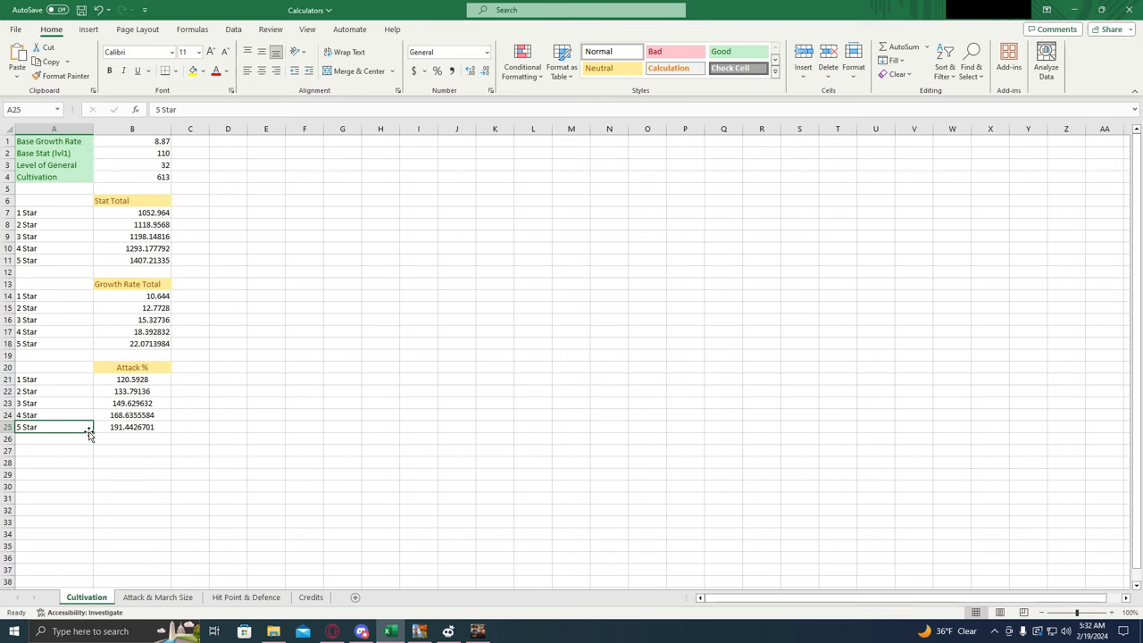
click(131, 367)
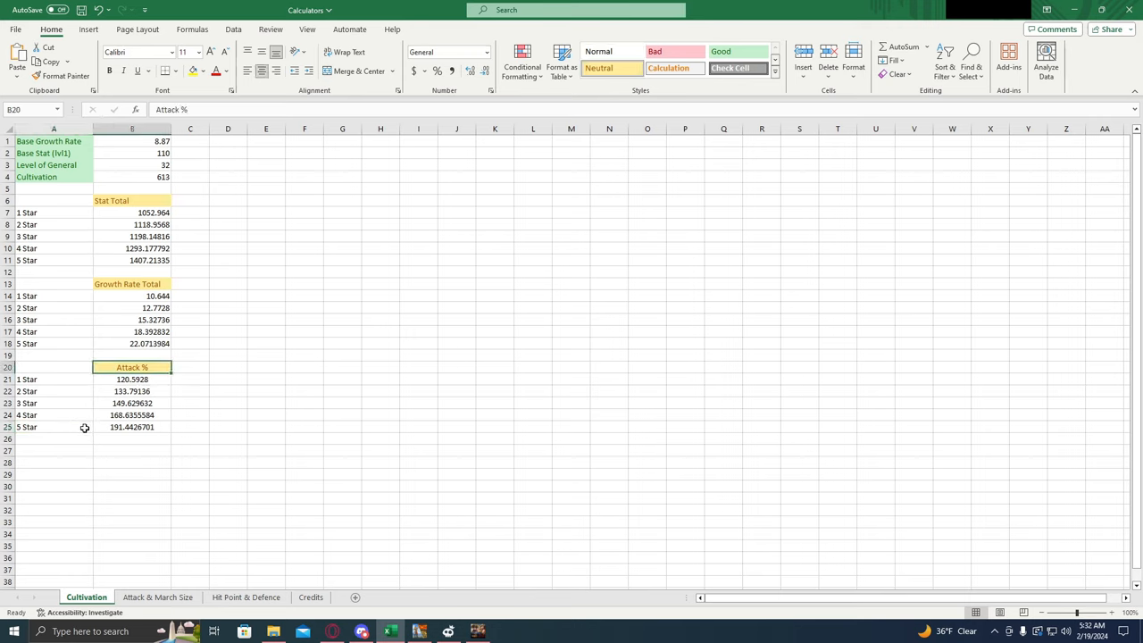
mouse_move(85, 429)
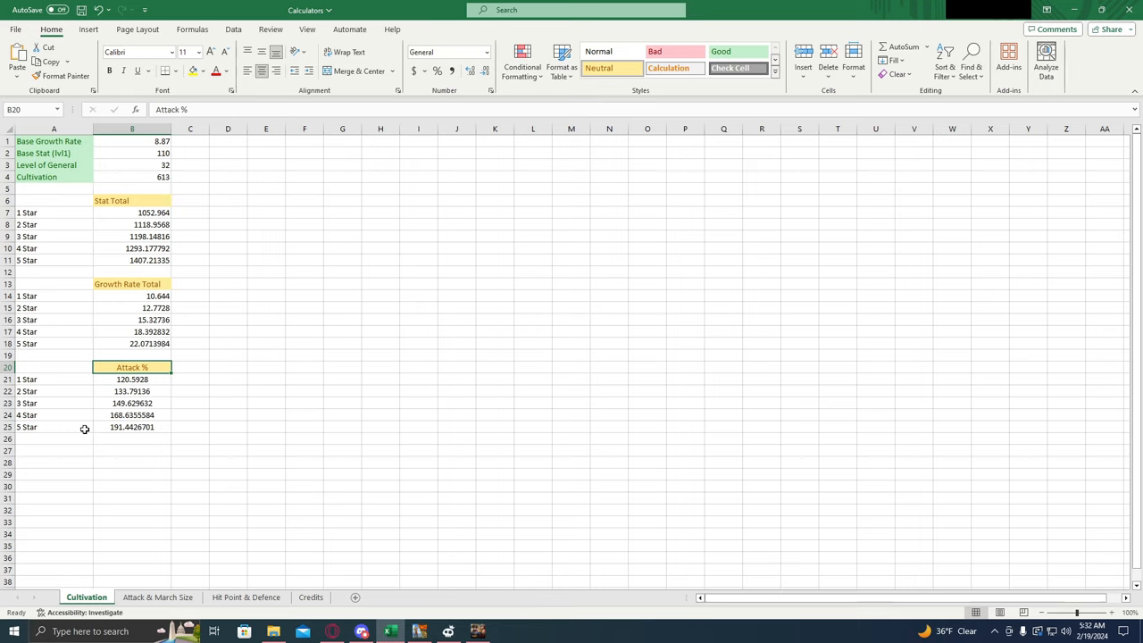
mouse_move(115, 426)
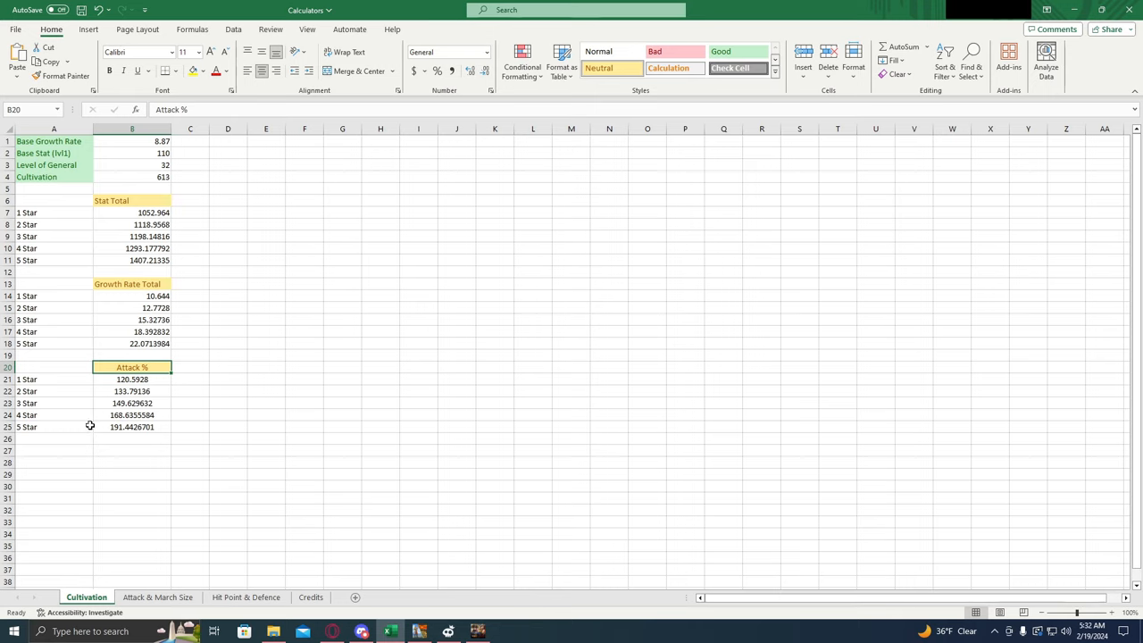
click(131, 427)
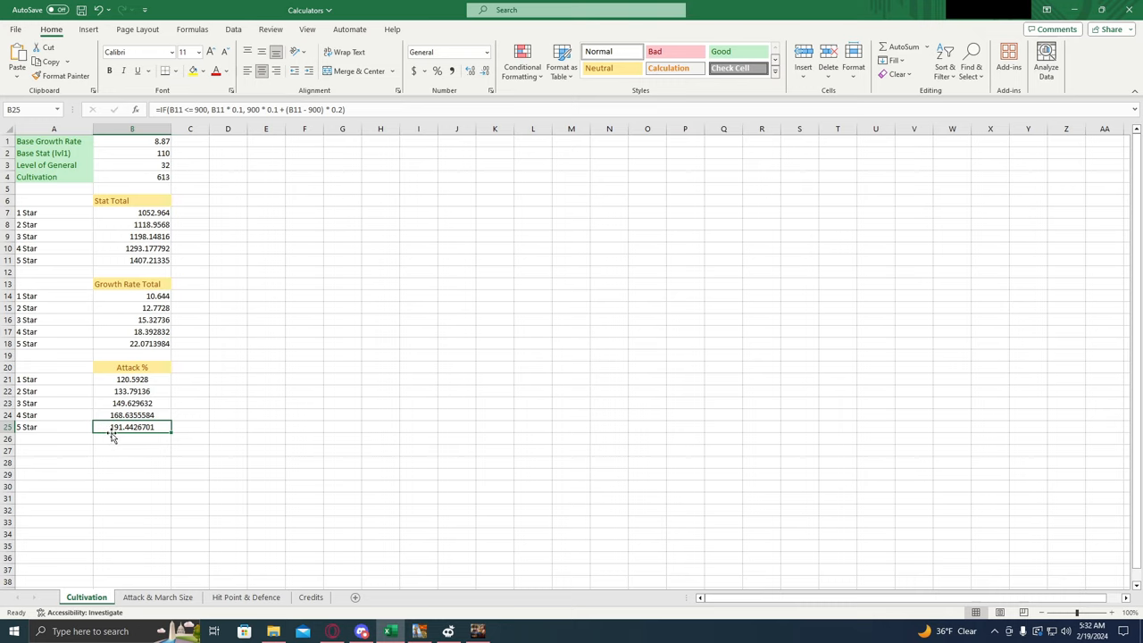
mouse_move(123, 437)
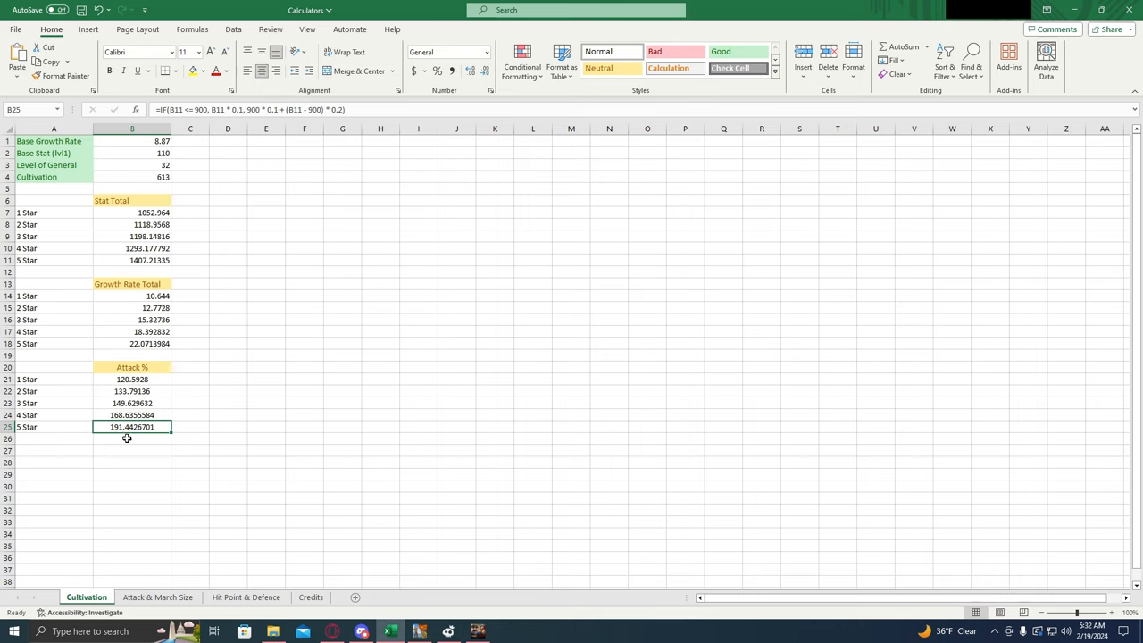
mouse_move(145, 140)
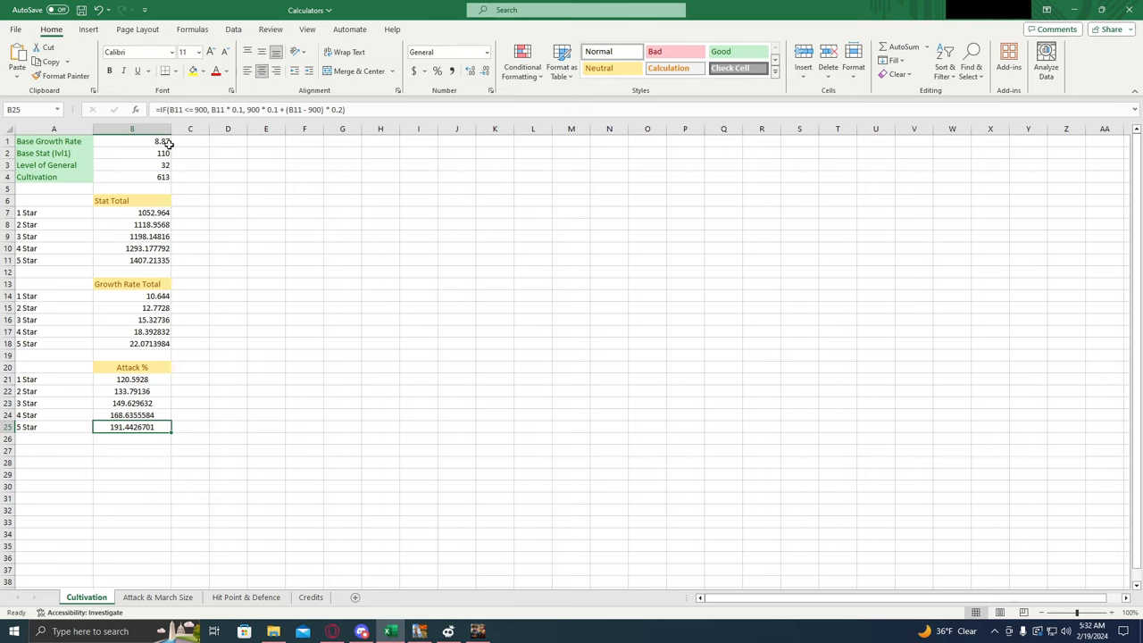
mouse_move(130, 159)
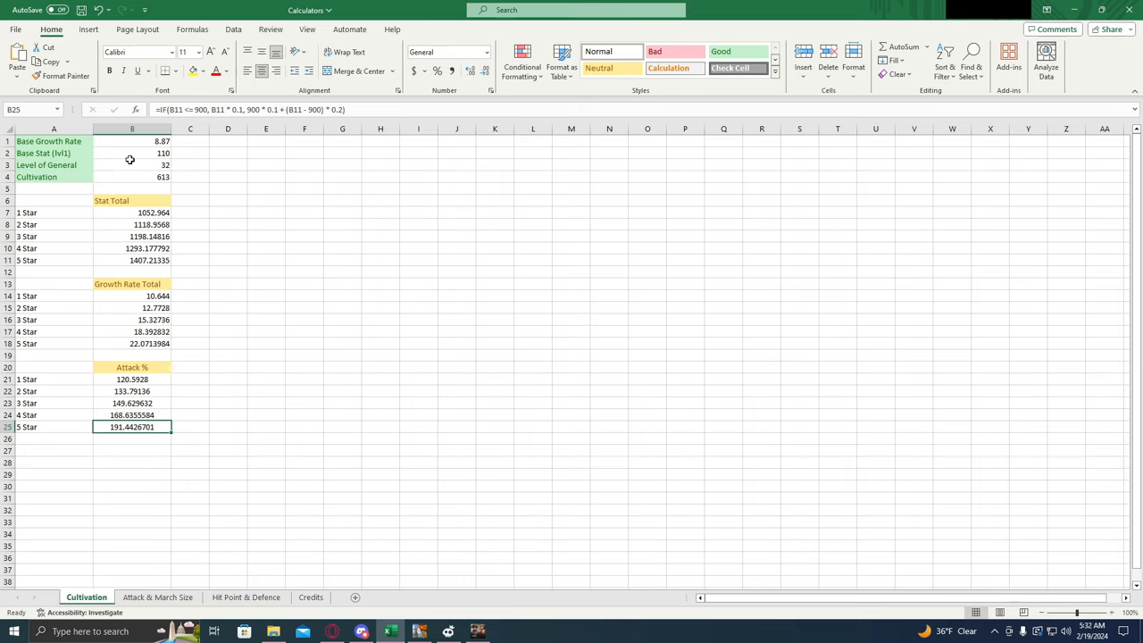
mouse_move(153, 152)
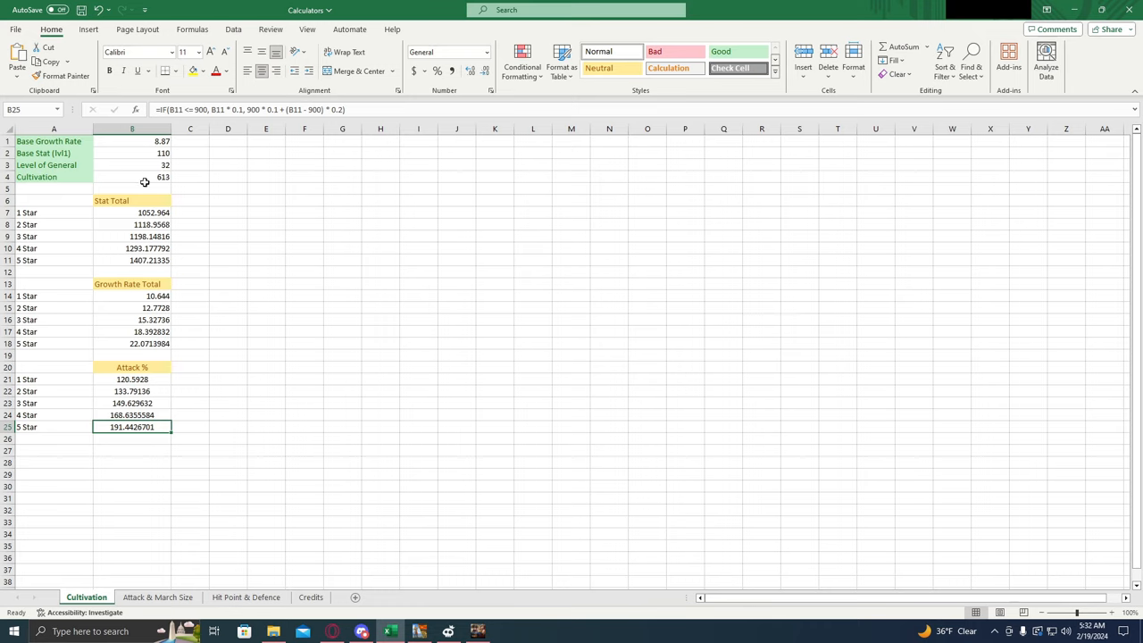
mouse_move(128, 176)
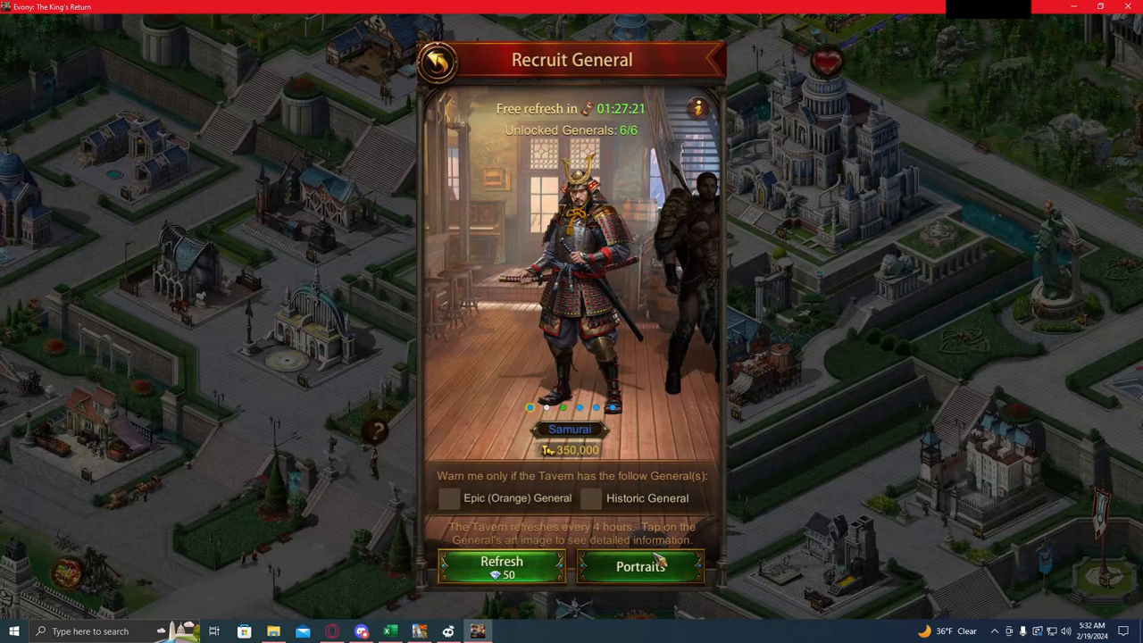
click(637, 567)
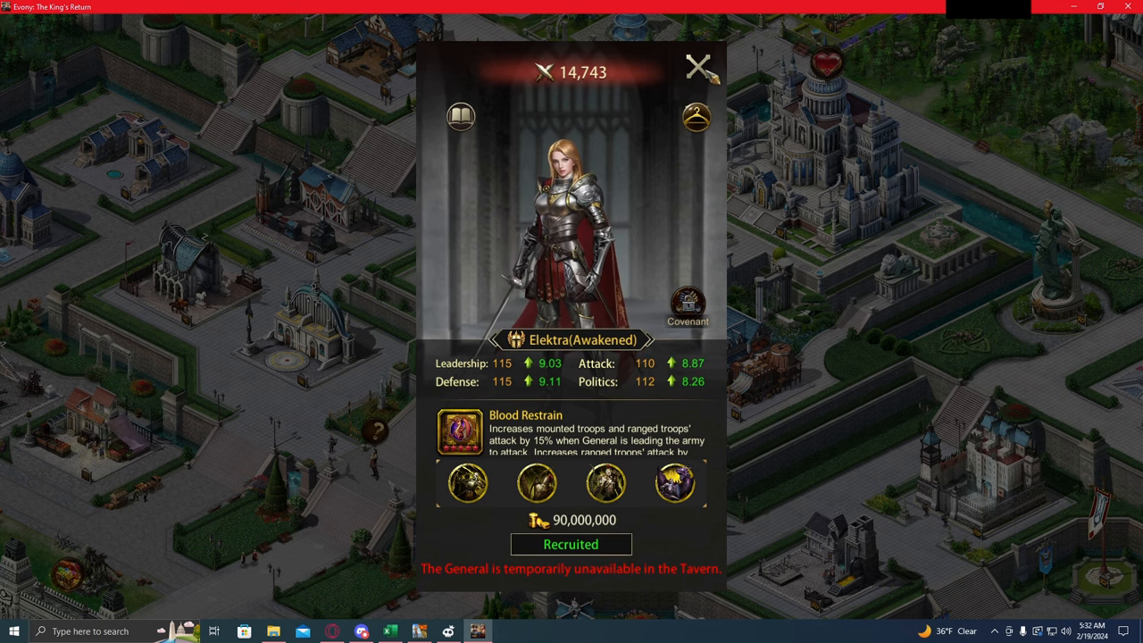
click(699, 67)
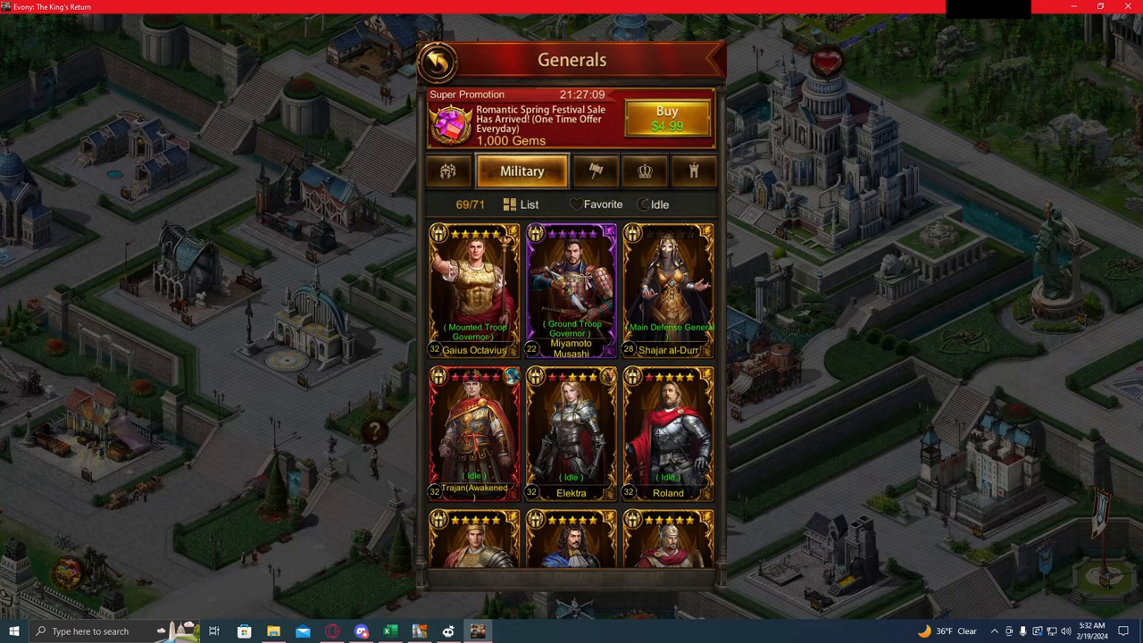
click(571, 433)
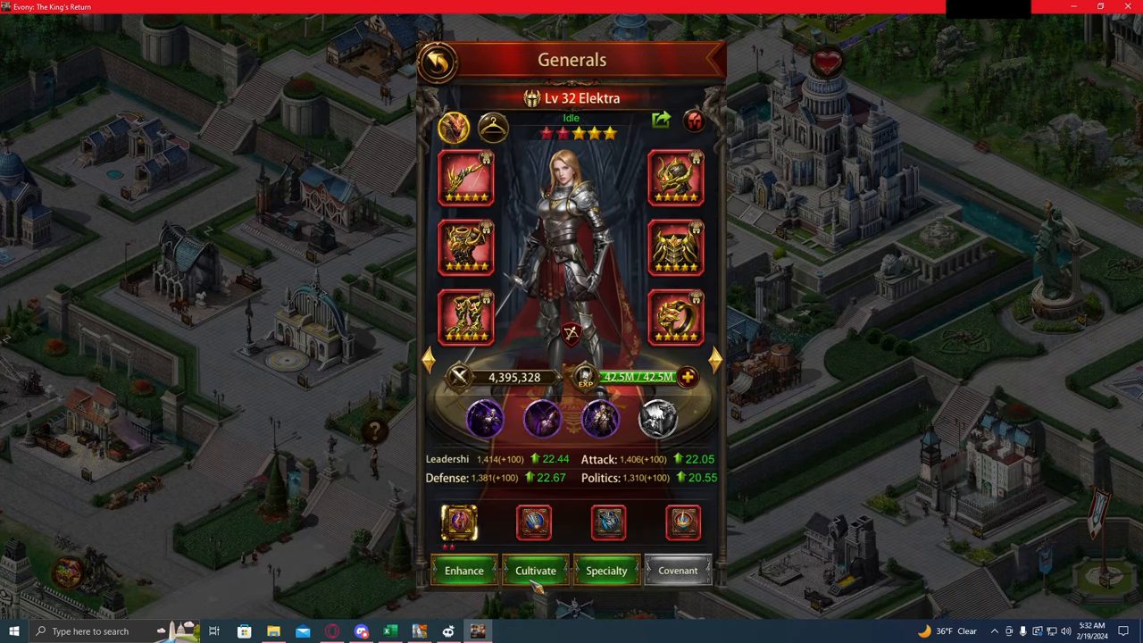
click(535, 569)
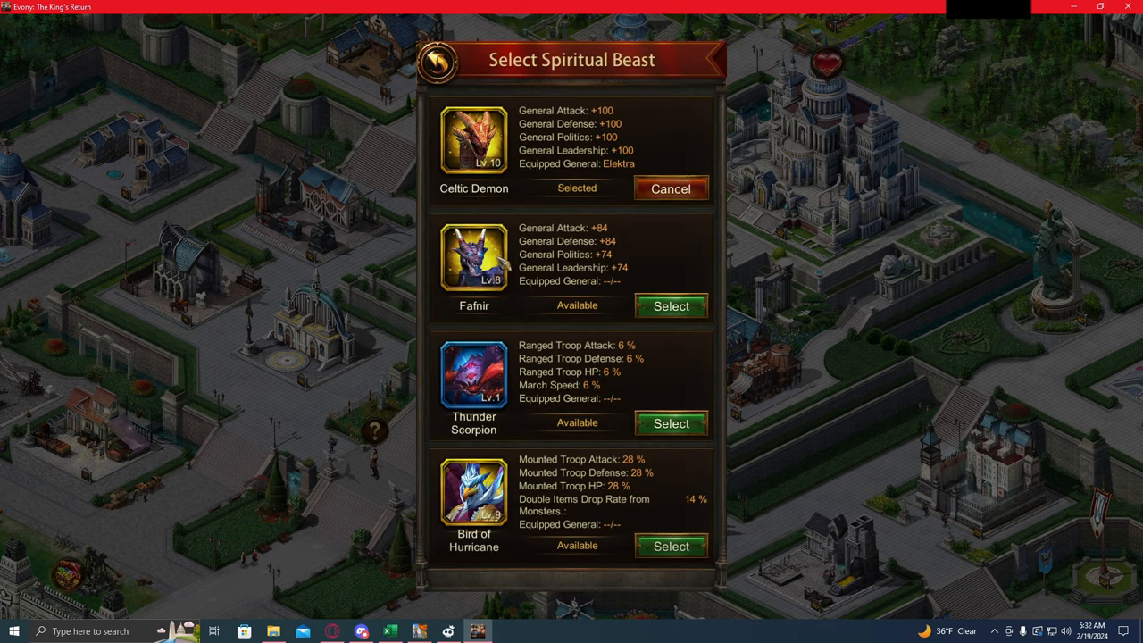
mouse_move(581, 111)
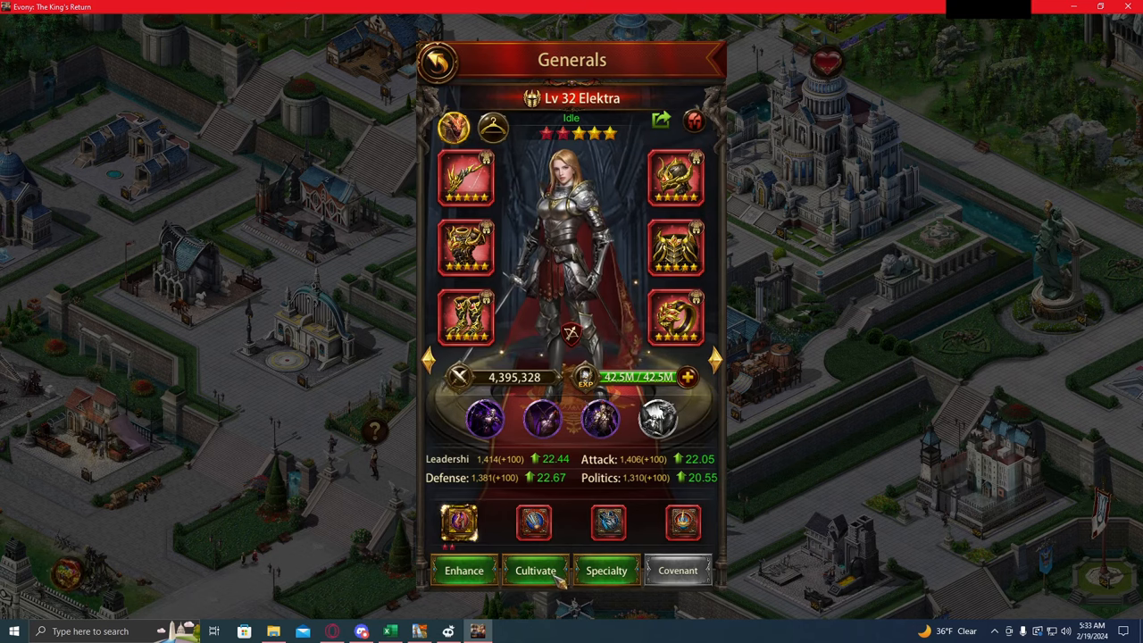
click(536, 569)
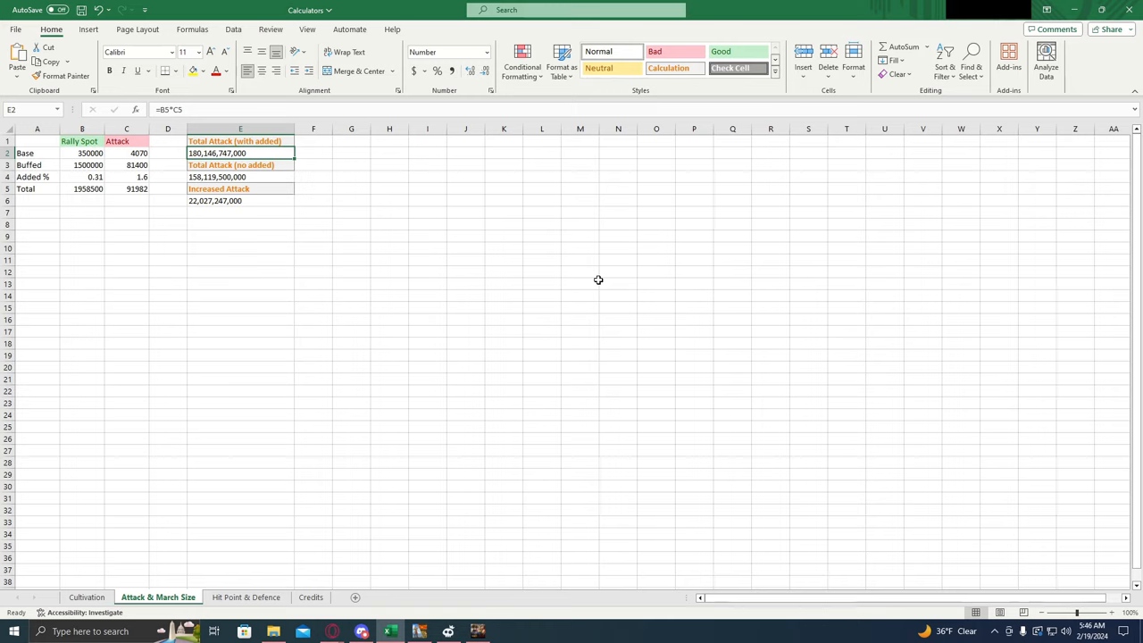
mouse_move(639, 201)
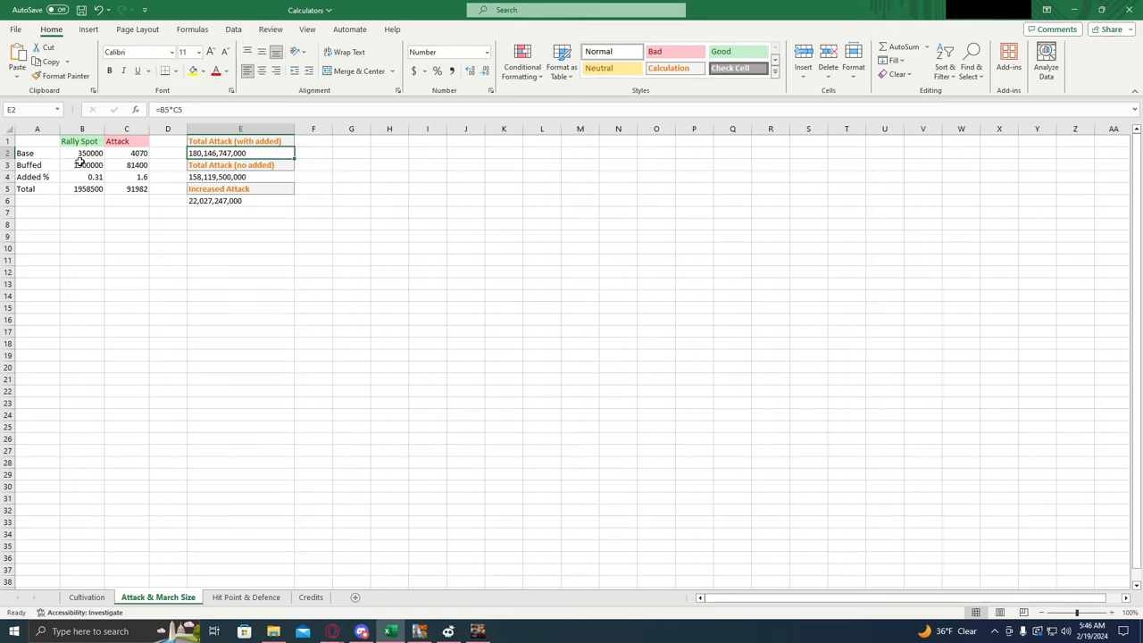
click(83, 153)
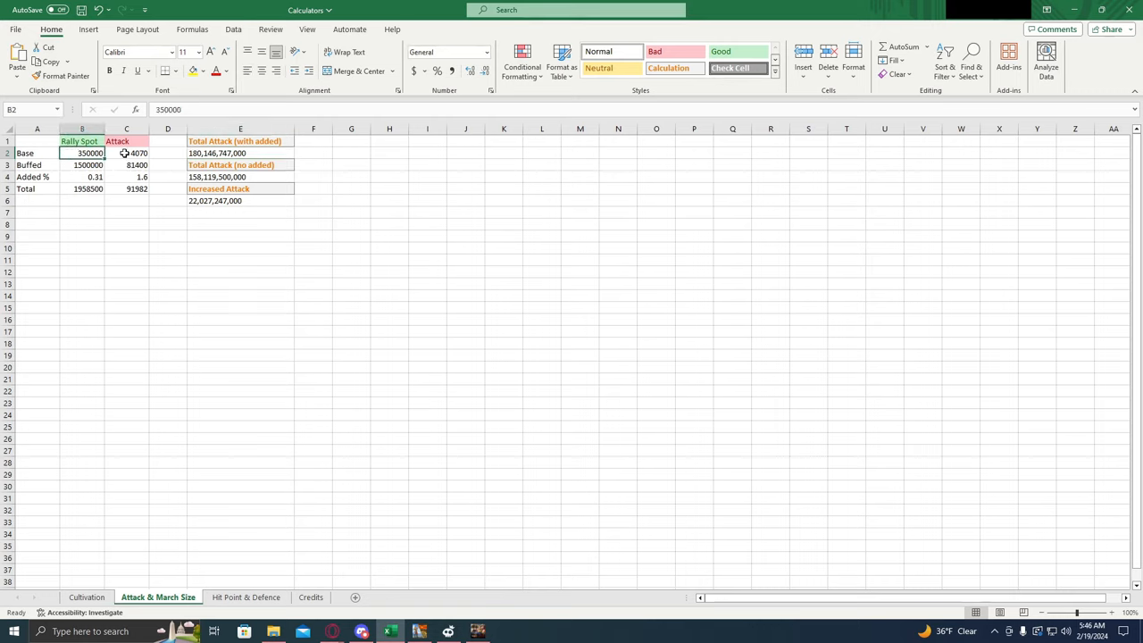
click(126, 153)
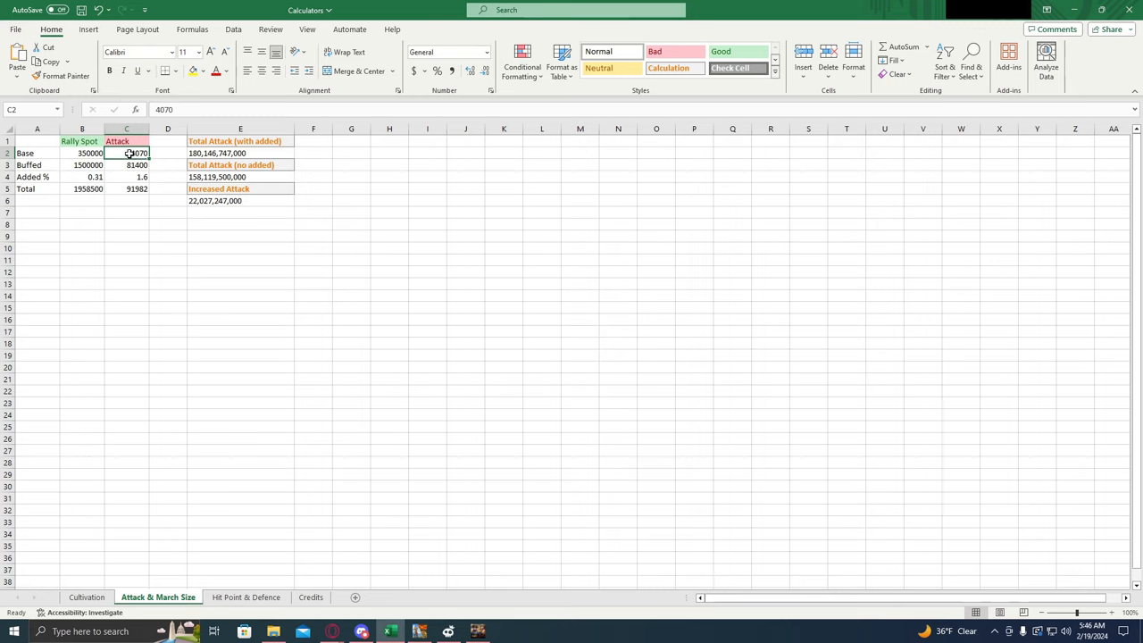
click(126, 165)
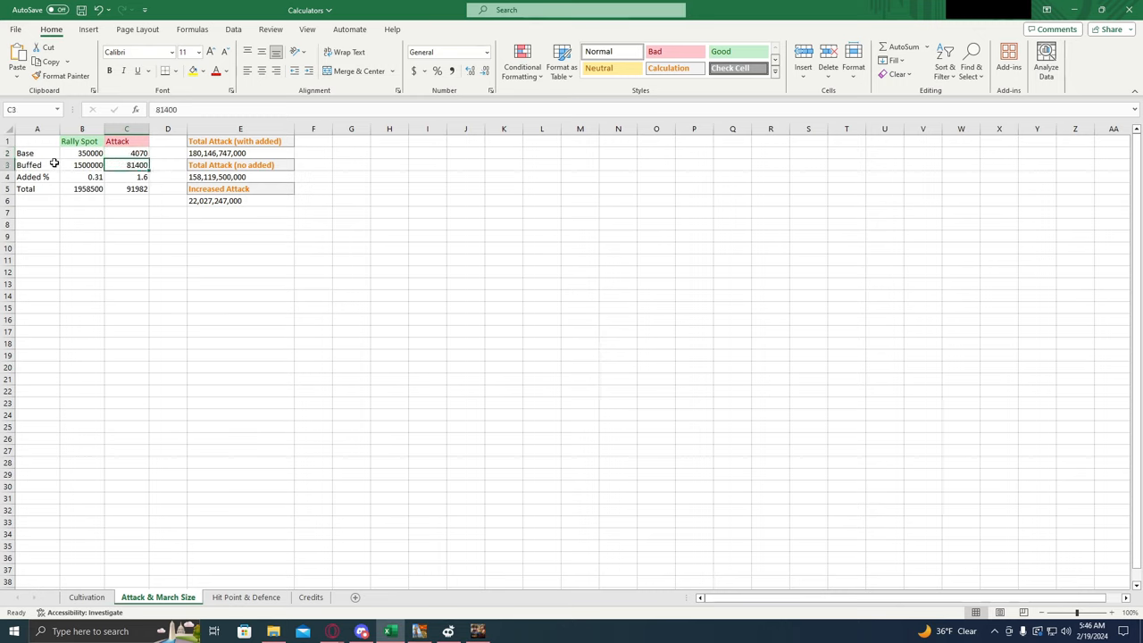
click(81, 176)
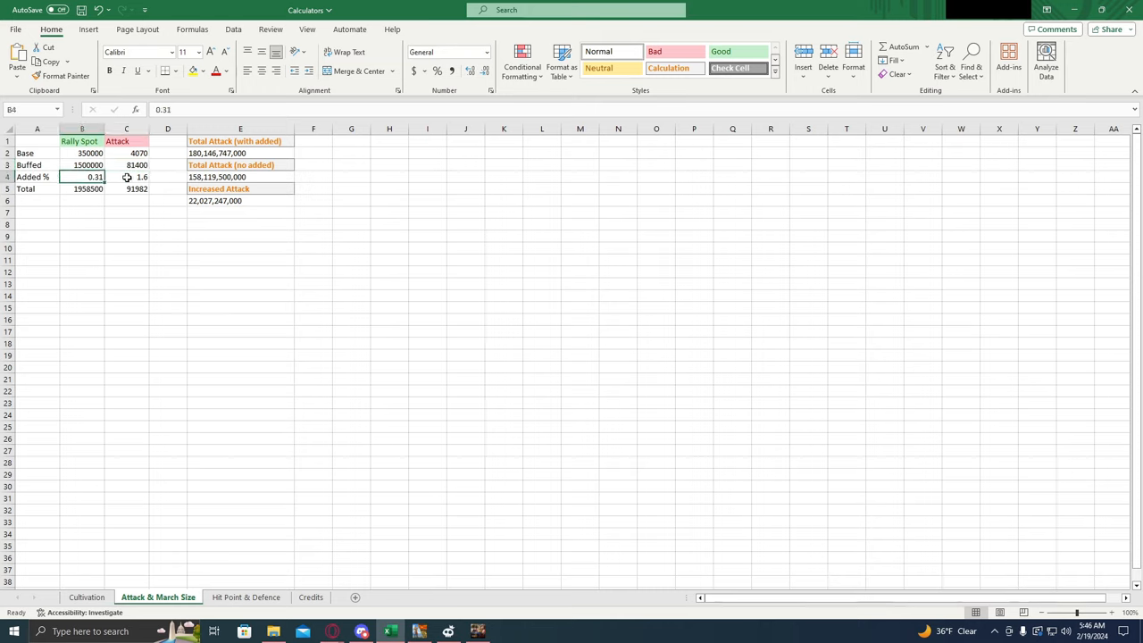
click(125, 177)
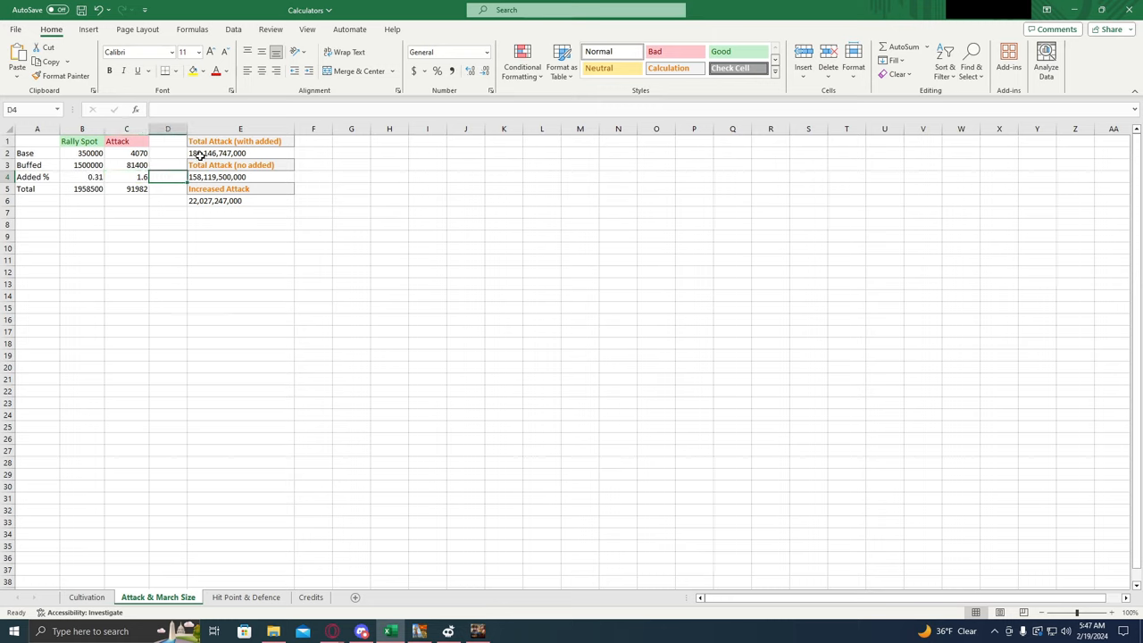
mouse_move(258, 158)
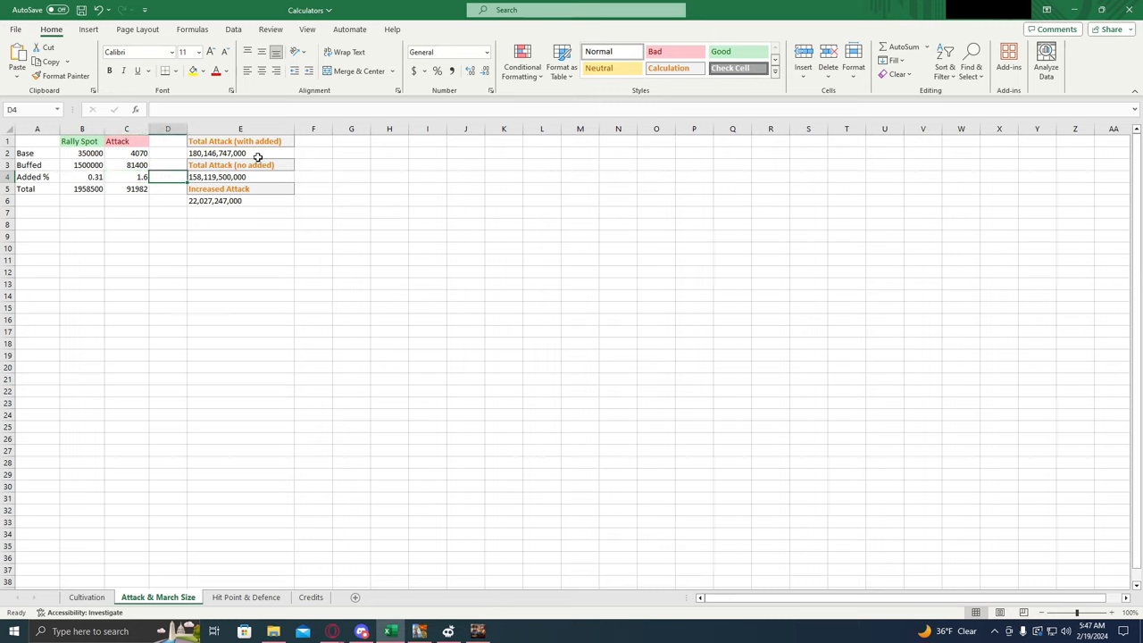
click(241, 153)
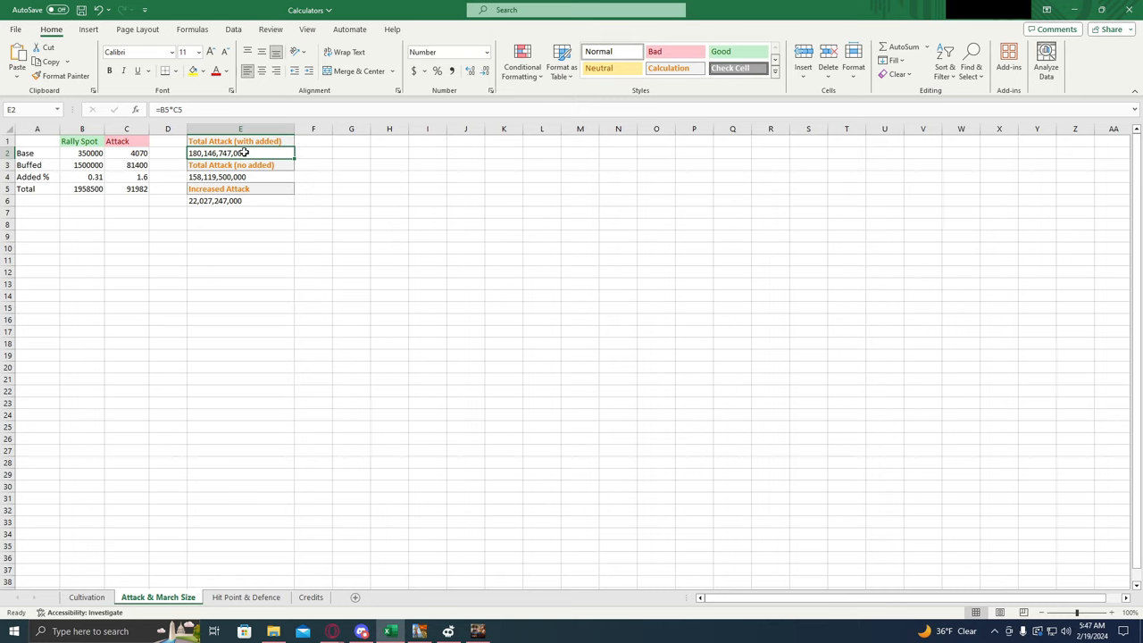
mouse_move(120, 177)
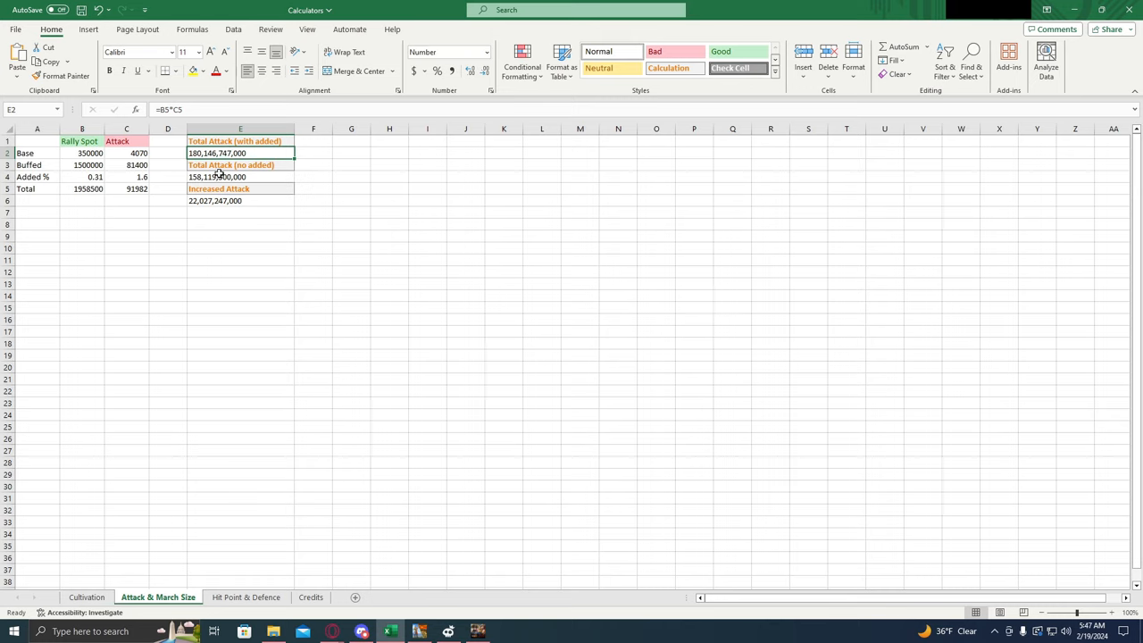
mouse_move(102, 177)
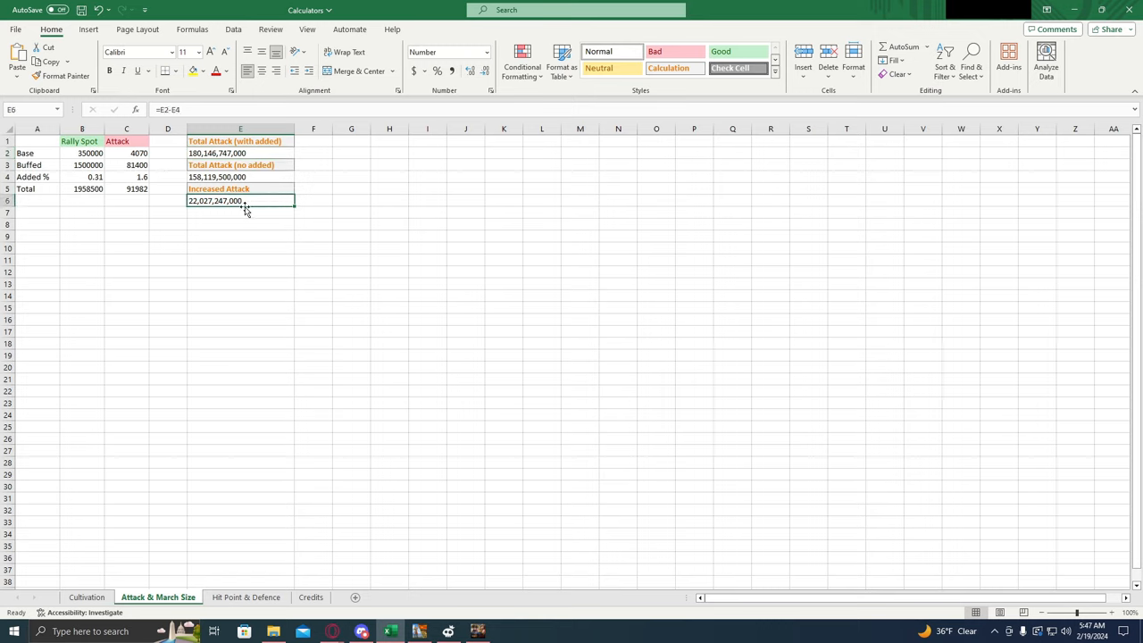
mouse_move(239, 203)
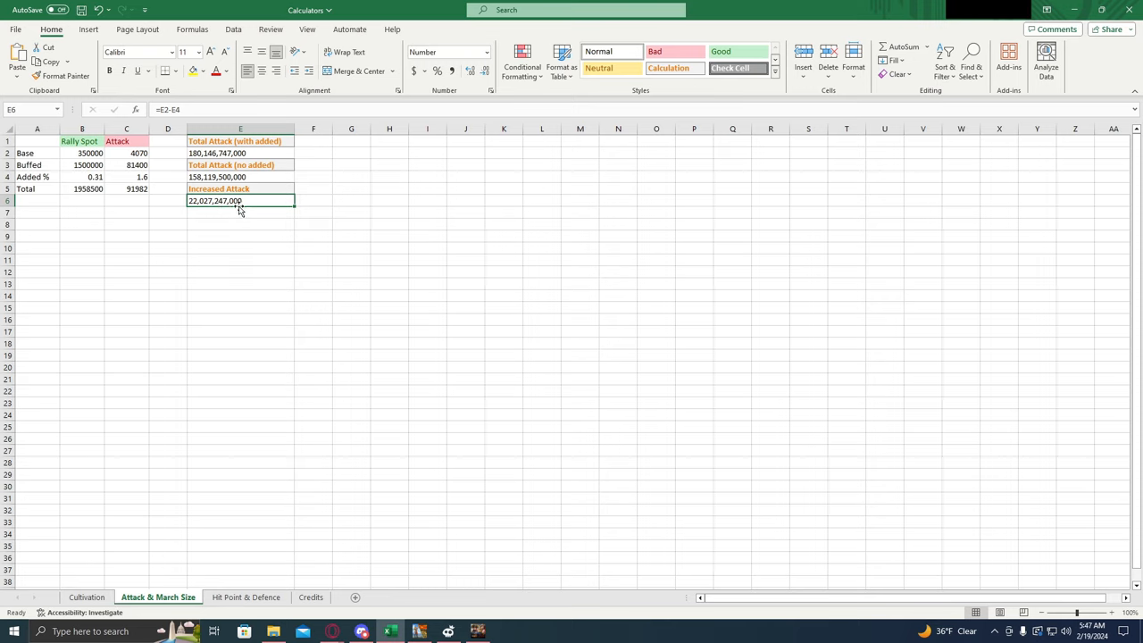
mouse_move(237, 224)
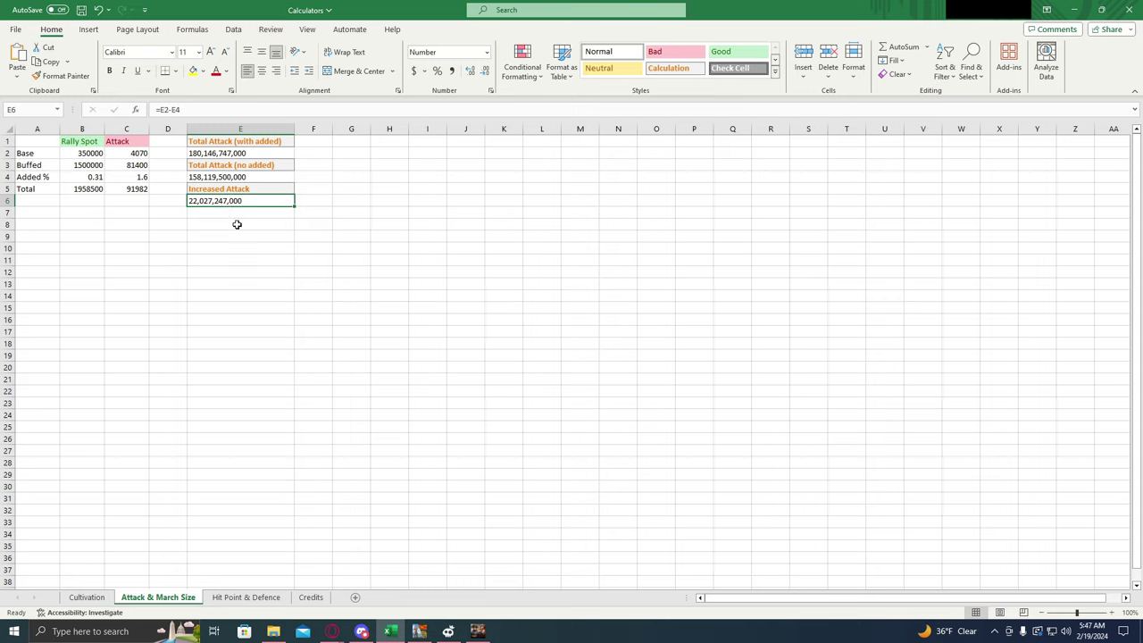
mouse_move(260, 212)
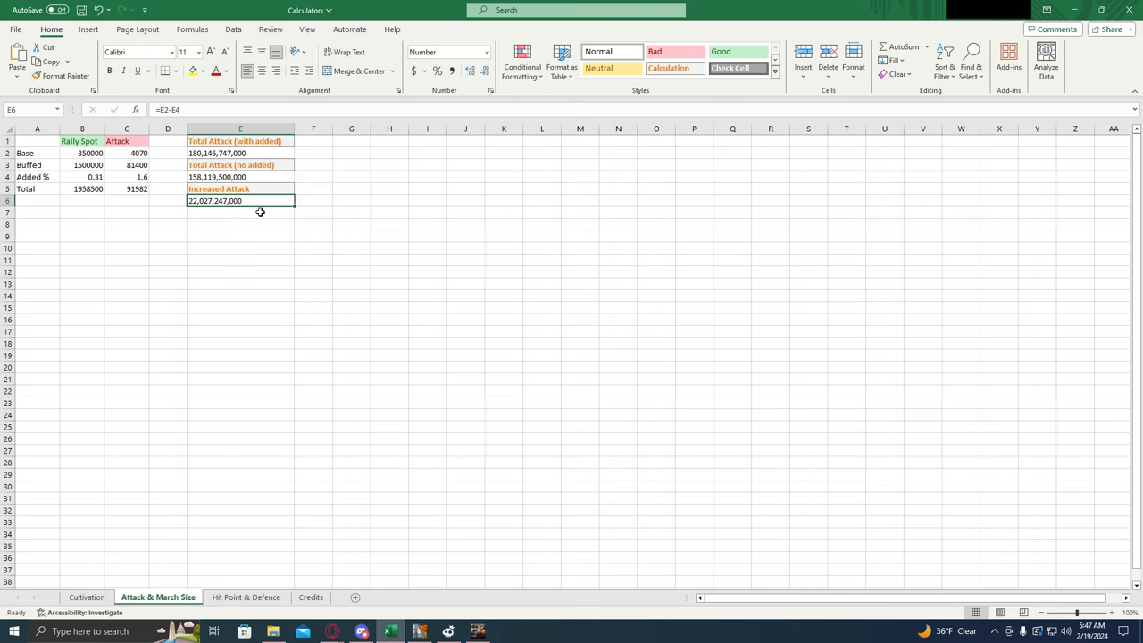
mouse_move(139, 152)
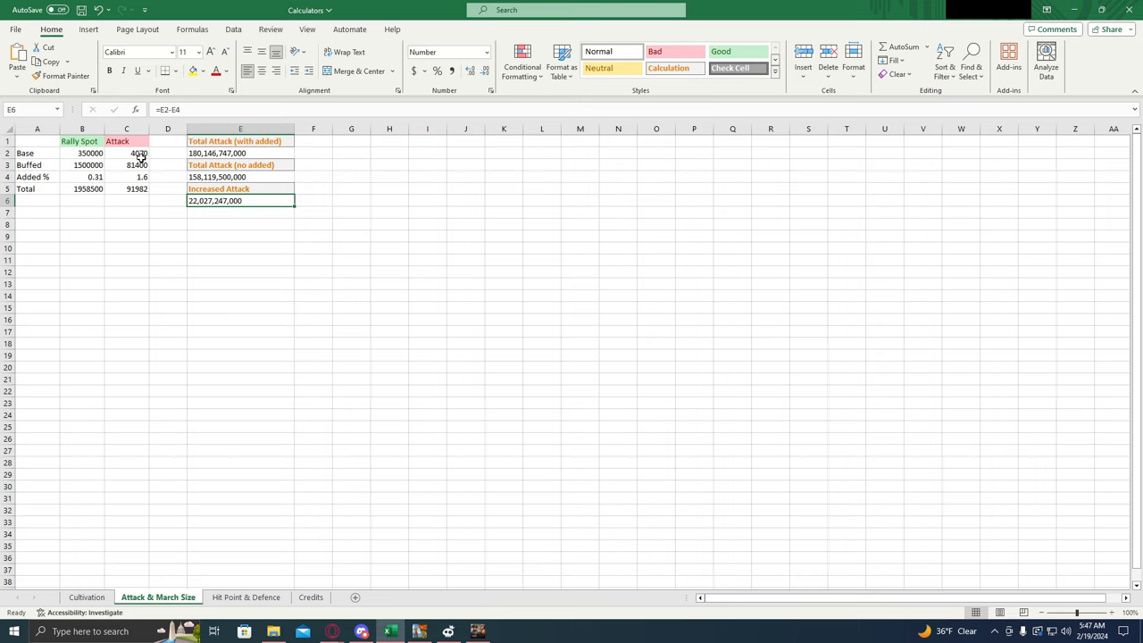
mouse_move(122, 177)
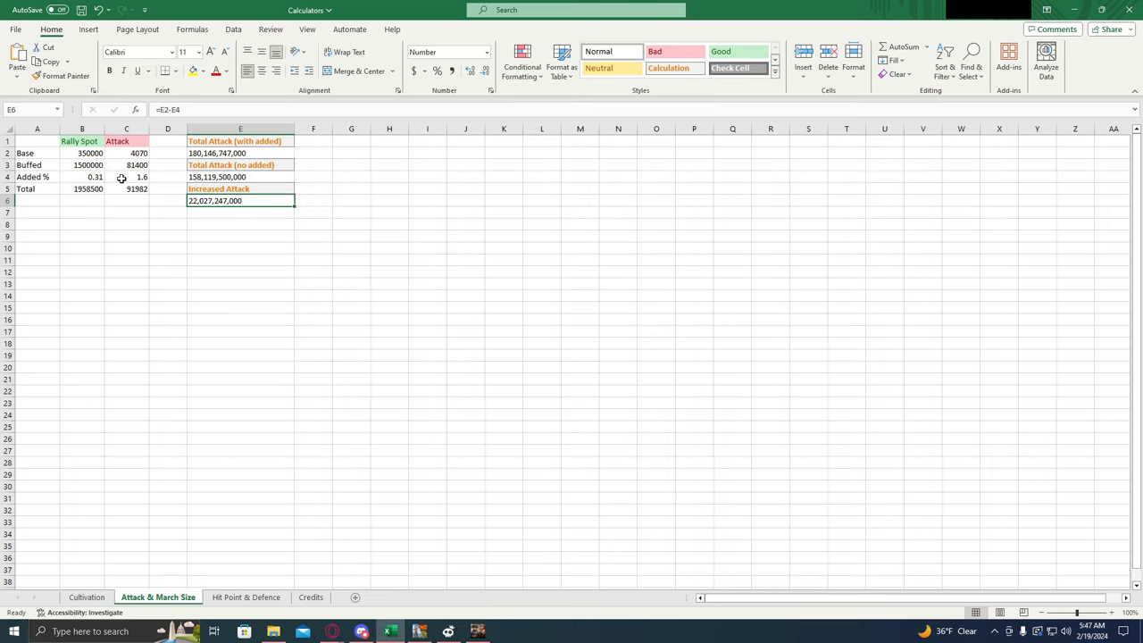
mouse_move(245, 191)
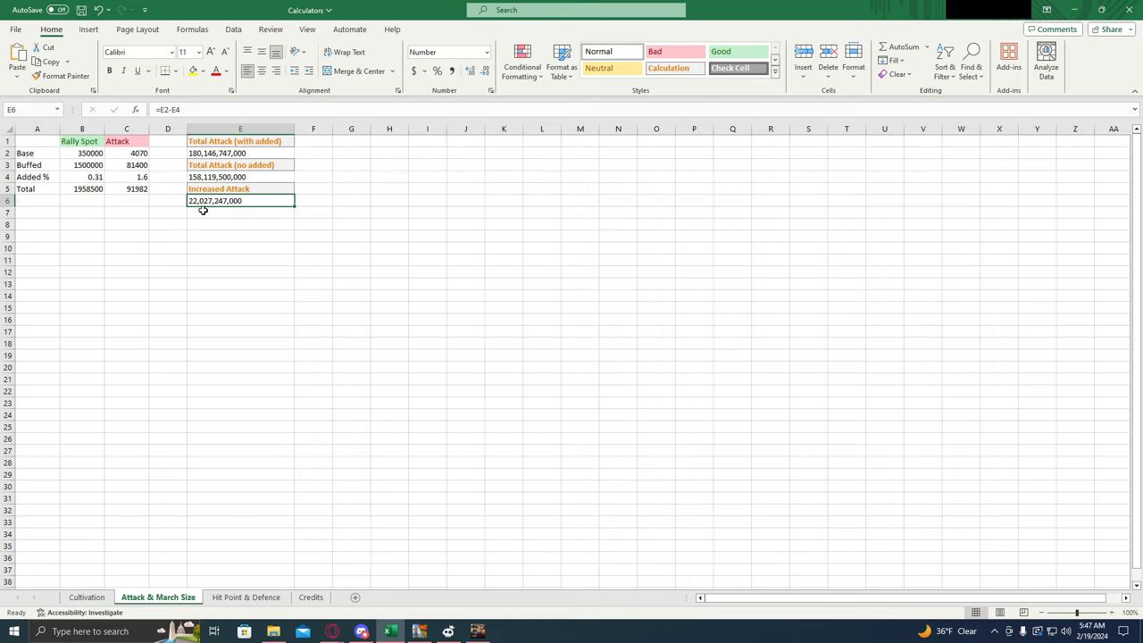
mouse_move(286, 207)
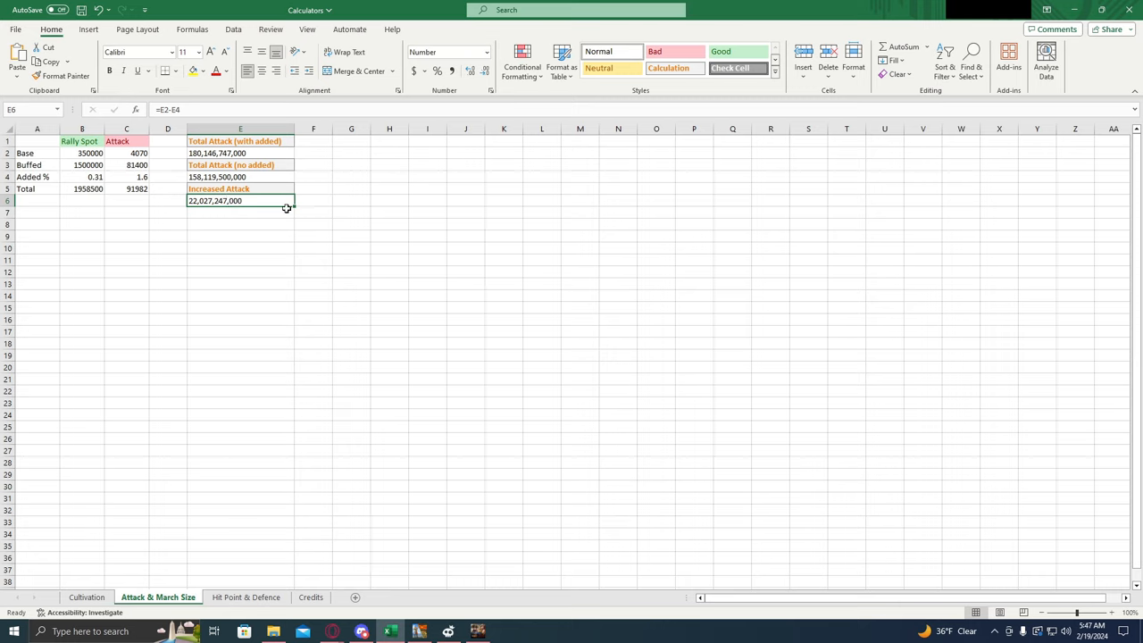
mouse_move(257, 191)
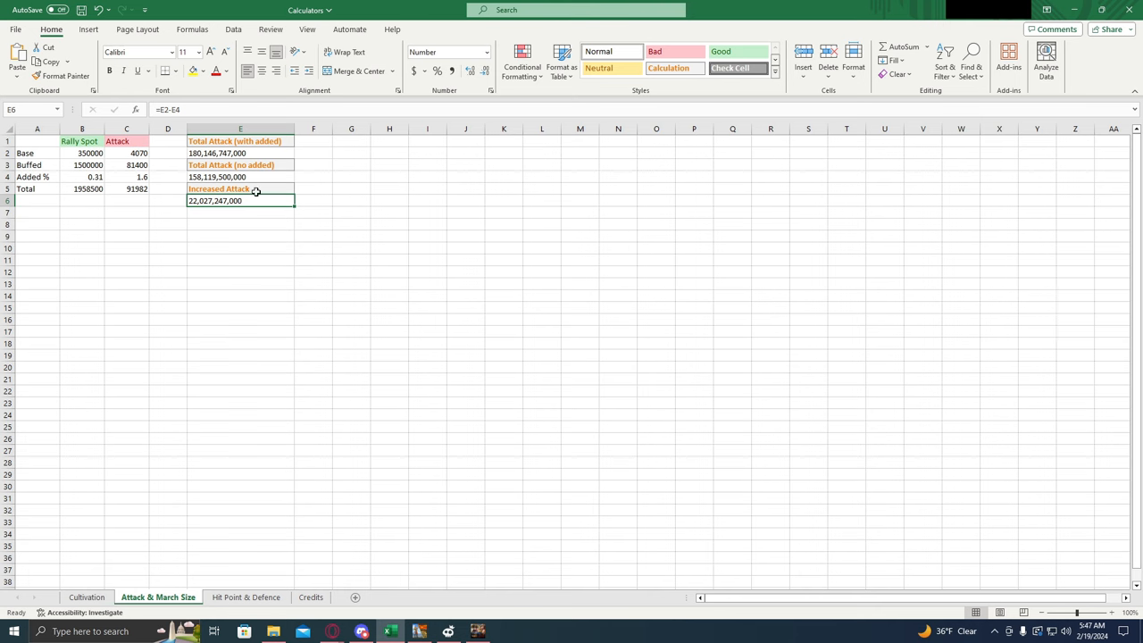
mouse_move(478, 631)
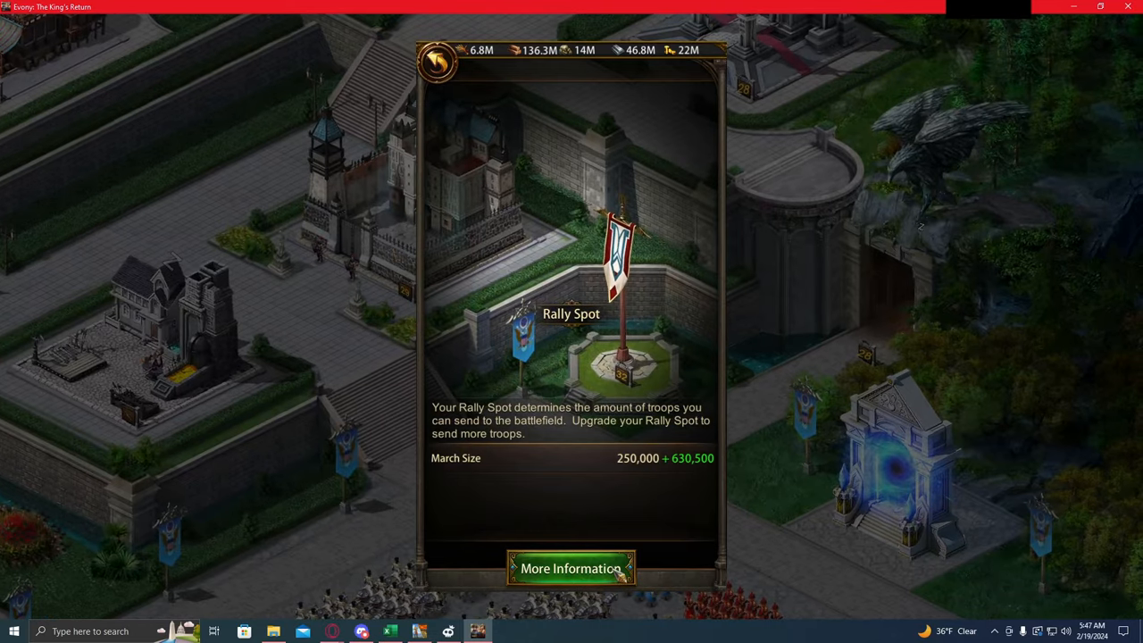
Open the Rally Spot level table and scroll down to level 32's 250,000 march size.
click(571, 565)
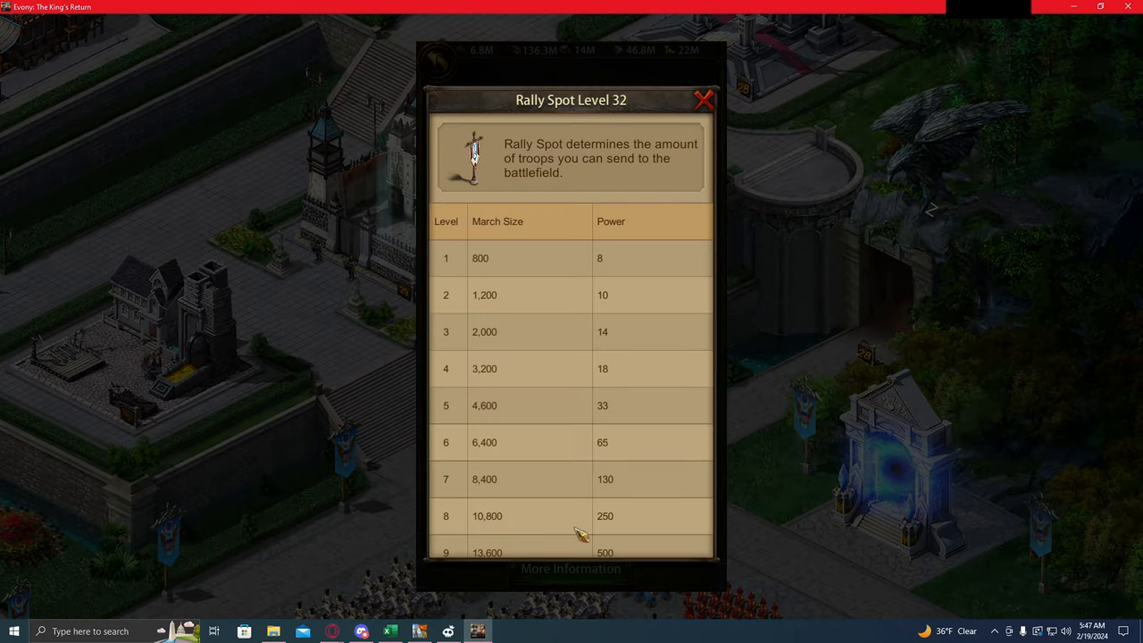
scroll(down, 3)
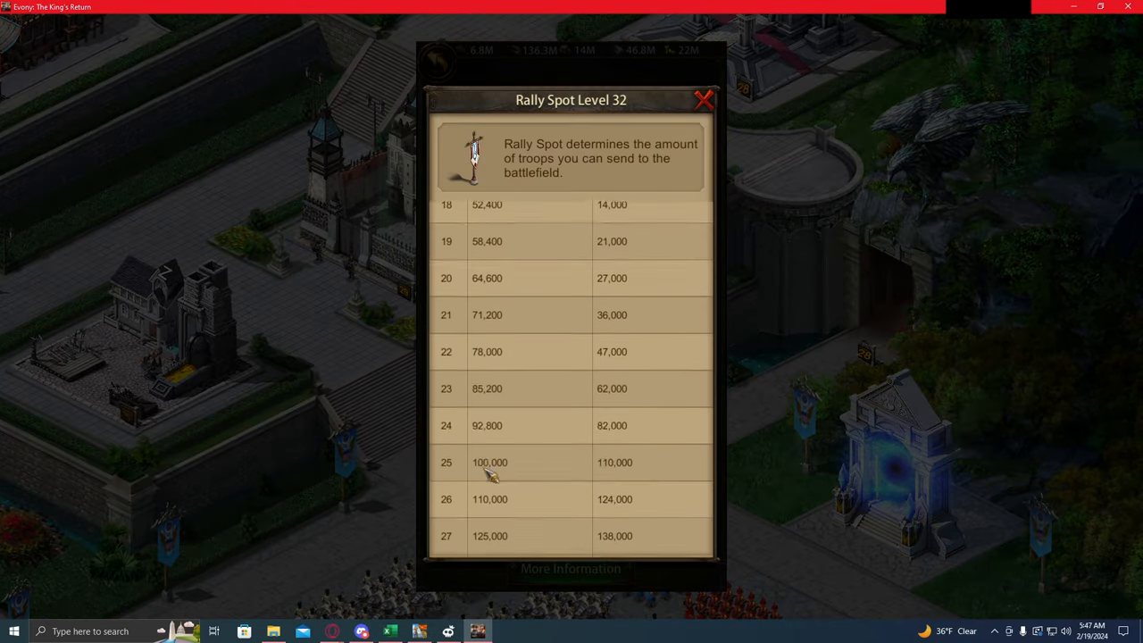
scroll(down, 3)
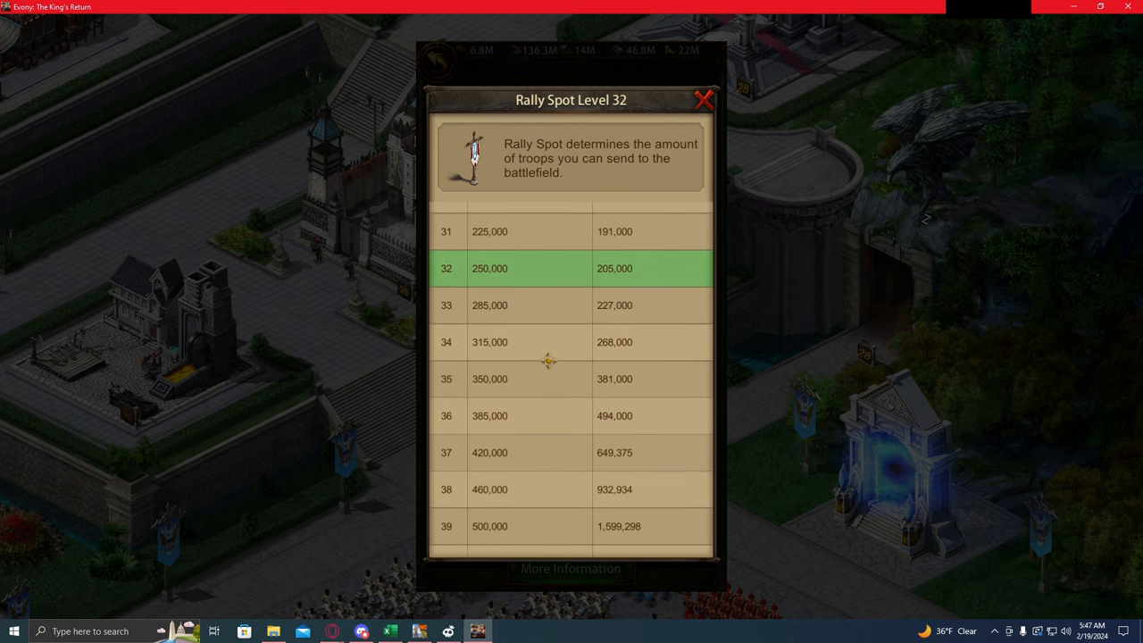
mouse_move(482, 385)
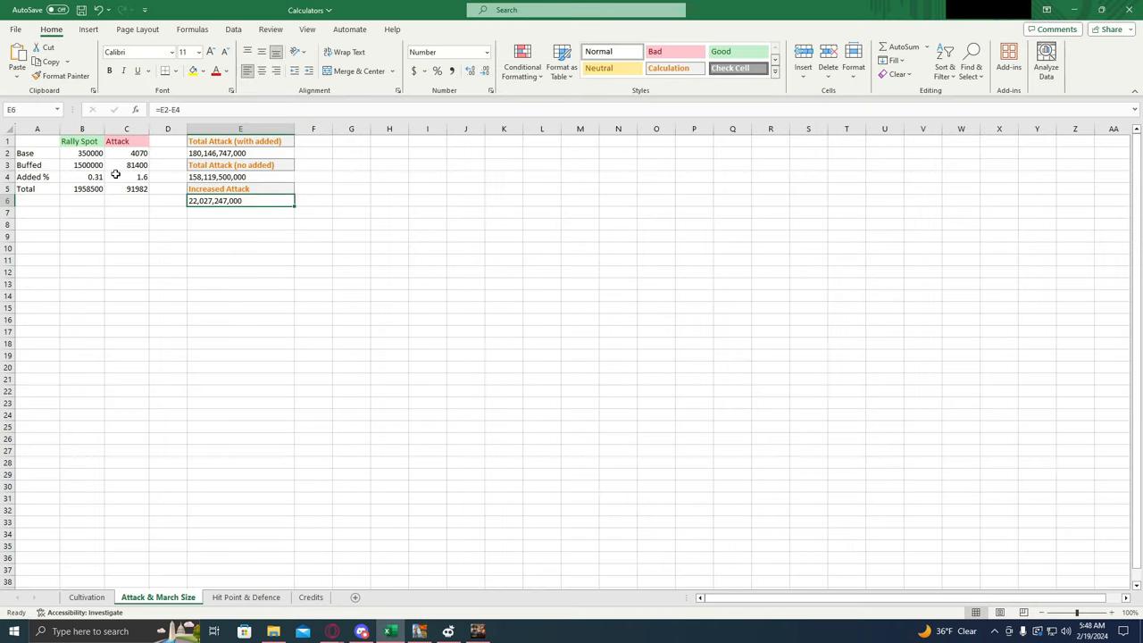
click(81, 153)
text(250000)
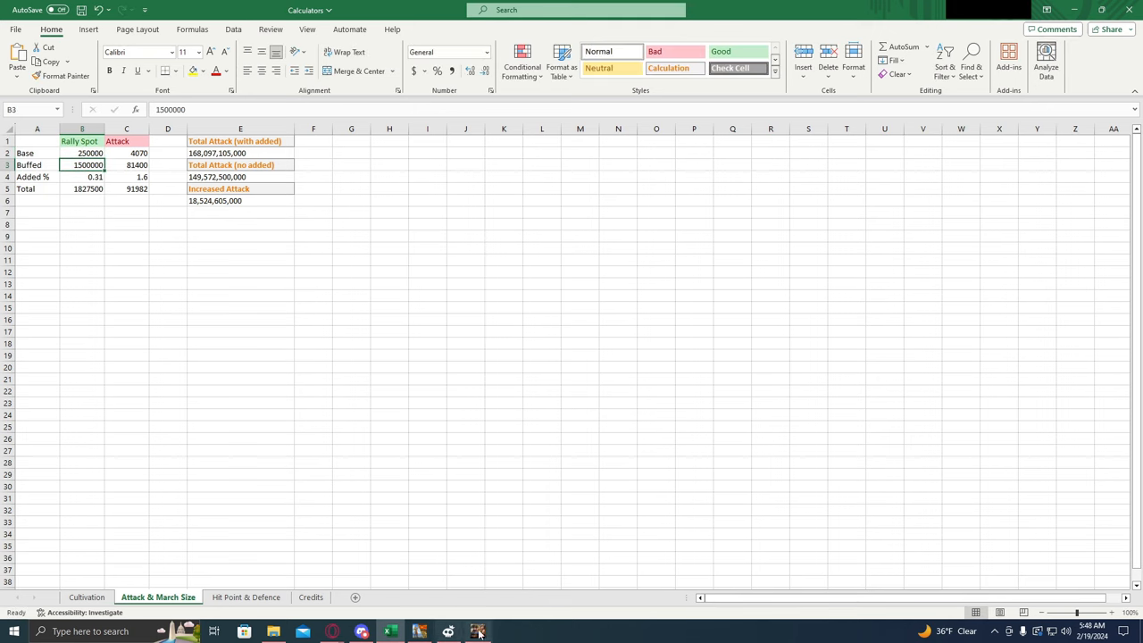
click(477, 630)
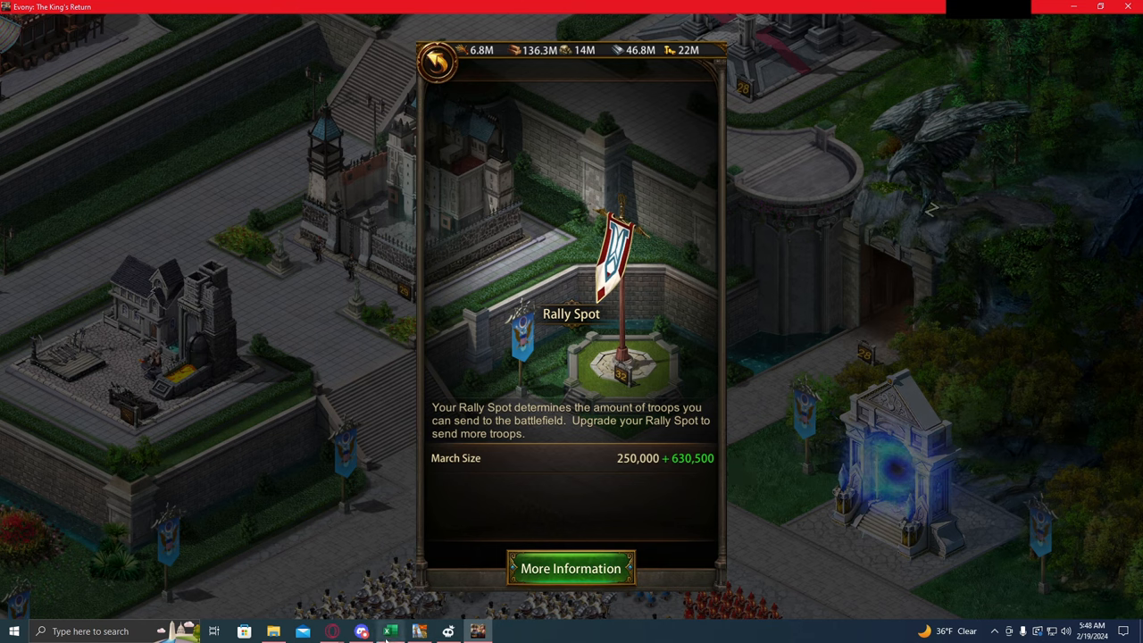
click(383, 627)
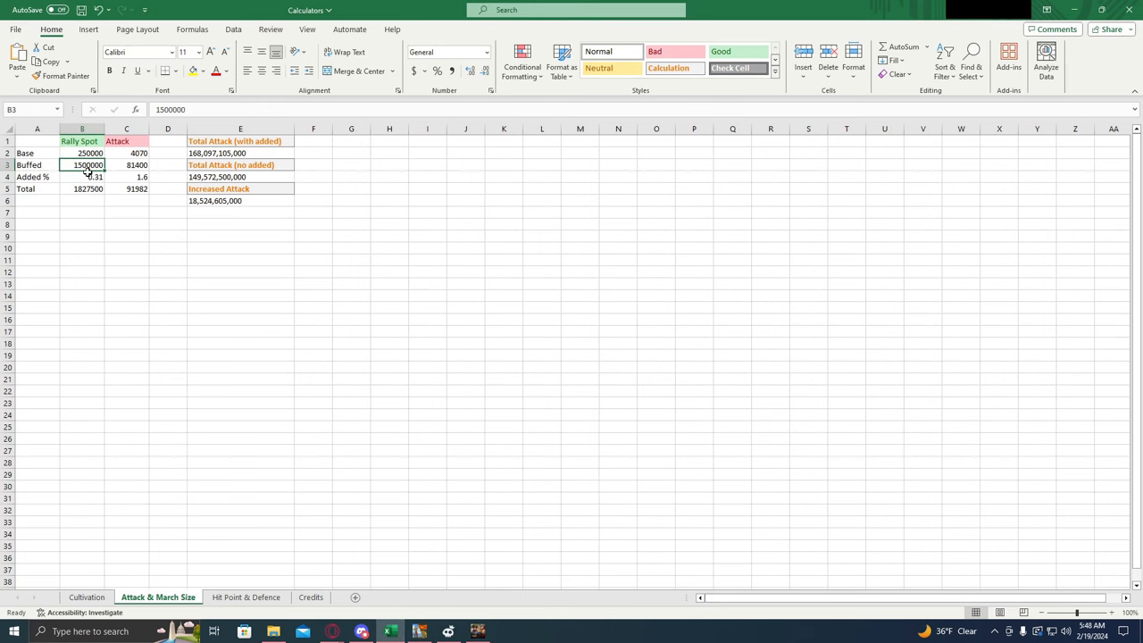
text(630500)
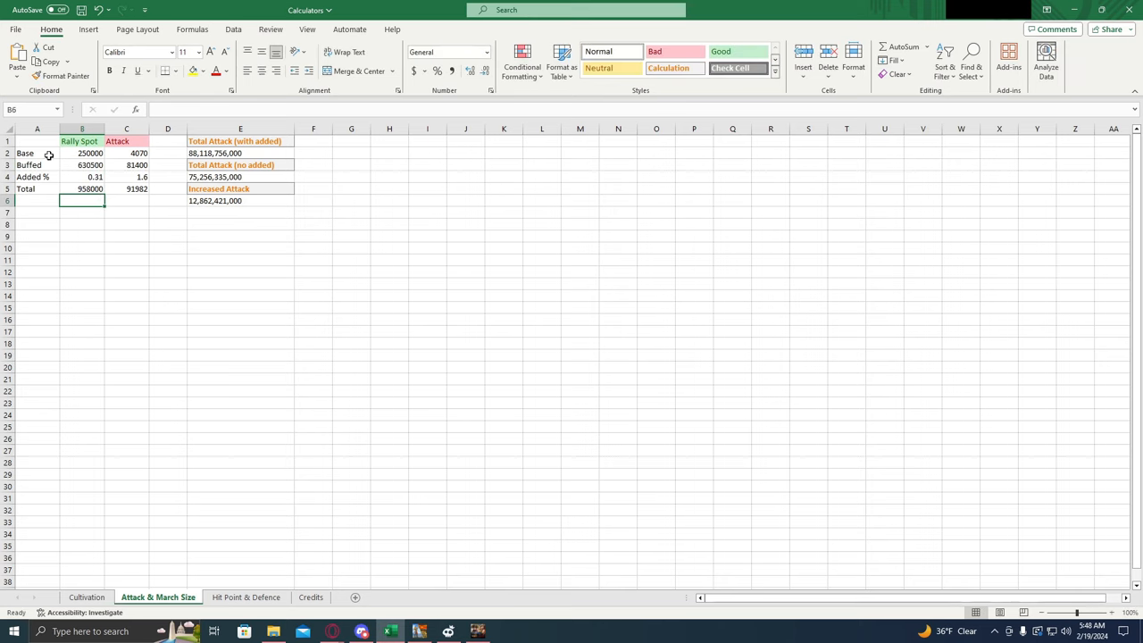
click(126, 153)
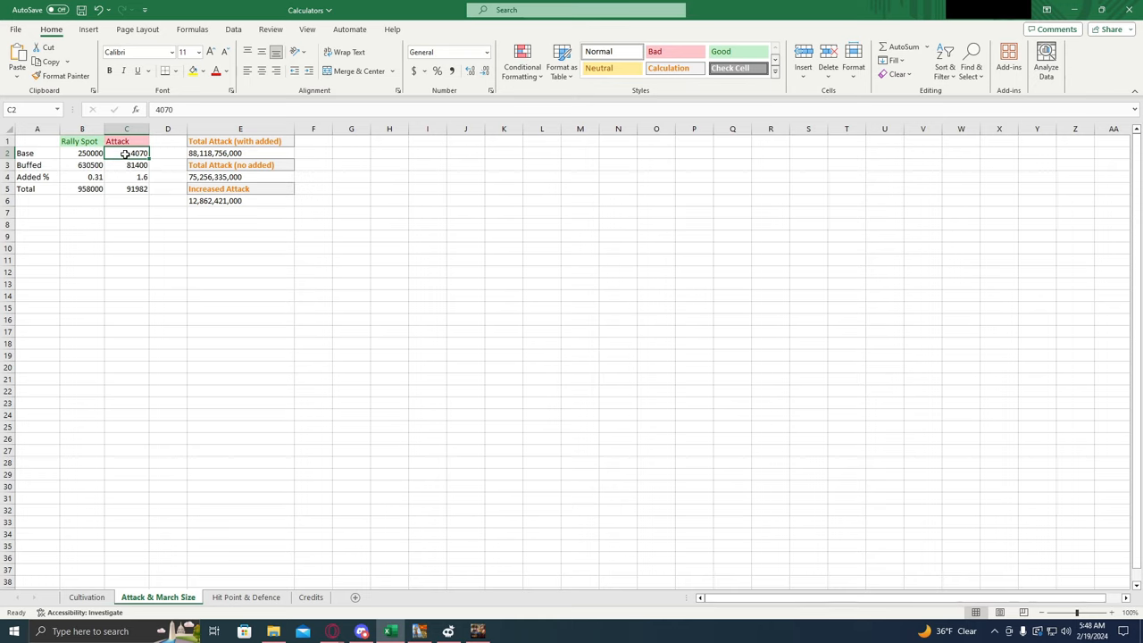
mouse_move(392, 425)
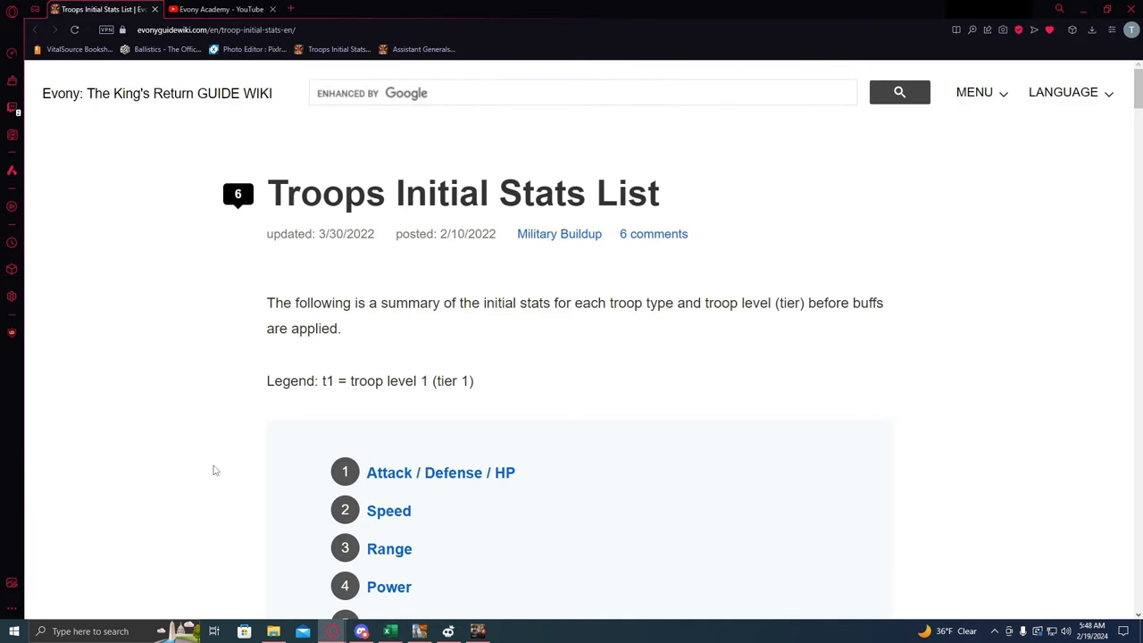
mouse_move(266, 75)
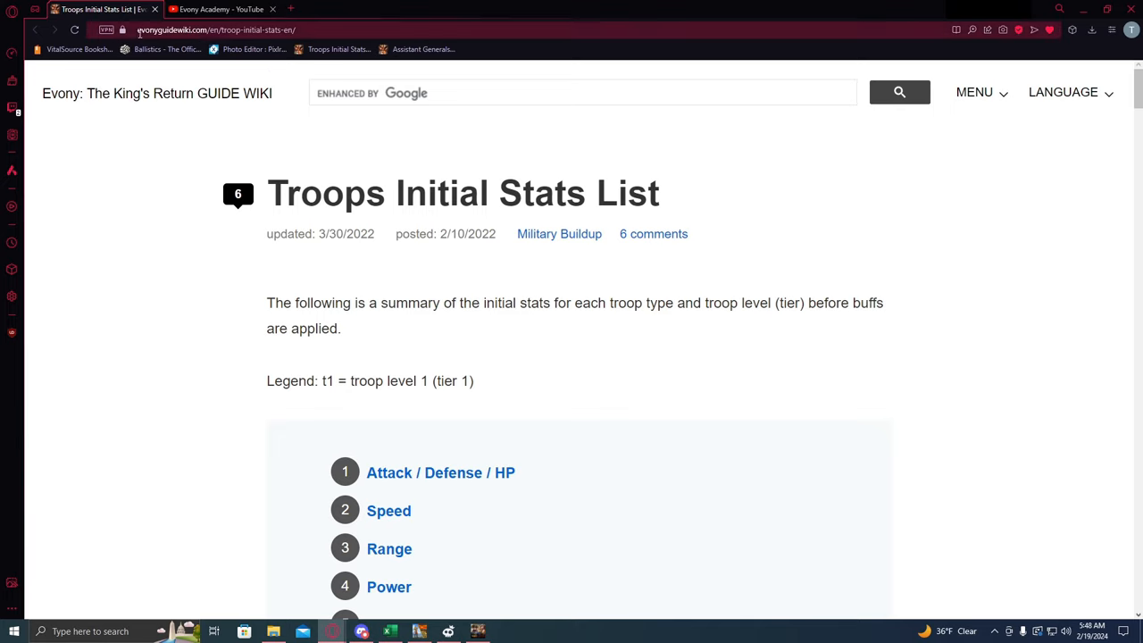
Scroll to the troop stats table and select the t12 Mounted Attack value 5,187.
scroll(down, 3)
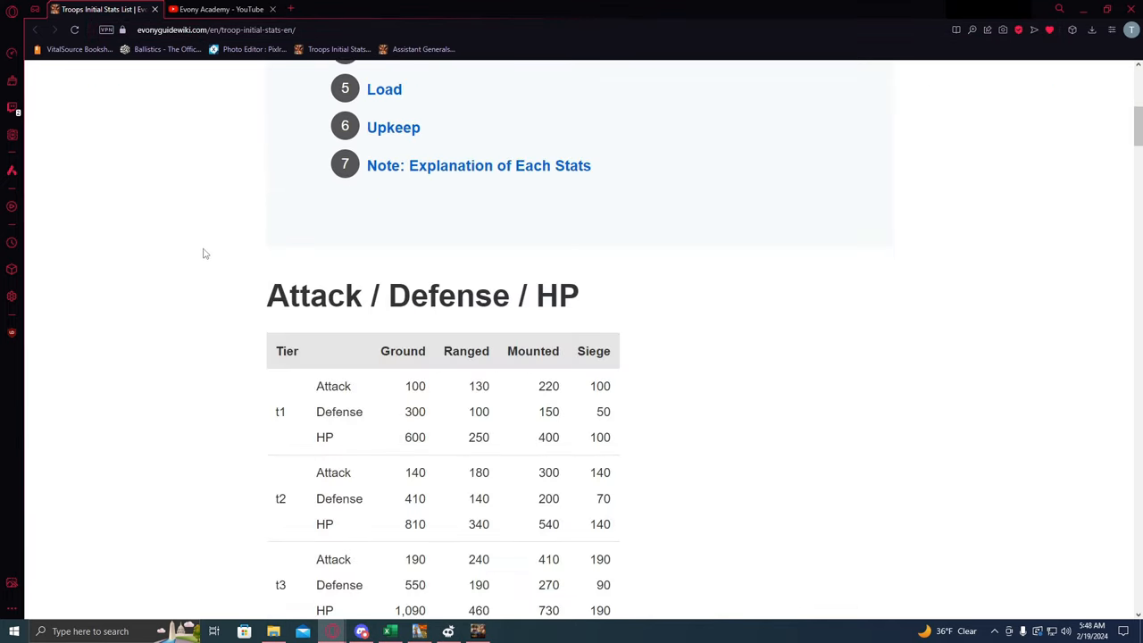
scroll(down, 3)
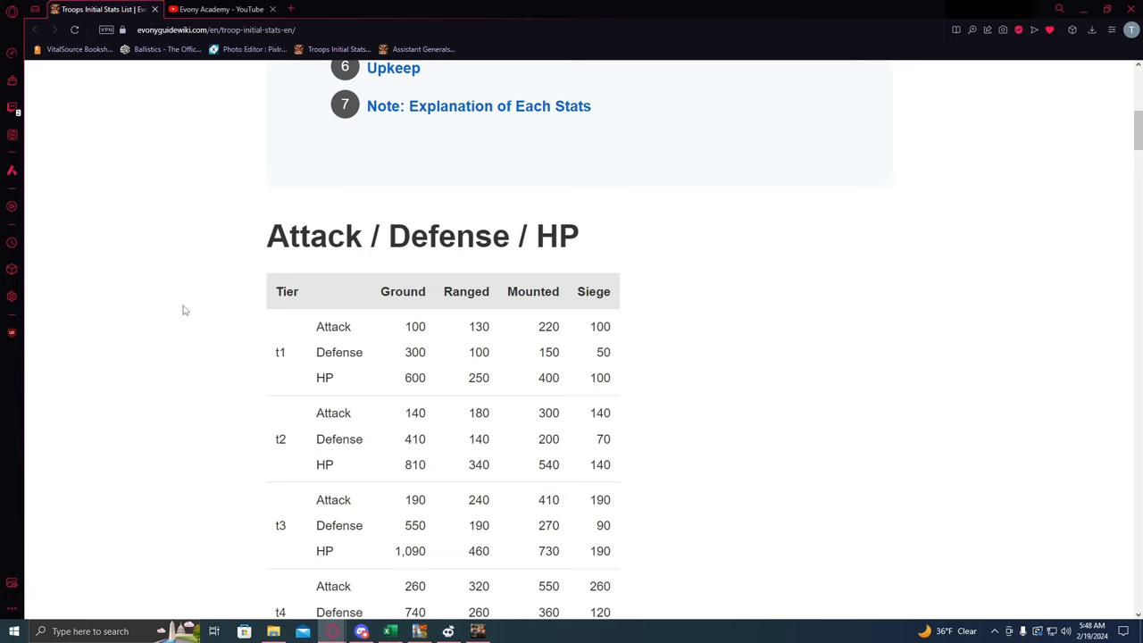
scroll(down, 3)
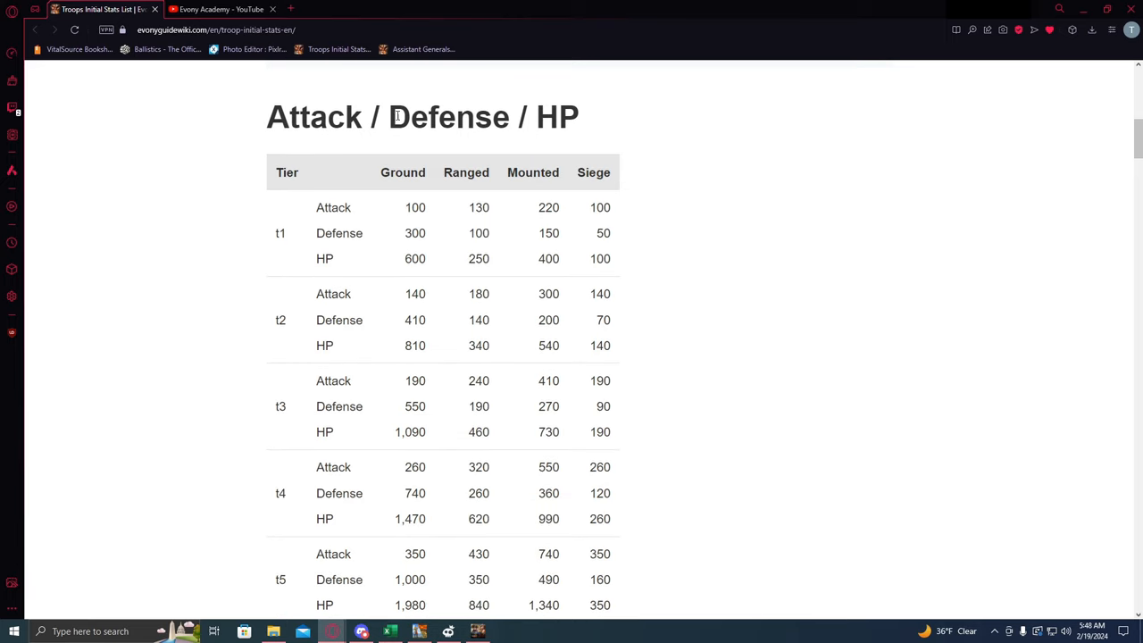
mouse_move(214, 206)
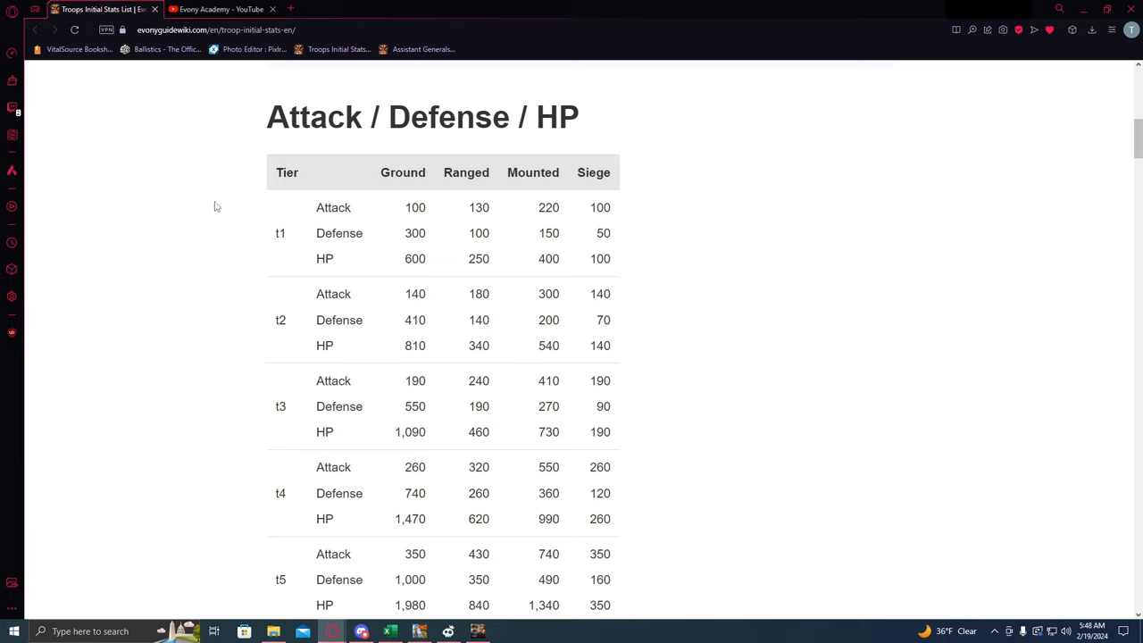
mouse_move(298, 217)
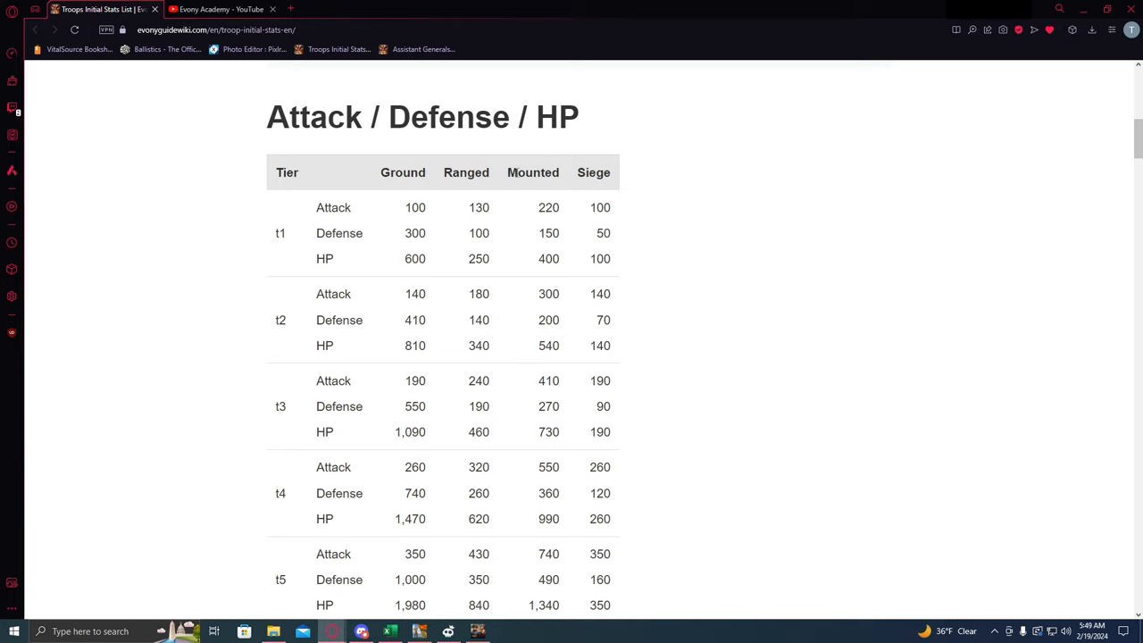
scroll(down, 3)
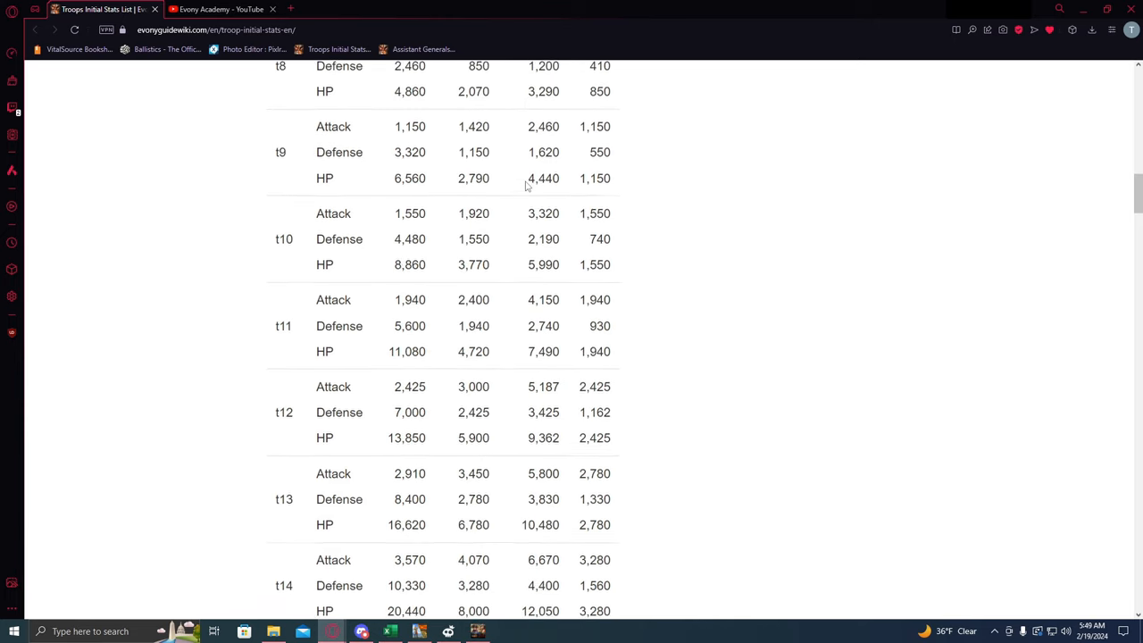
scroll(down, 3)
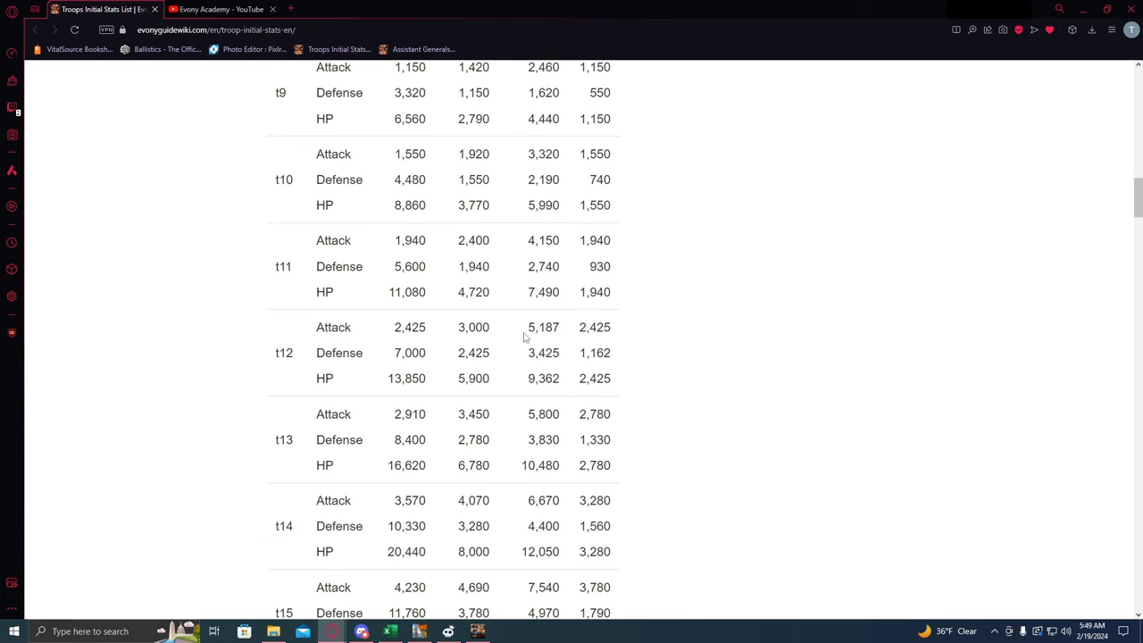
double_click(543, 327)
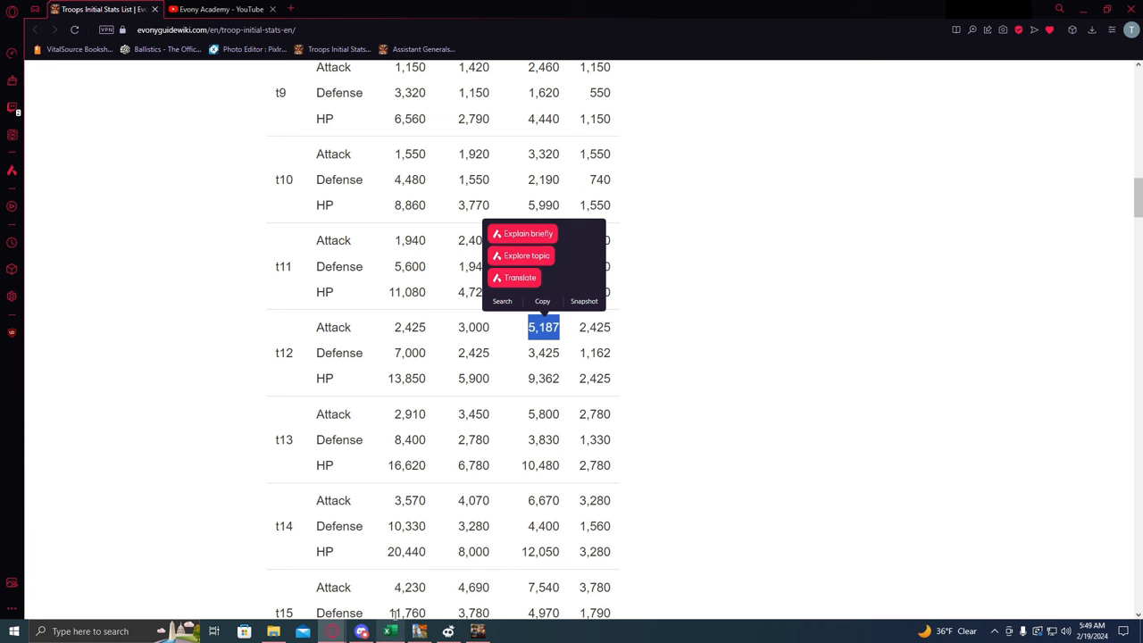
click(390, 630)
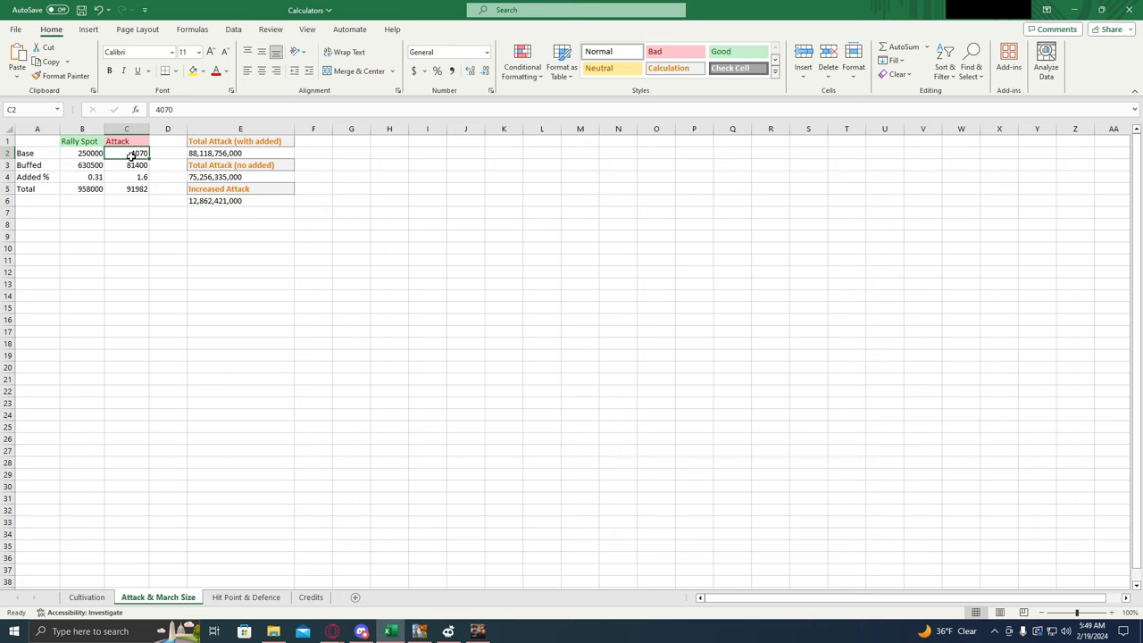
Enter 5187 as the base Attack in cell C2.
text(5187)
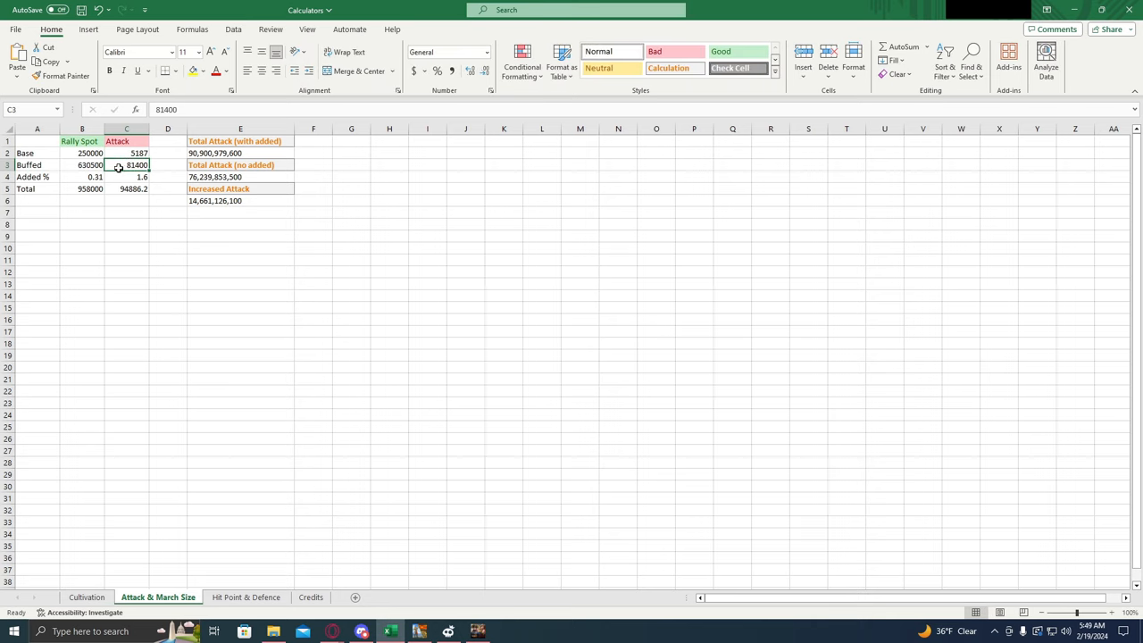
mouse_move(131, 203)
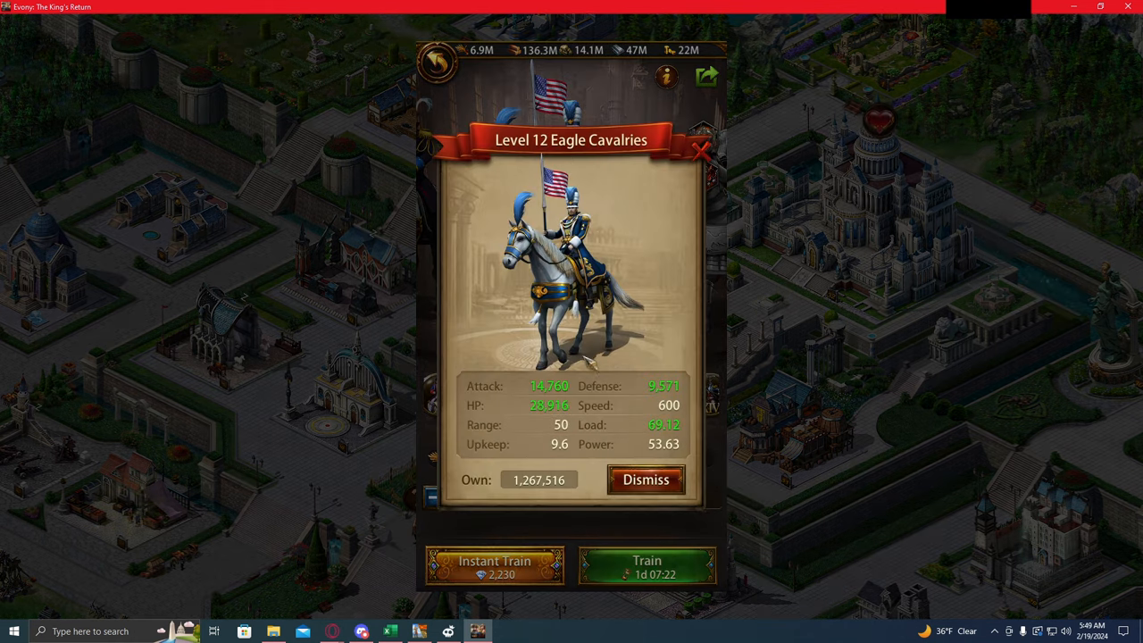
mouse_move(558, 406)
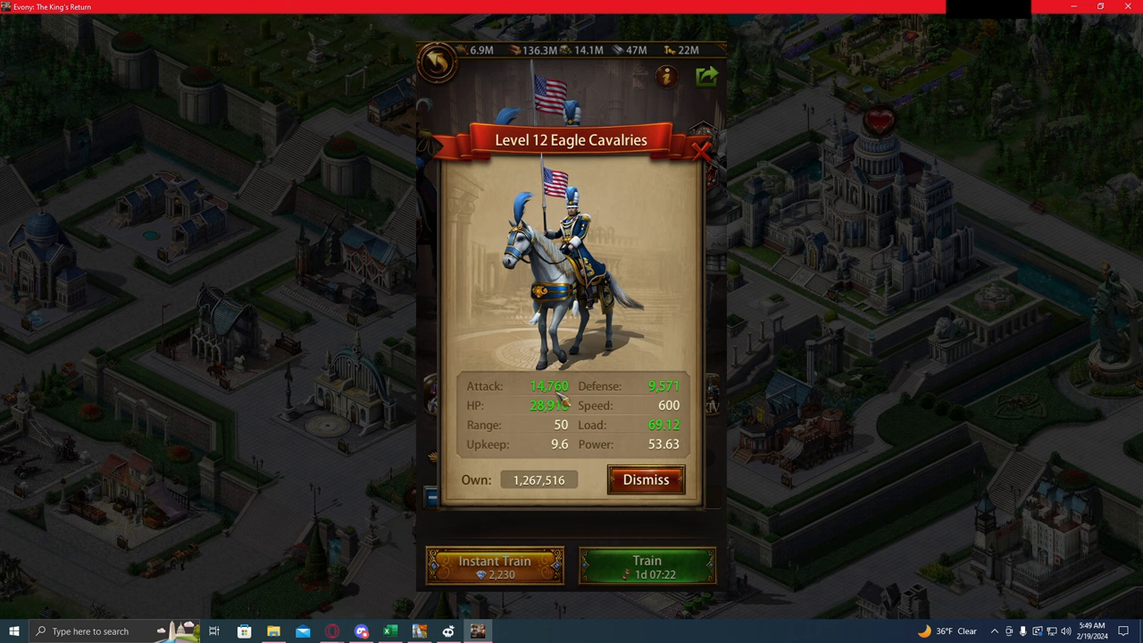
mouse_move(549, 405)
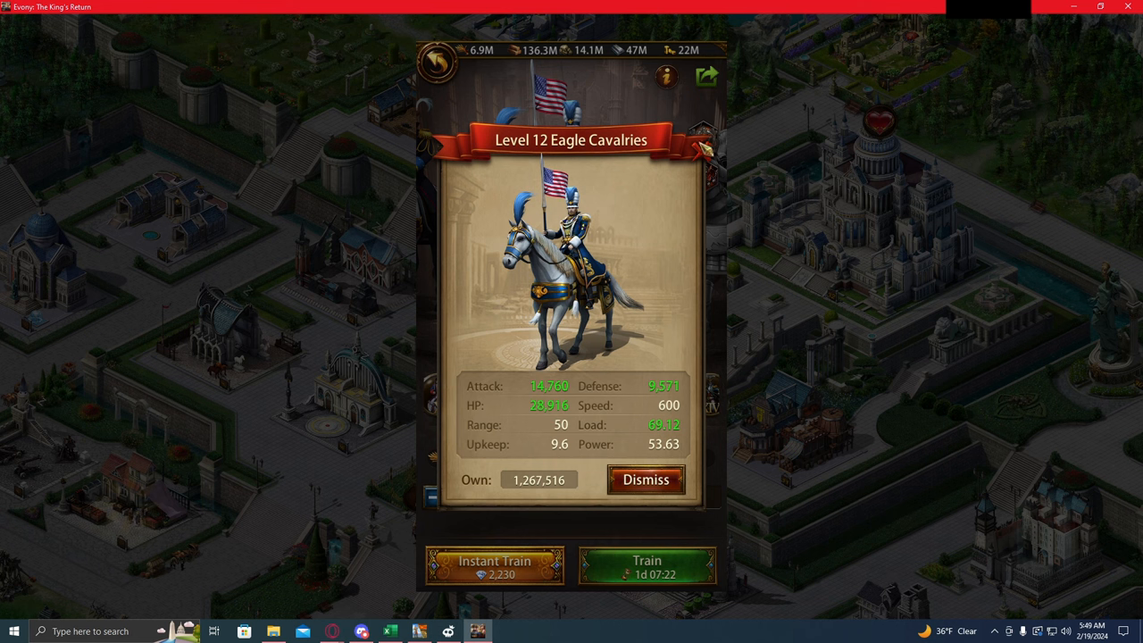
Close the Level 12 Eagle Cavalries panel after reading its 14,760 attack.
click(646, 480)
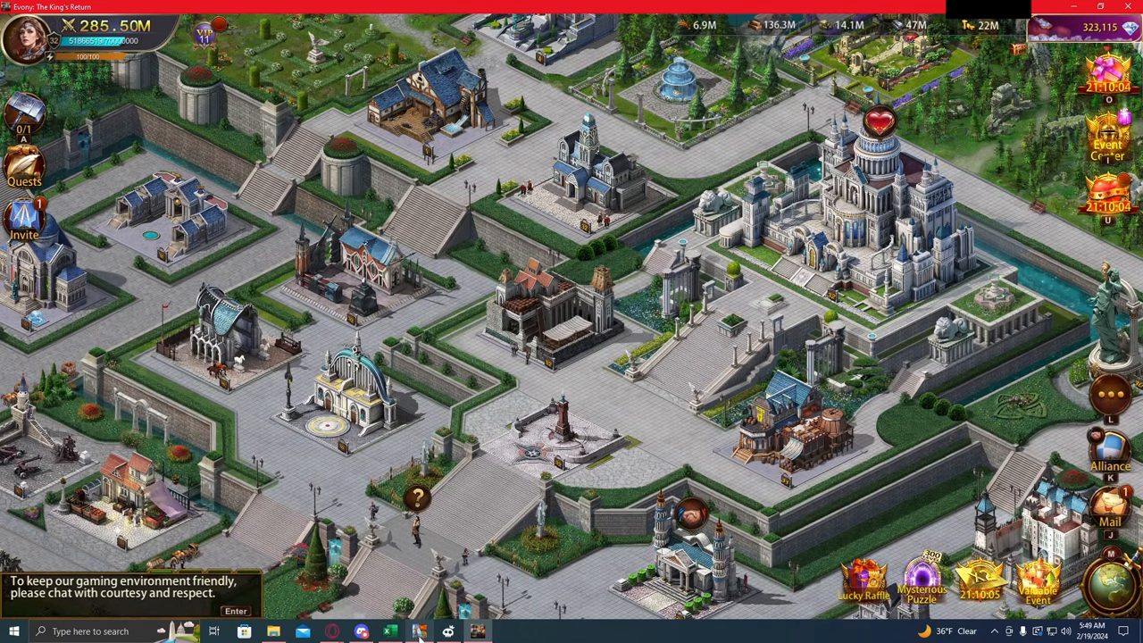
Enter buffed Attack 9573 and inspect the total Attack formula in C5.
click(385, 631)
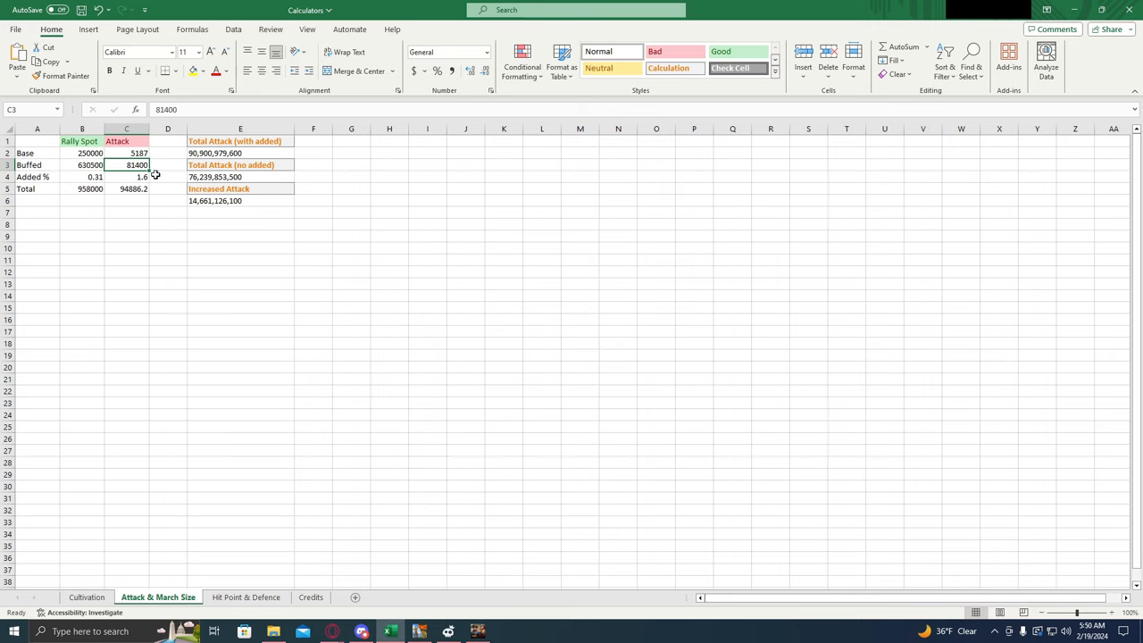
mouse_move(167, 165)
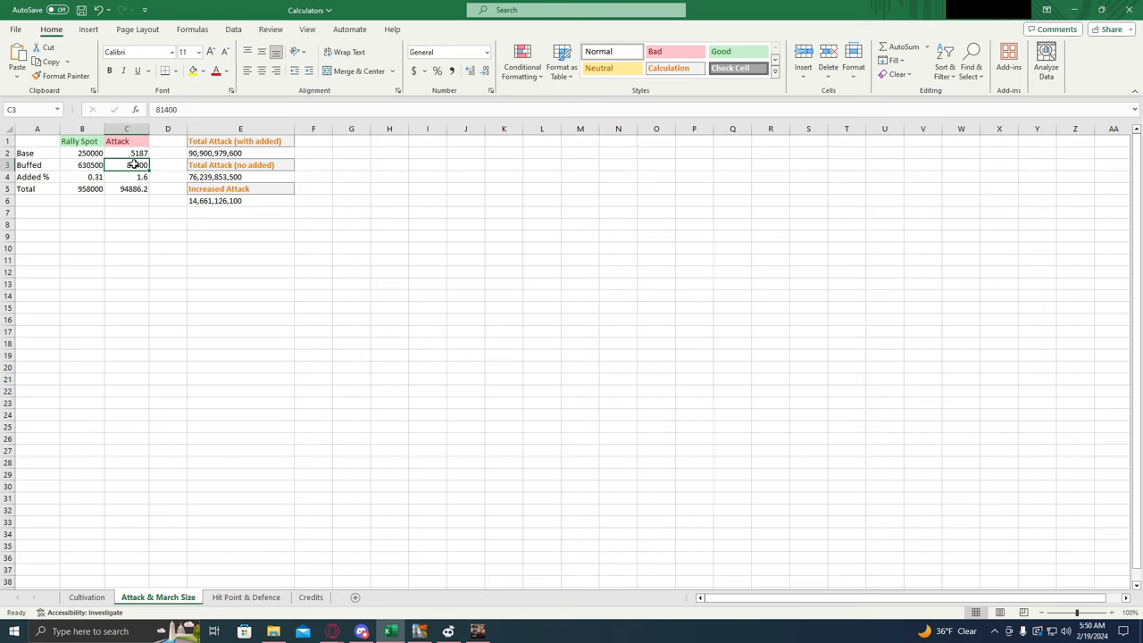
text(9573)
click(127, 177)
text(0)
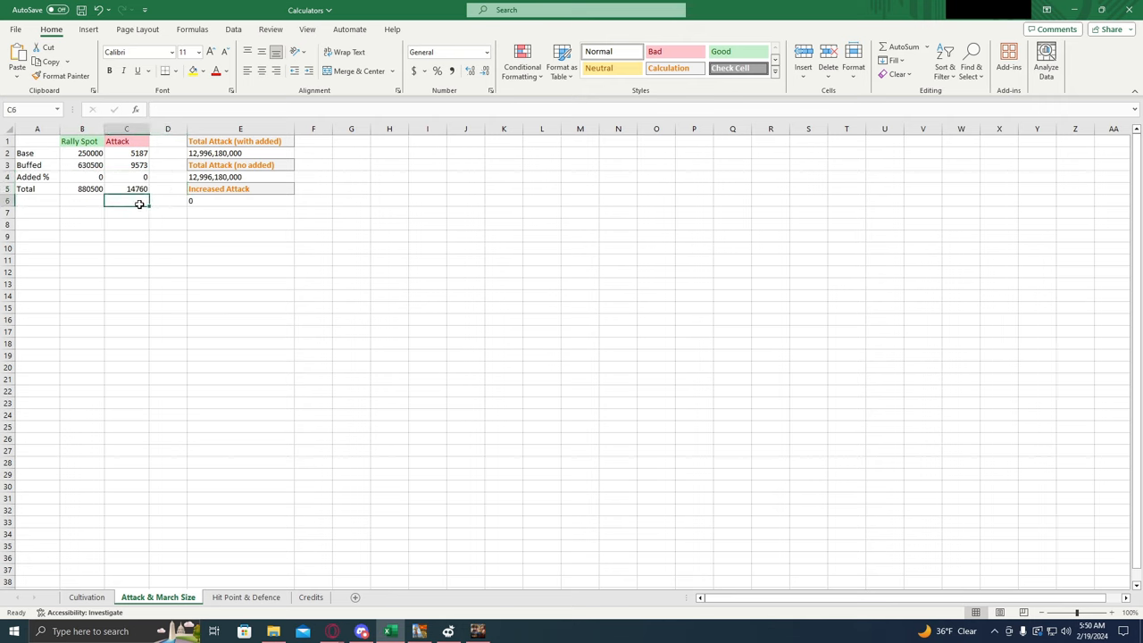
click(125, 189)
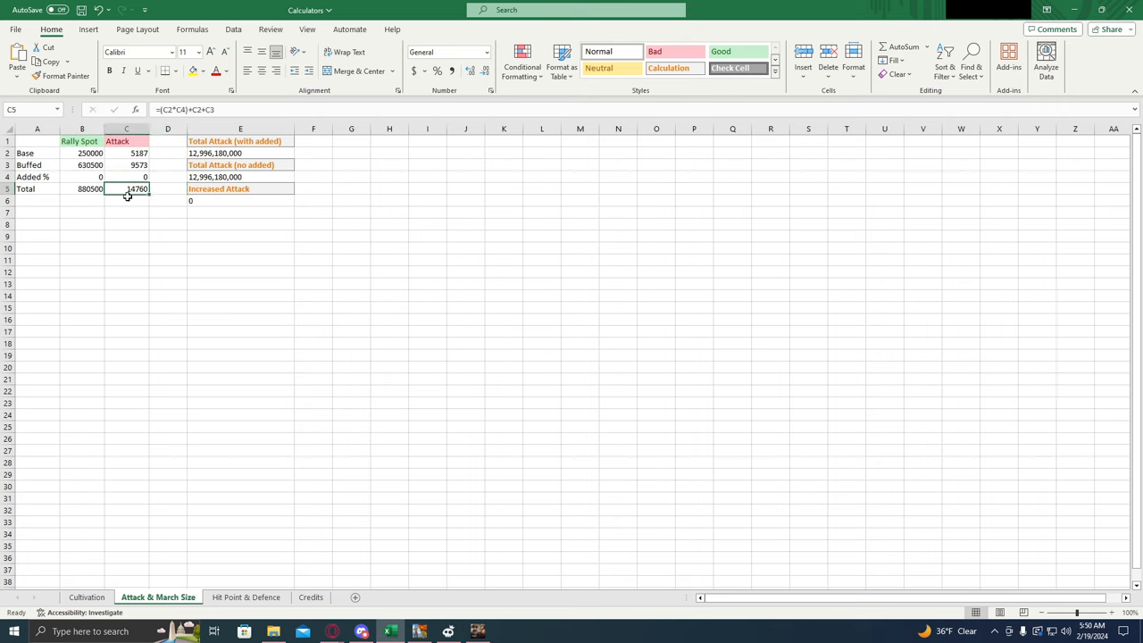
mouse_move(286, 411)
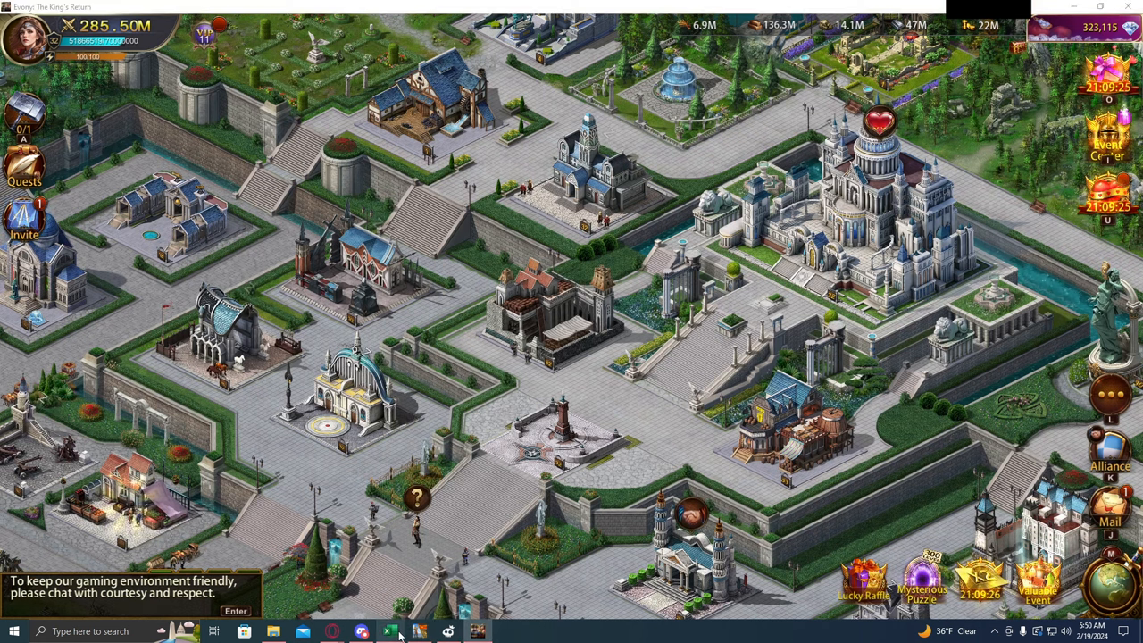
click(415, 631)
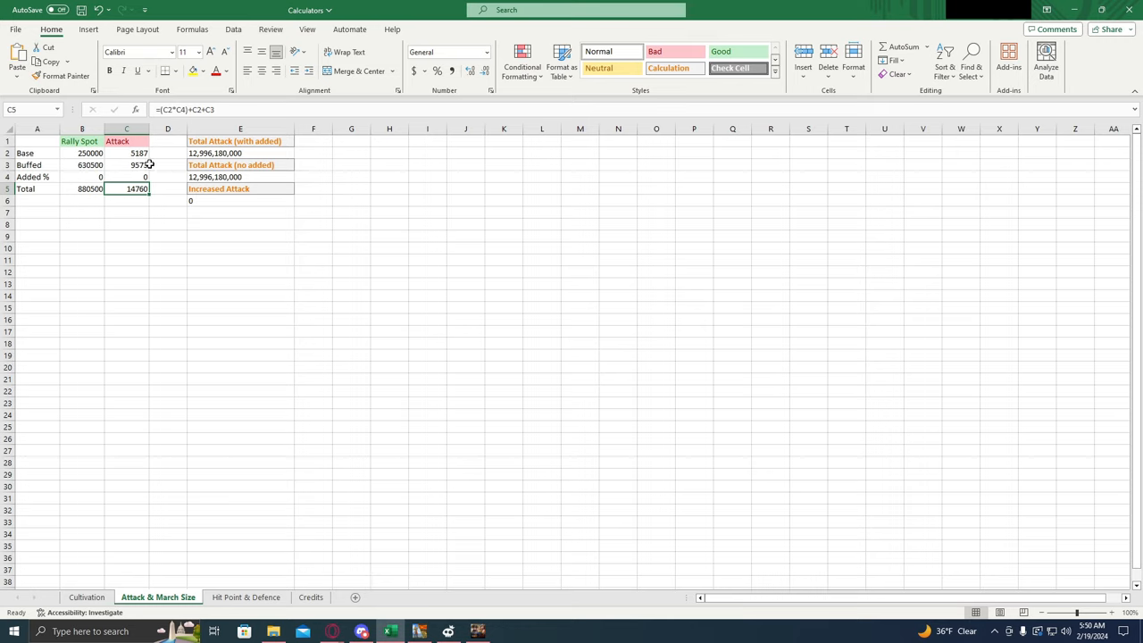
mouse_move(156, 168)
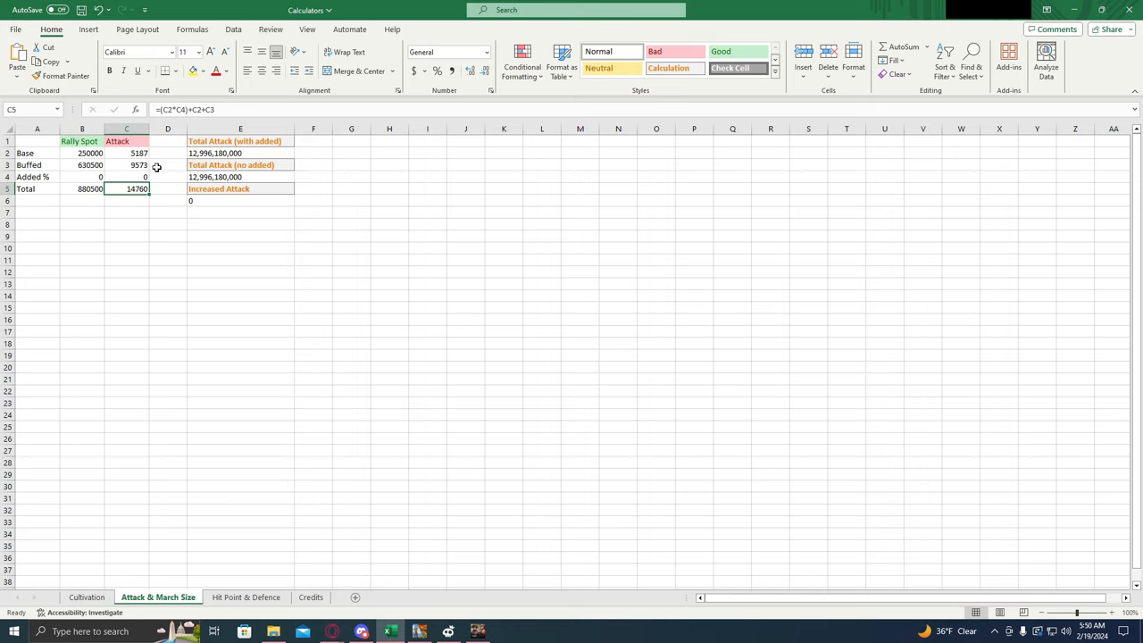
mouse_move(125, 165)
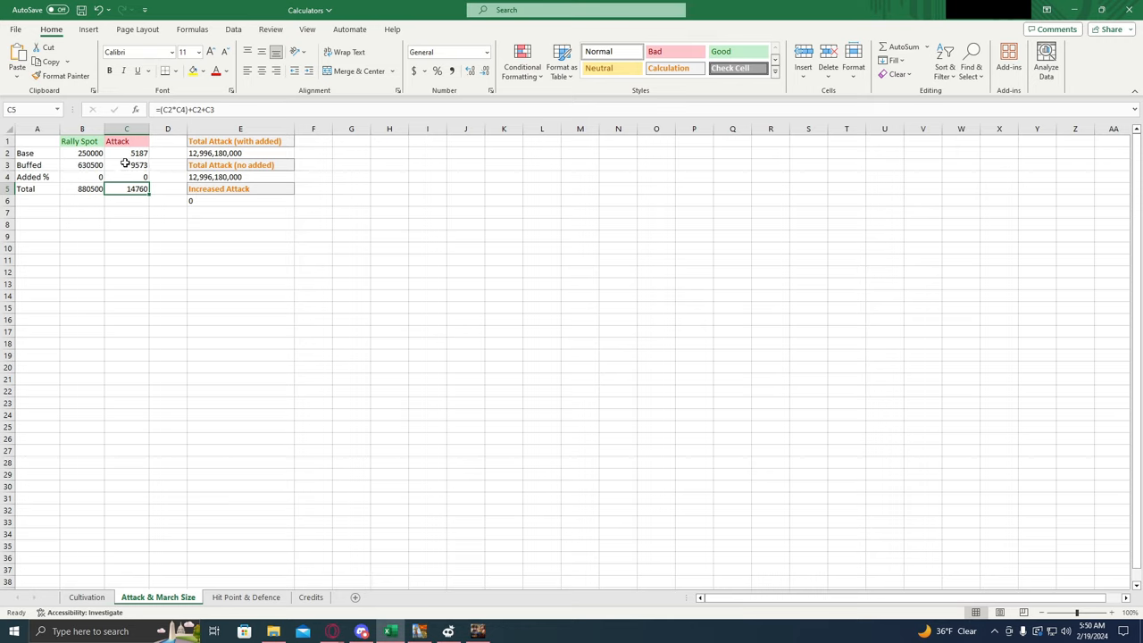
mouse_move(144, 166)
text(0)
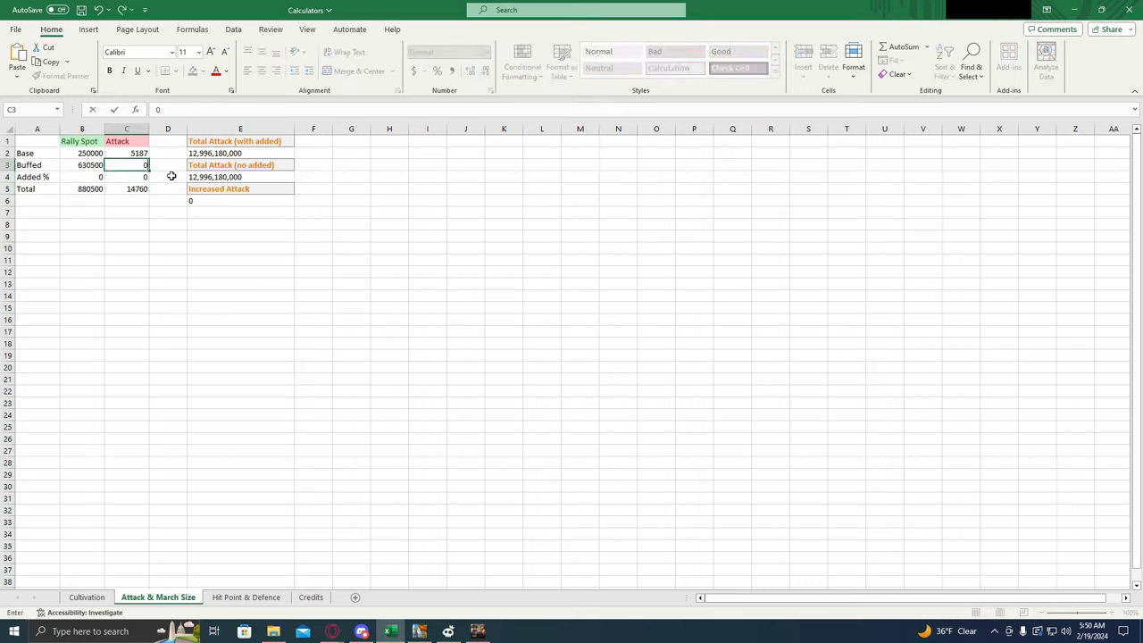
Confirm buffed Attack 0 and set the Attack Added % in C4 to 20.
key(Enter)
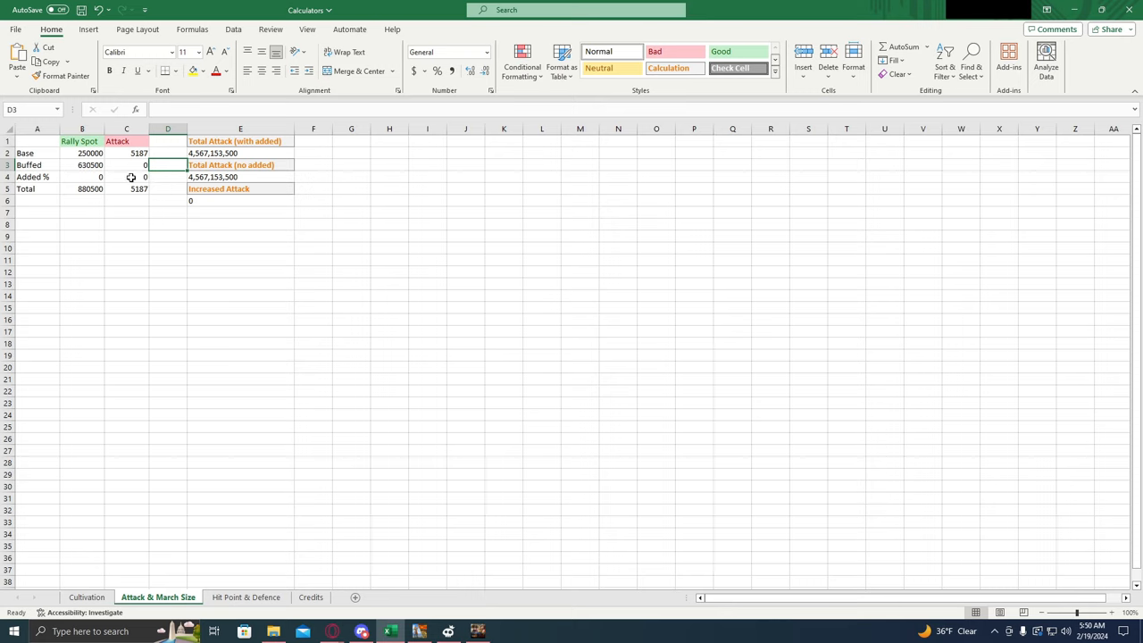
click(126, 177)
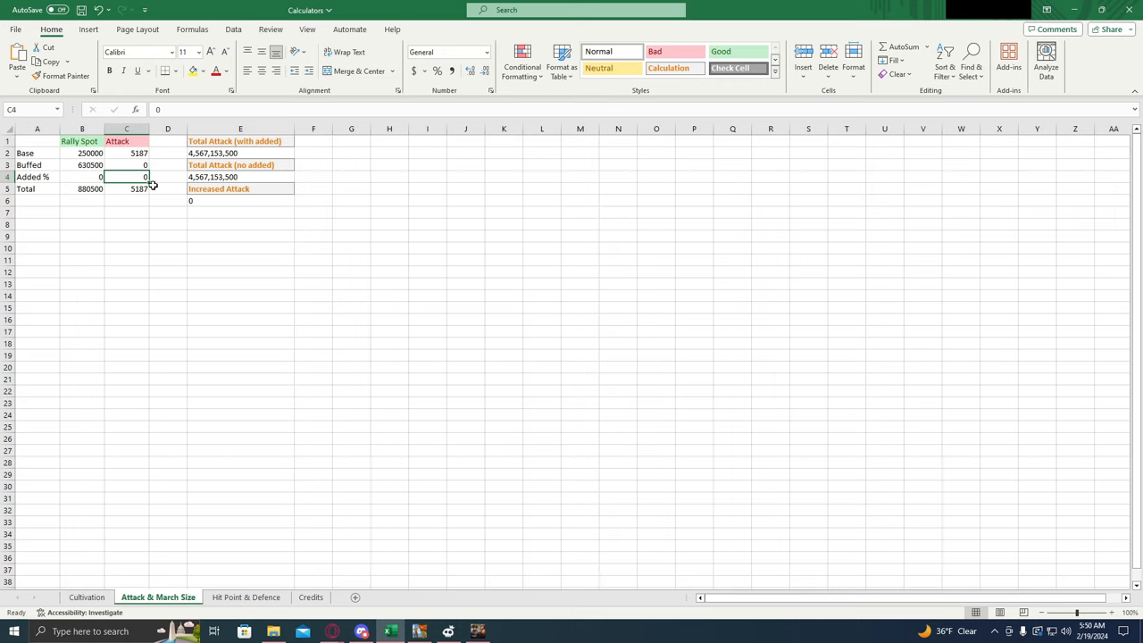
text(20)
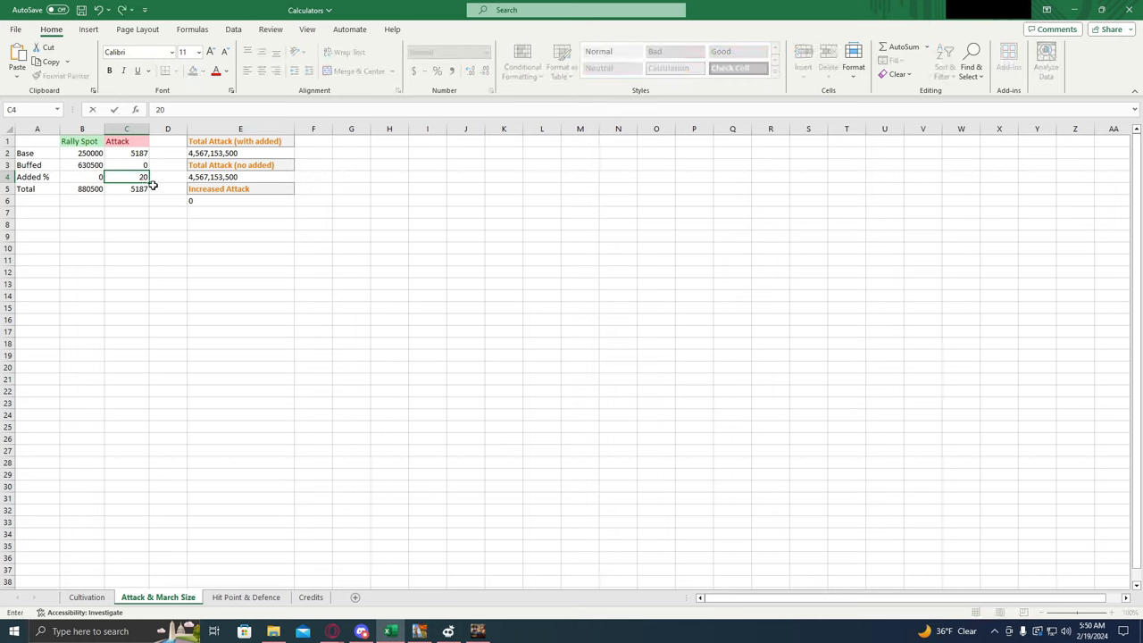
text(2000)
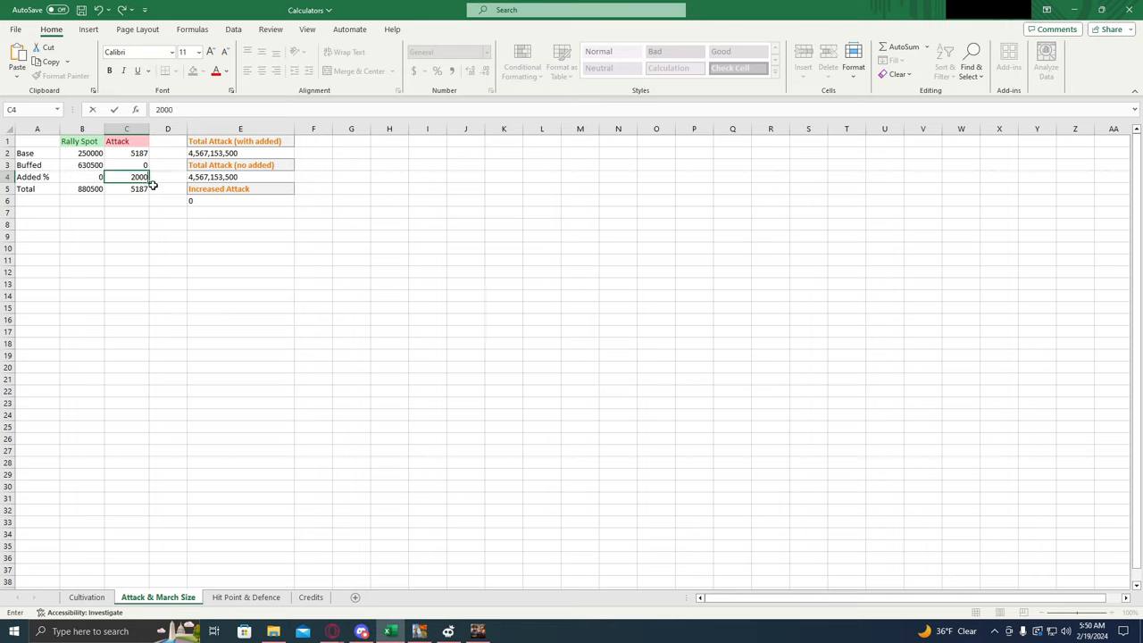
key(Backspace)
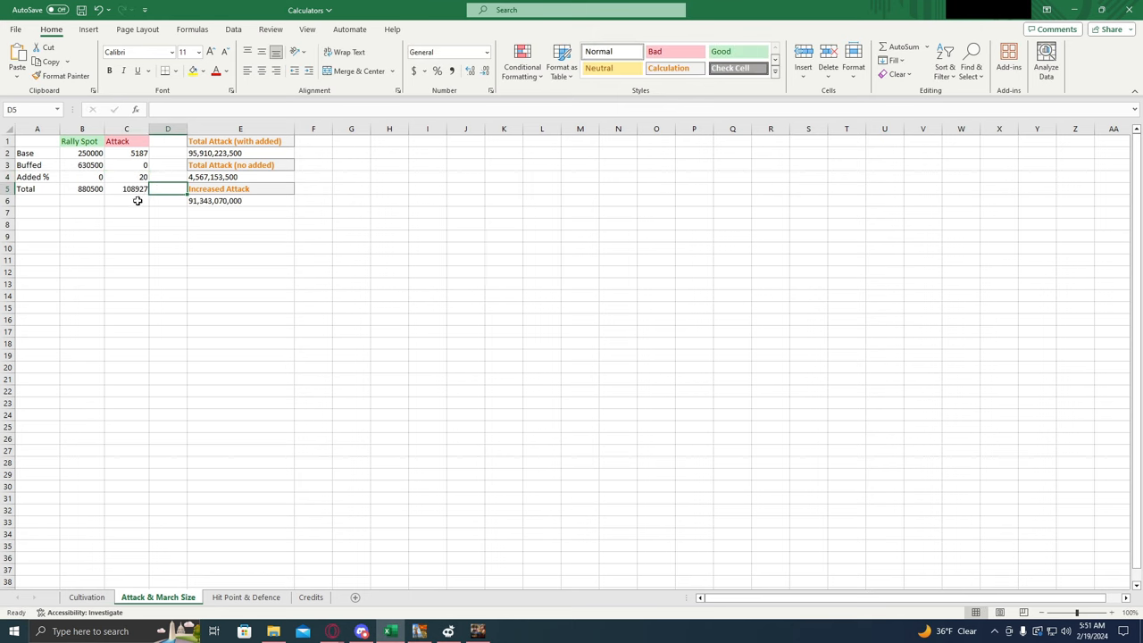
mouse_move(132, 195)
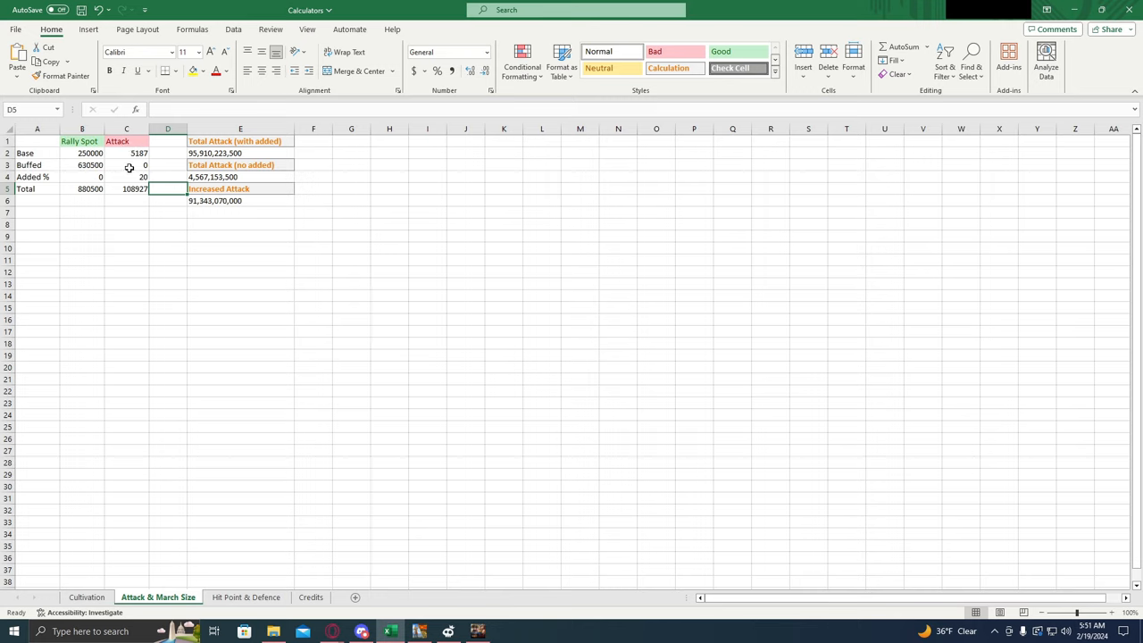
click(131, 177)
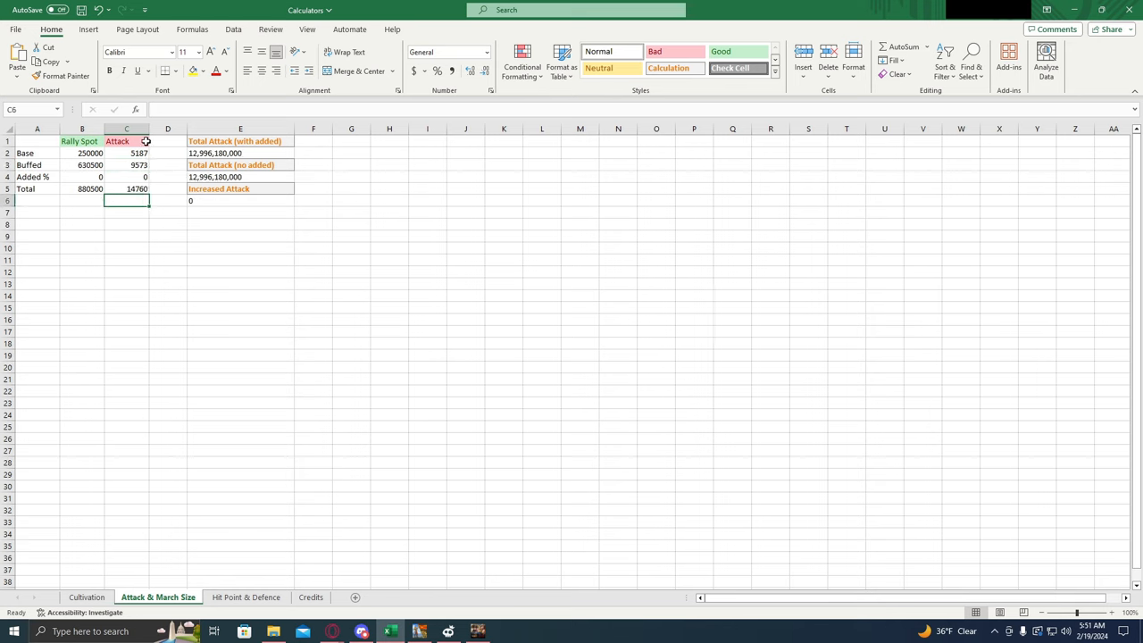
click(80, 177)
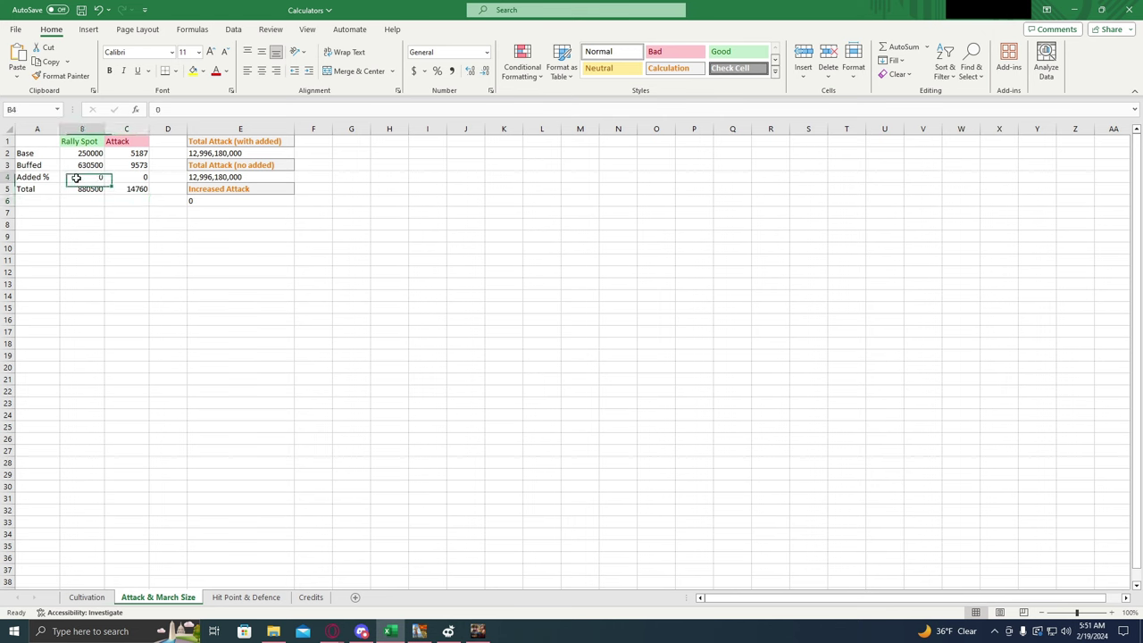
click(418, 630)
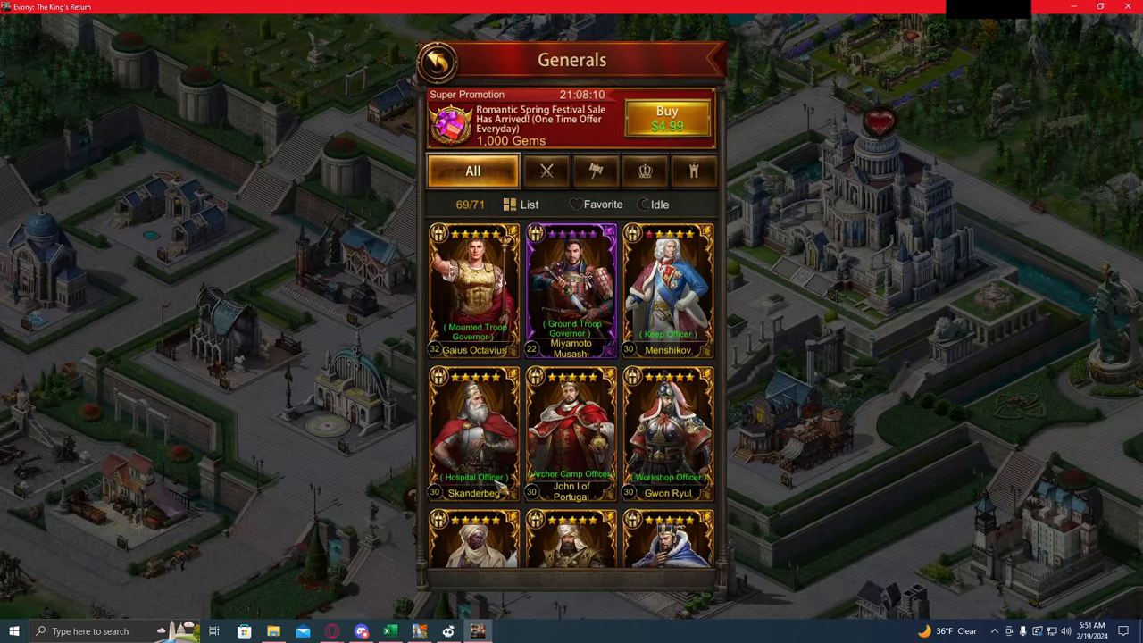
Filter the Generals panel to Military generals and browse through them.
click(522, 170)
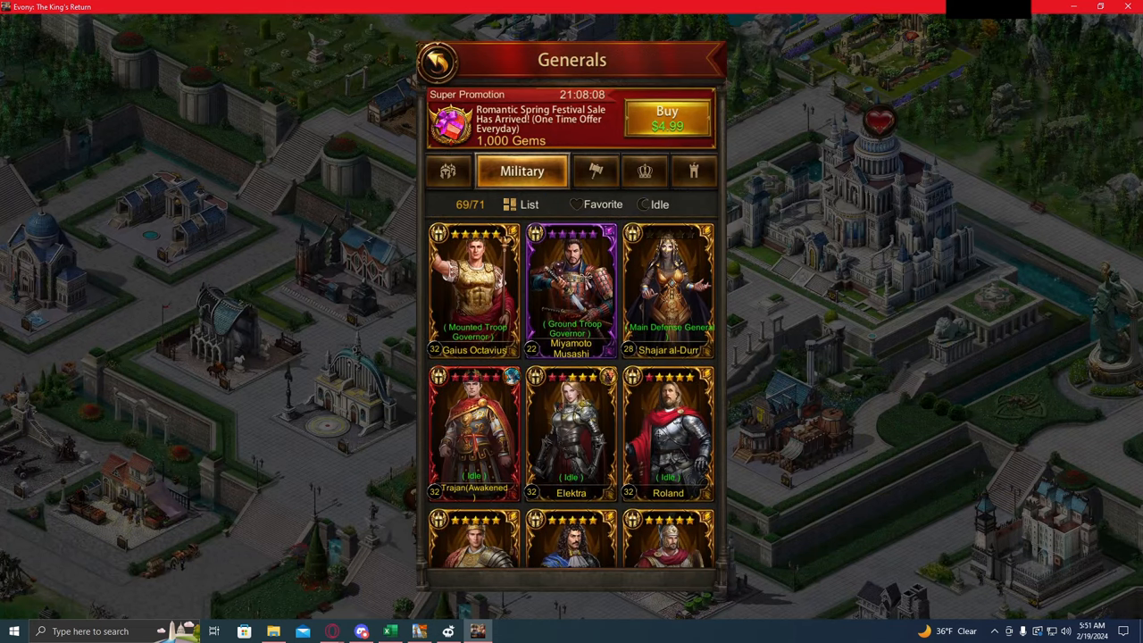
click(667, 433)
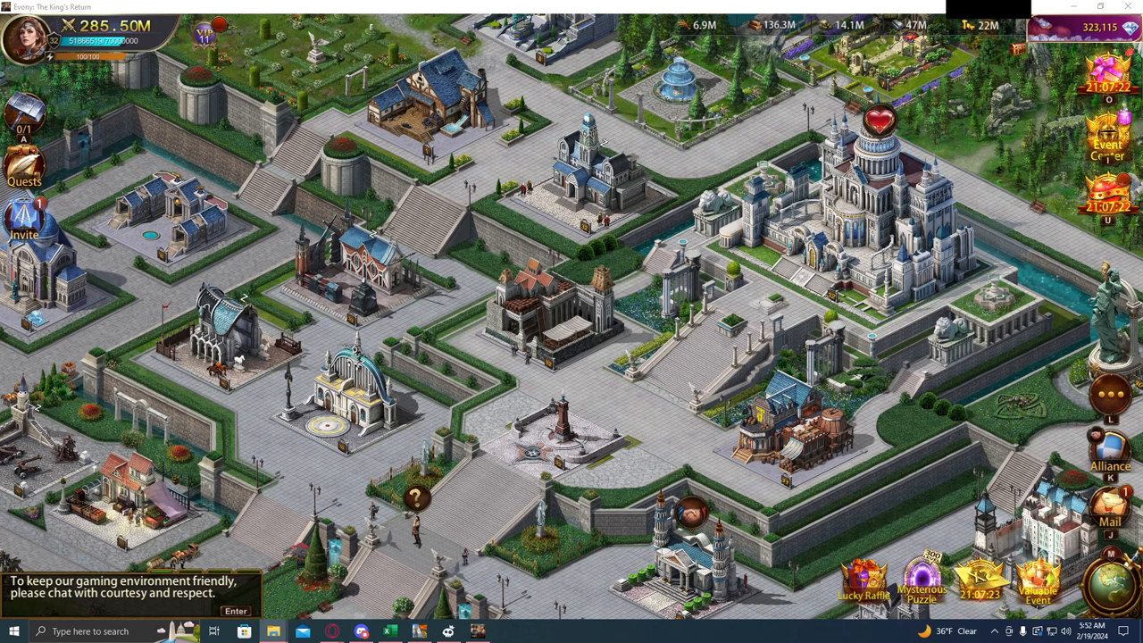
click(386, 632)
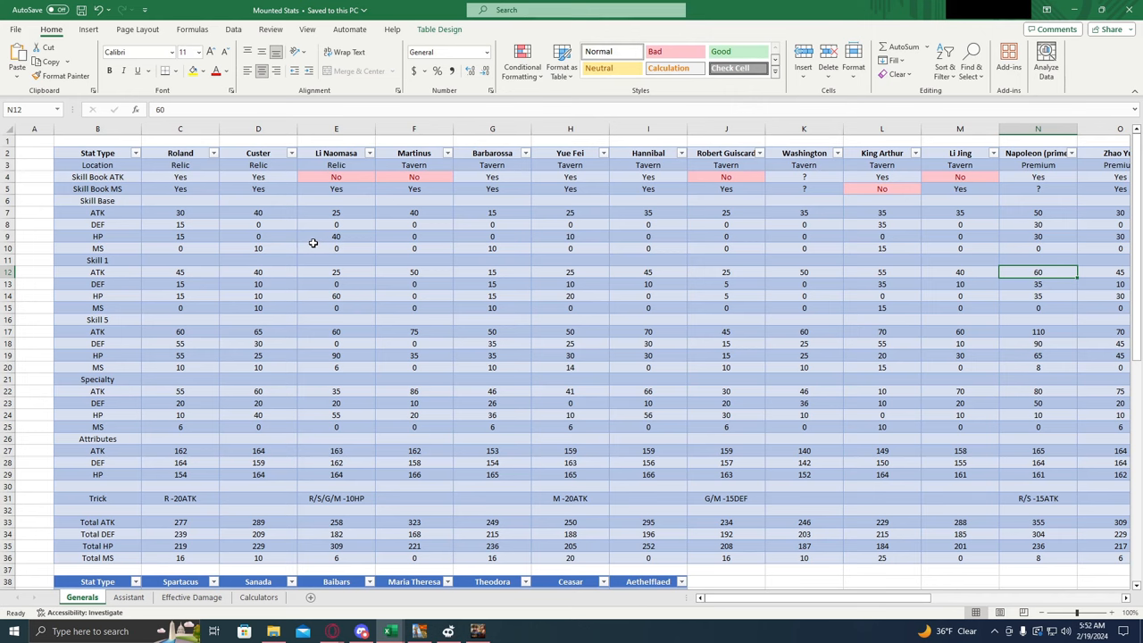
mouse_move(492, 152)
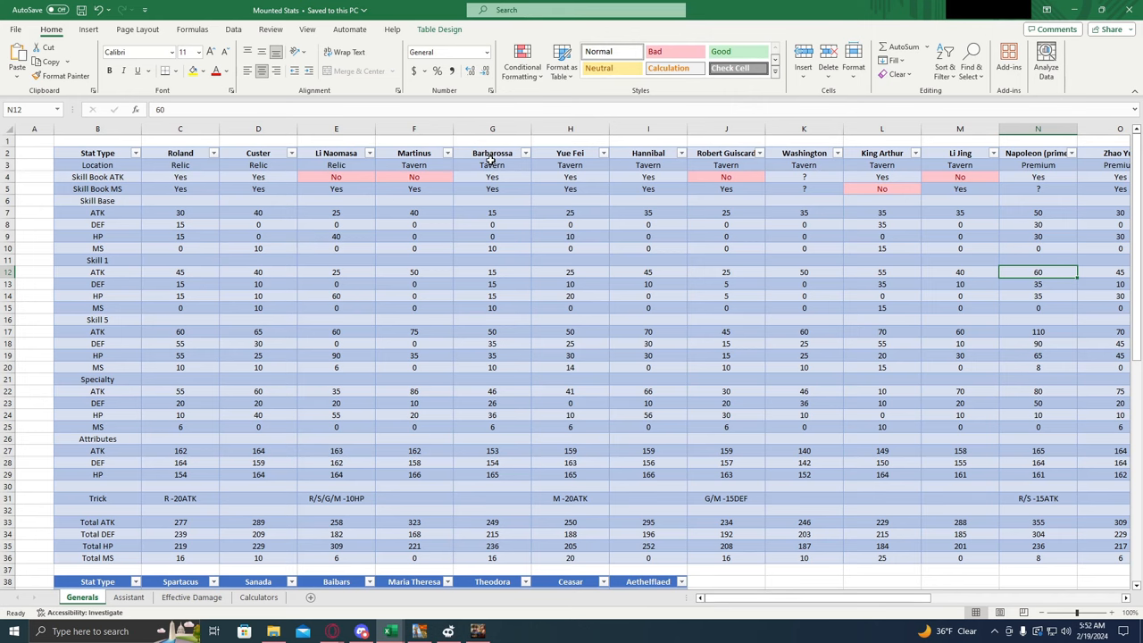
mouse_move(204, 177)
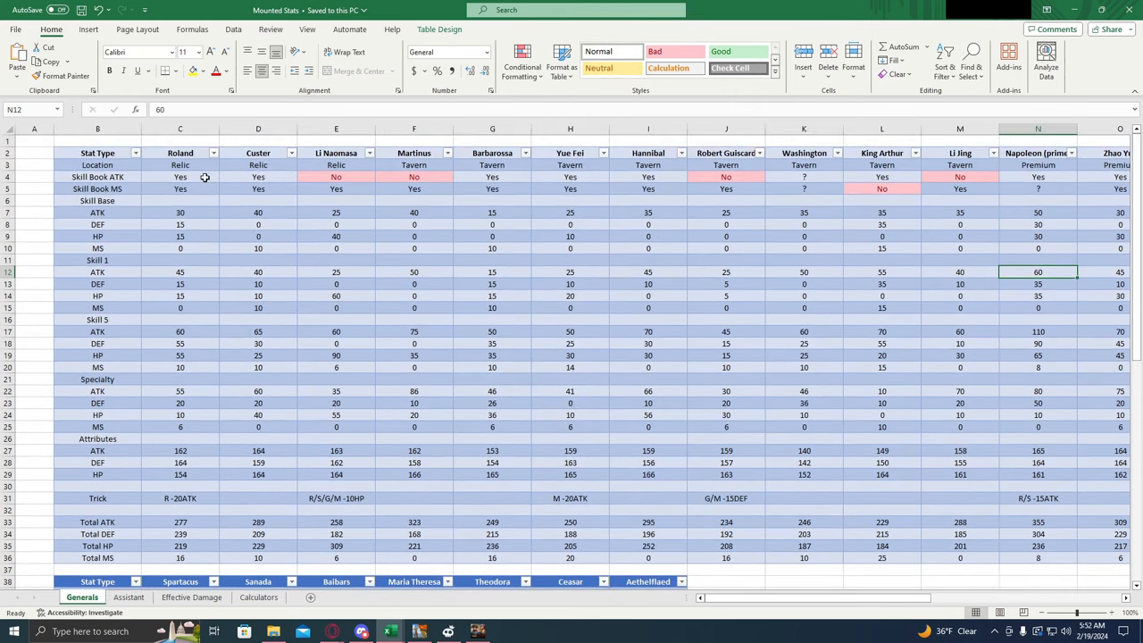
Inspect Roland's Total ATK (C33) and Total MS (C36) formulas, then return to the Calculators workbook.
click(183, 521)
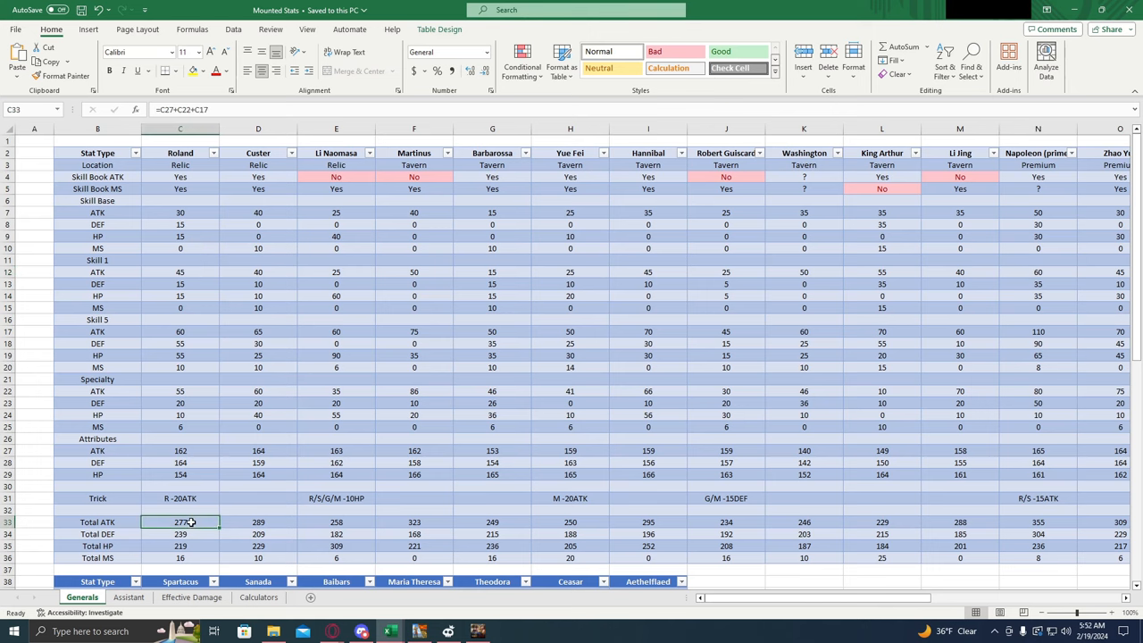
click(181, 558)
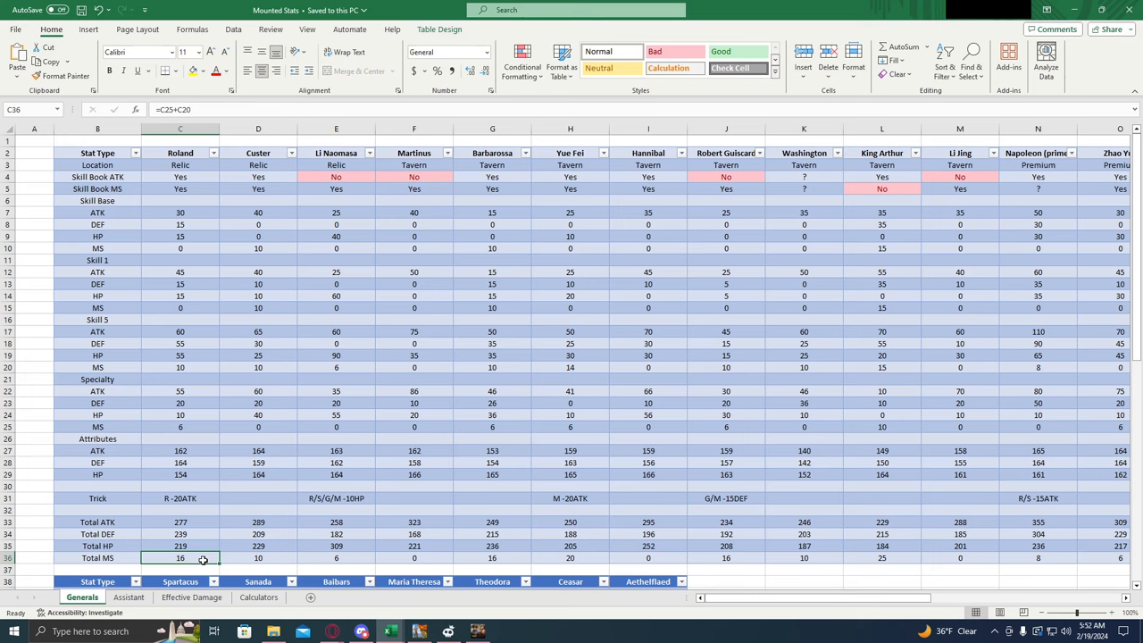
click(157, 597)
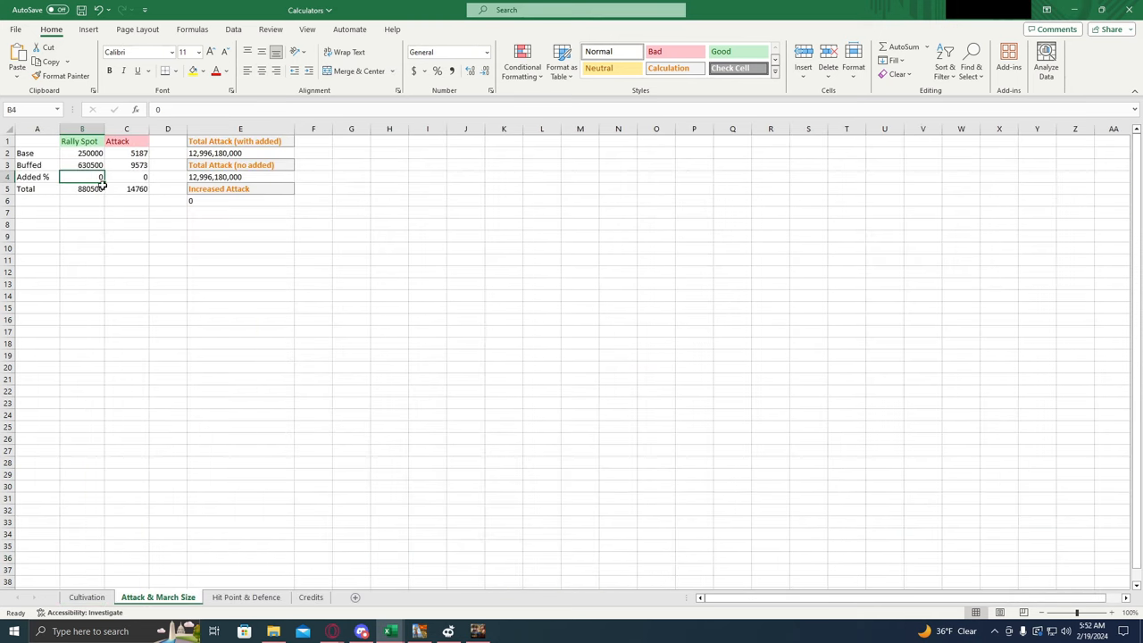
Add 2.77 to Attack and 0.16 to Rally Spot, and verify Increased Attack is 13,816,134,795.
click(126, 176)
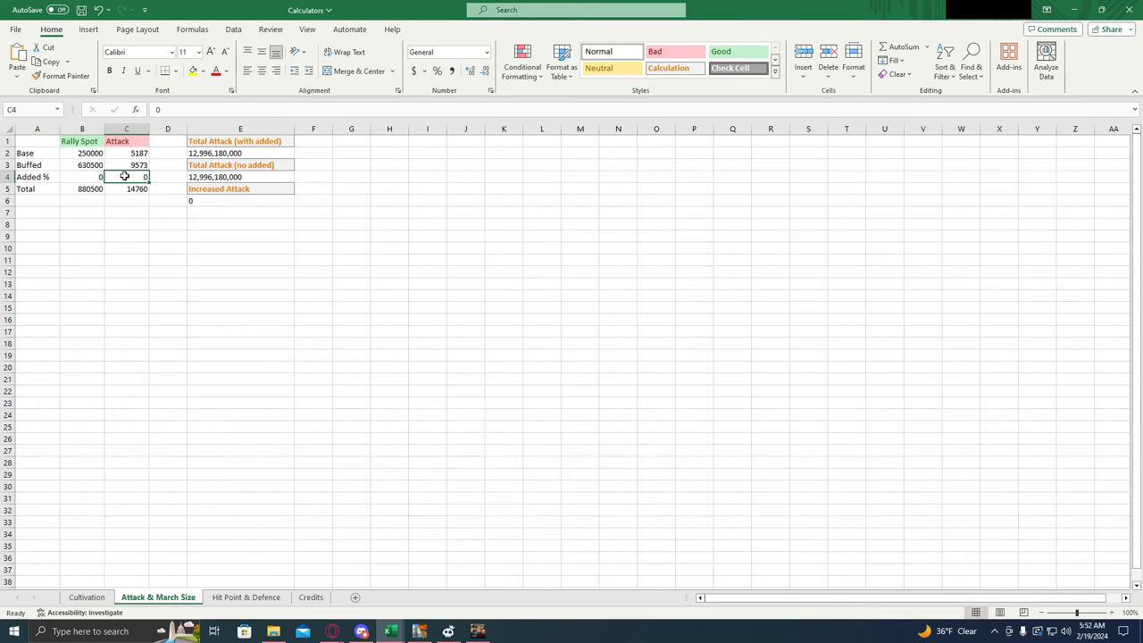
text(2.77)
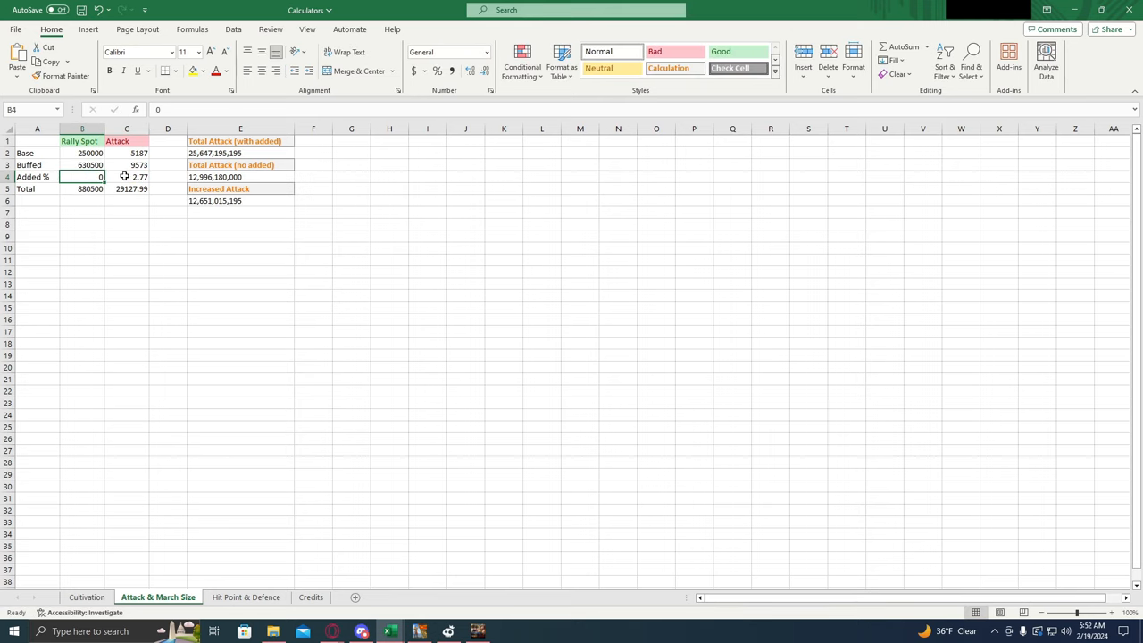
text(.16)
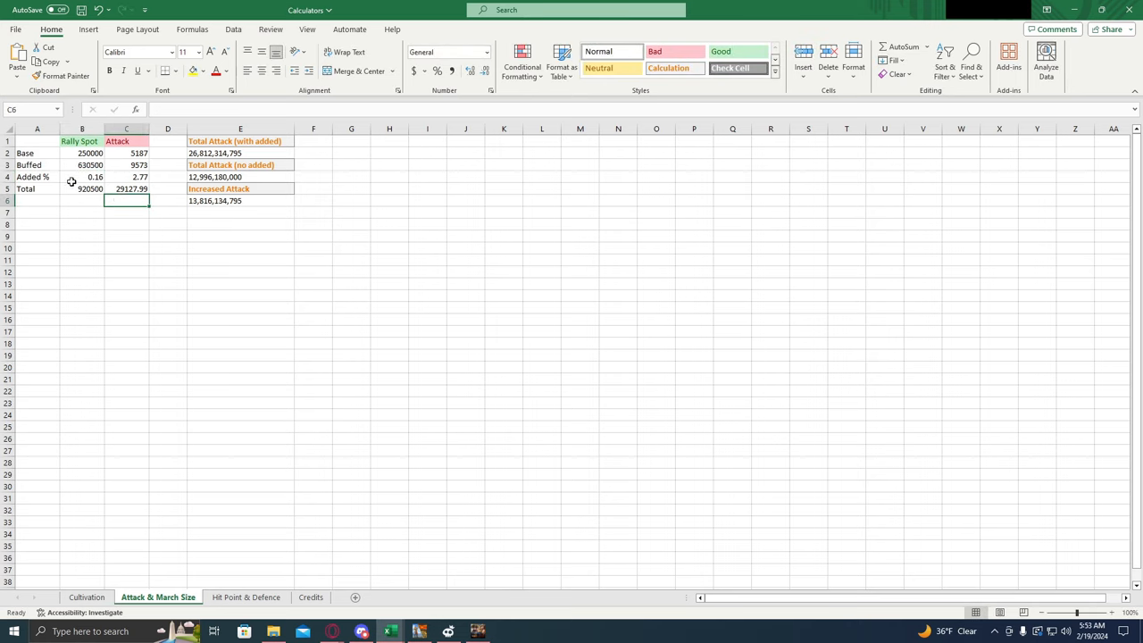
mouse_move(161, 204)
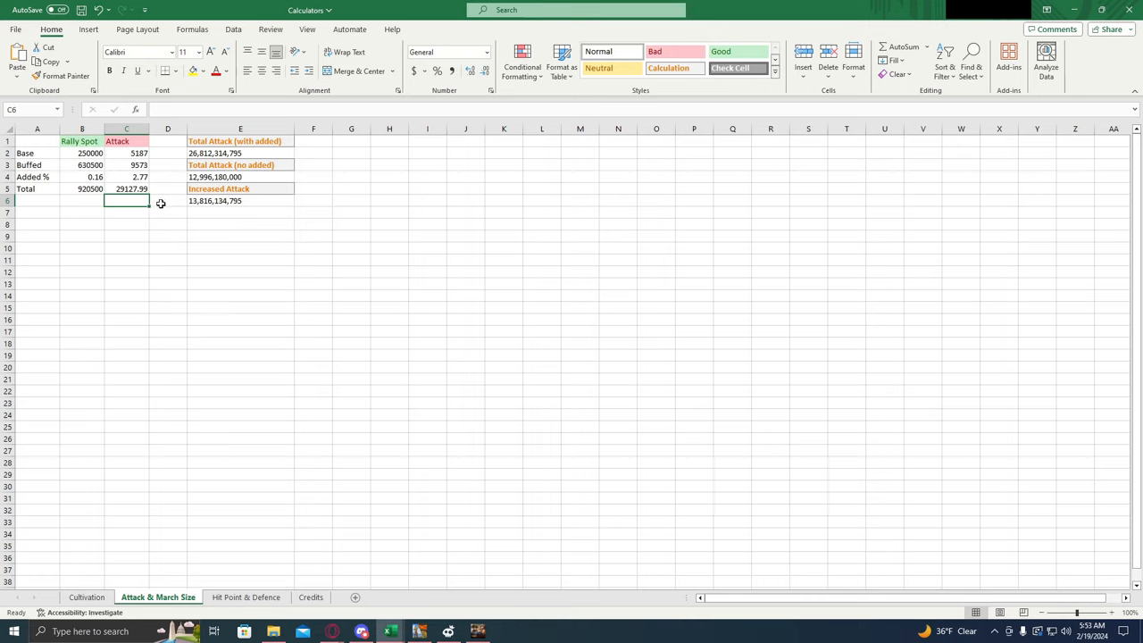
mouse_move(165, 208)
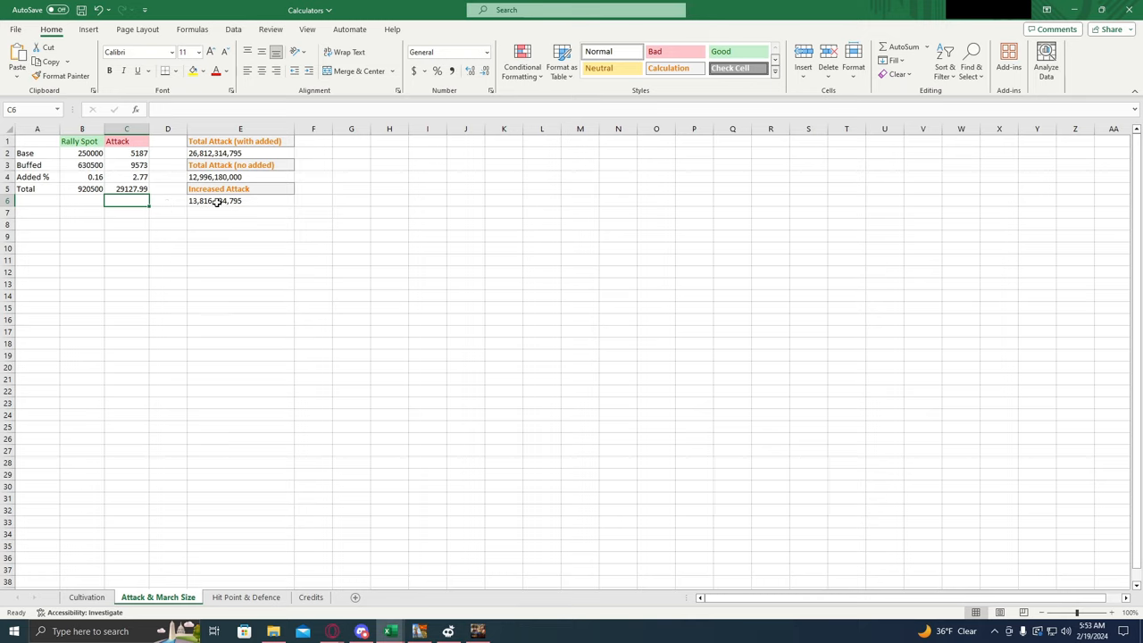
click(239, 201)
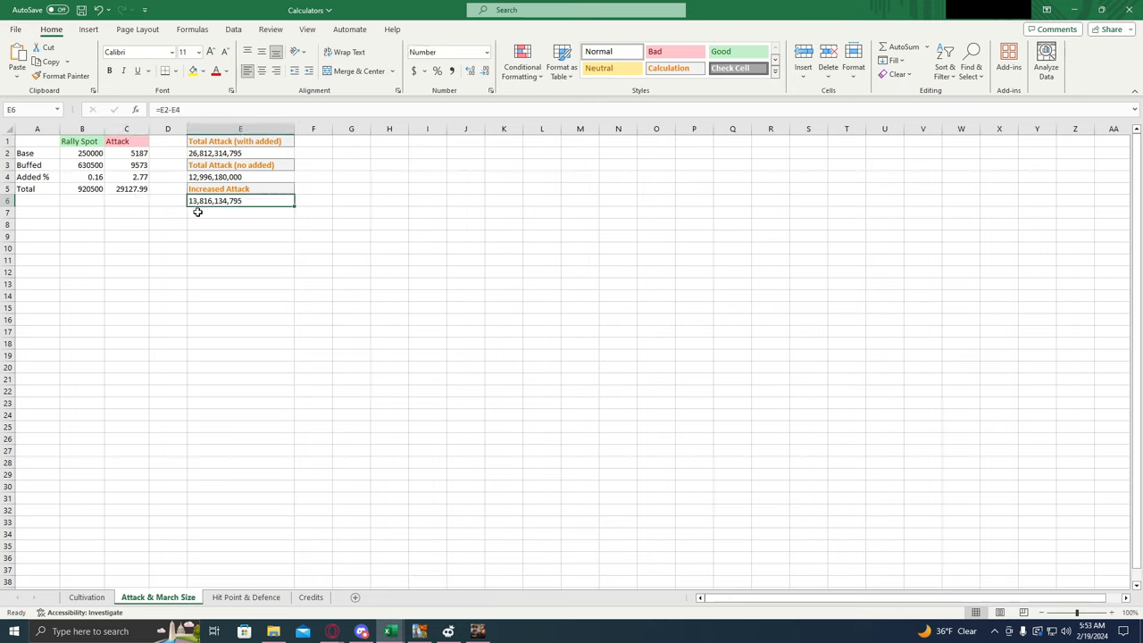
mouse_move(203, 209)
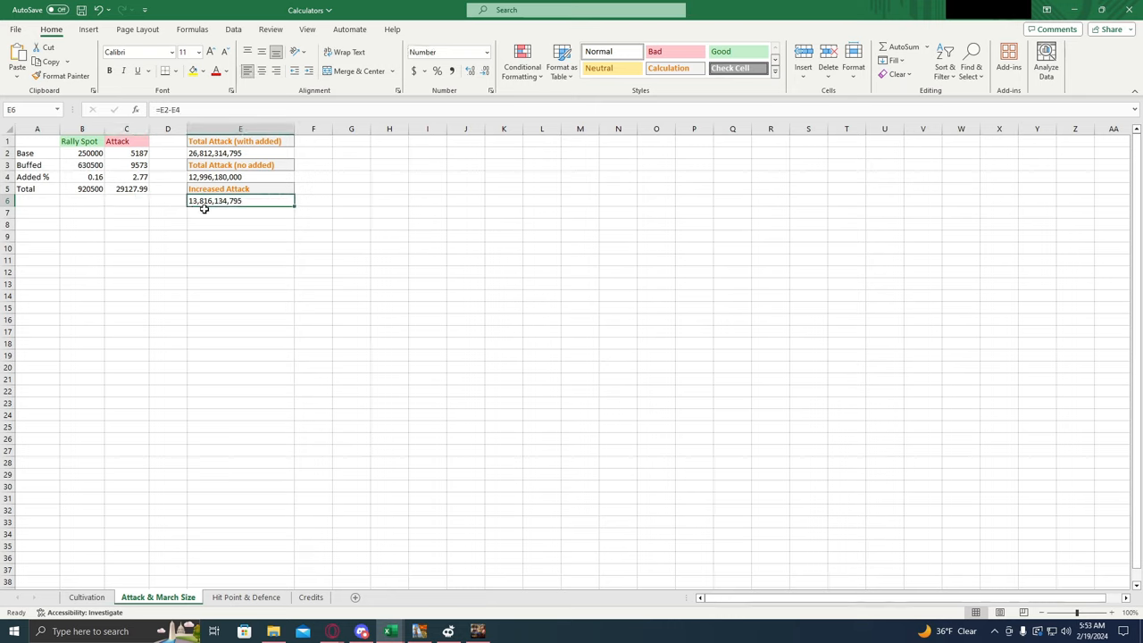
mouse_move(114, 176)
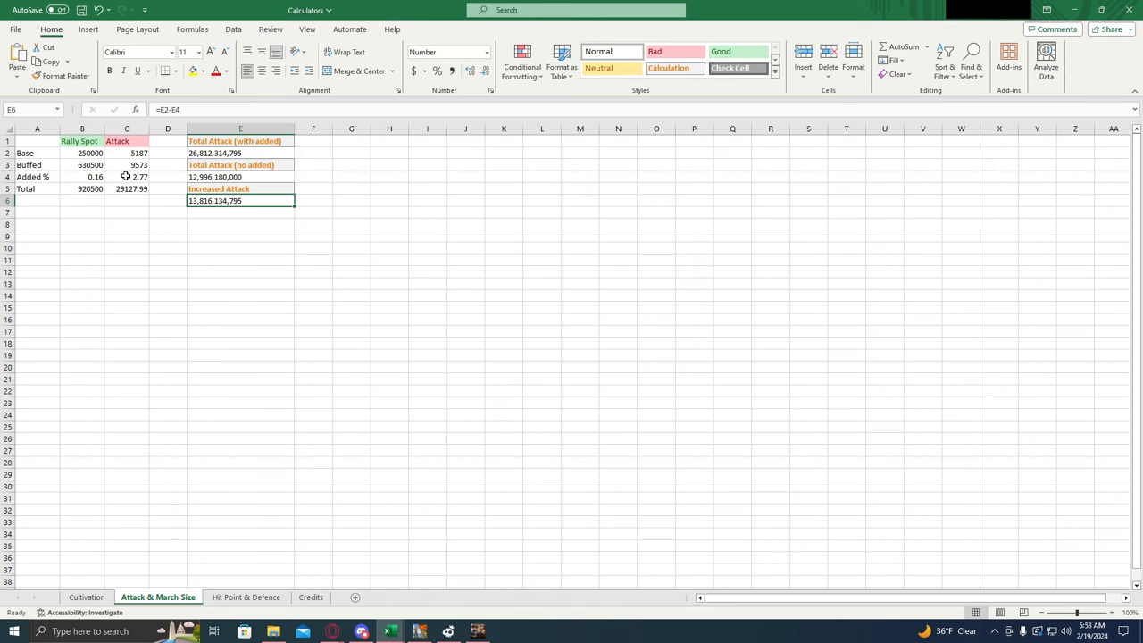
click(126, 177)
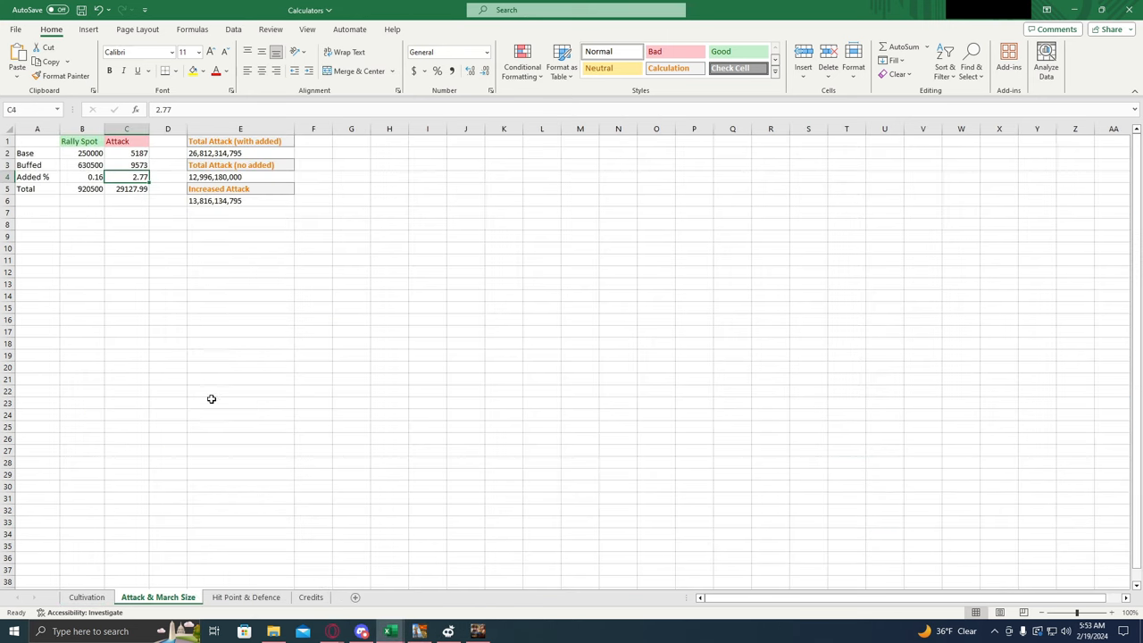
text(2.95)
click(82, 176)
text(0)
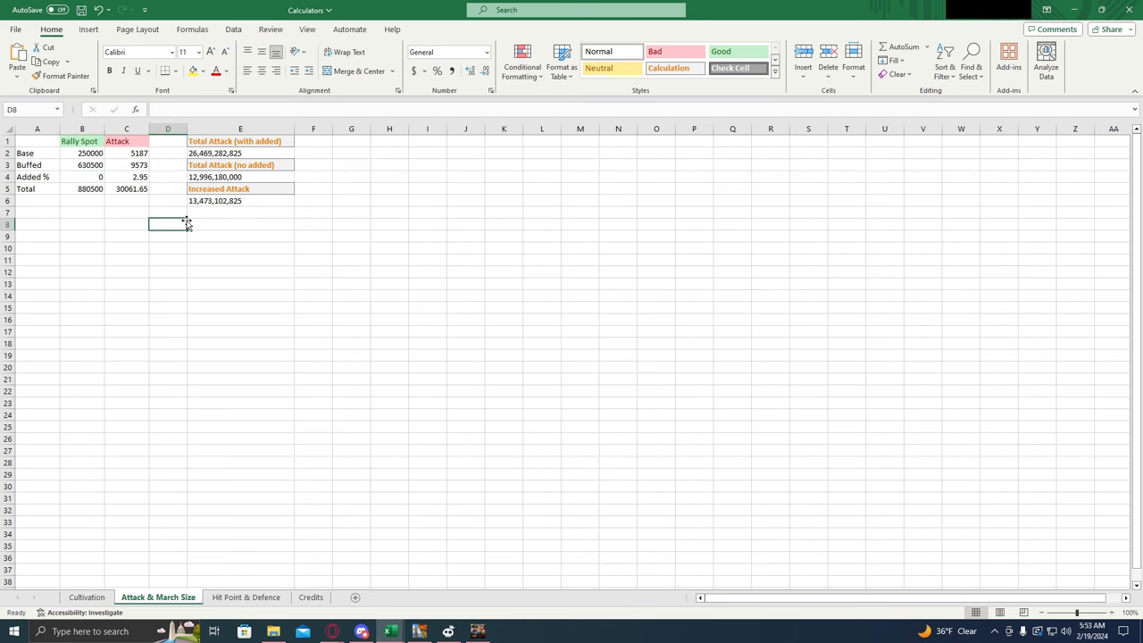
mouse_move(170, 221)
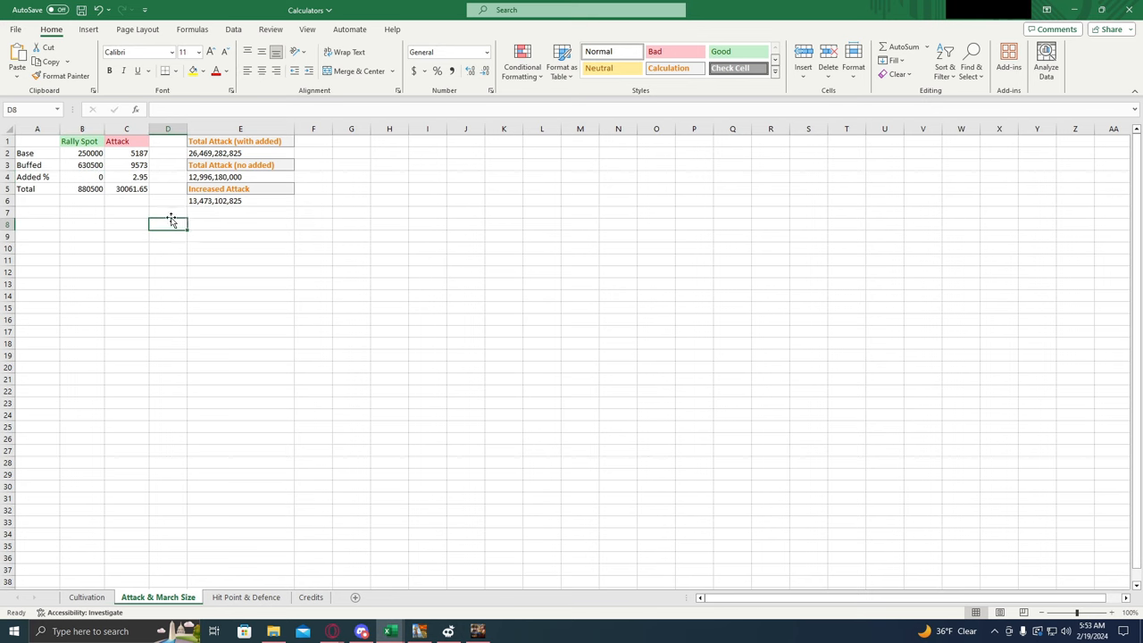
click(168, 200)
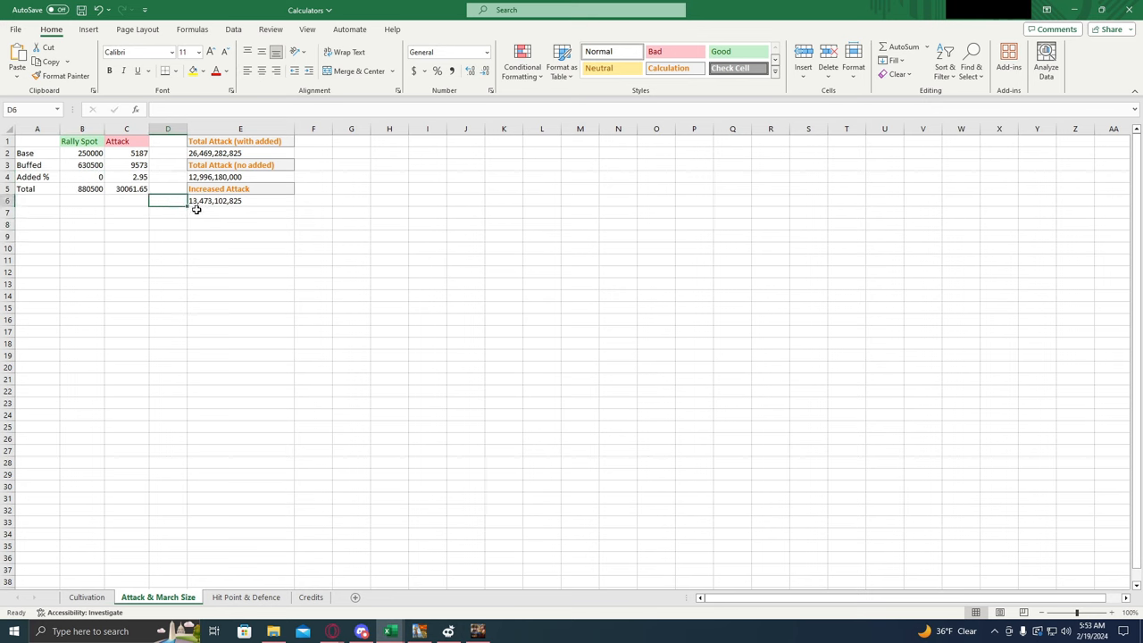
mouse_move(156, 215)
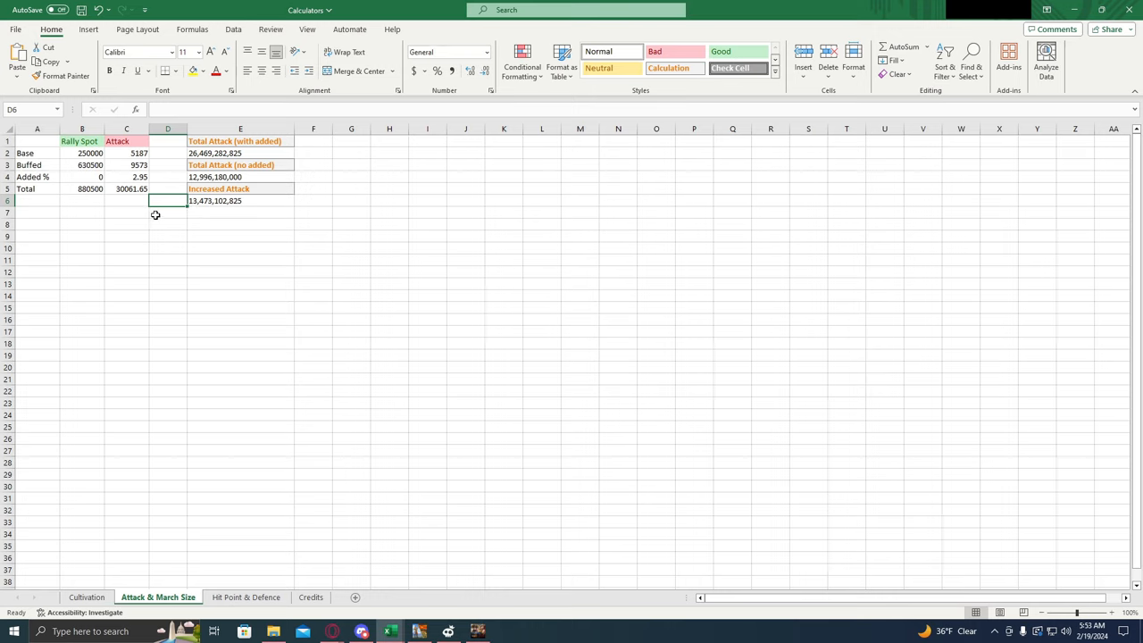
mouse_move(179, 206)
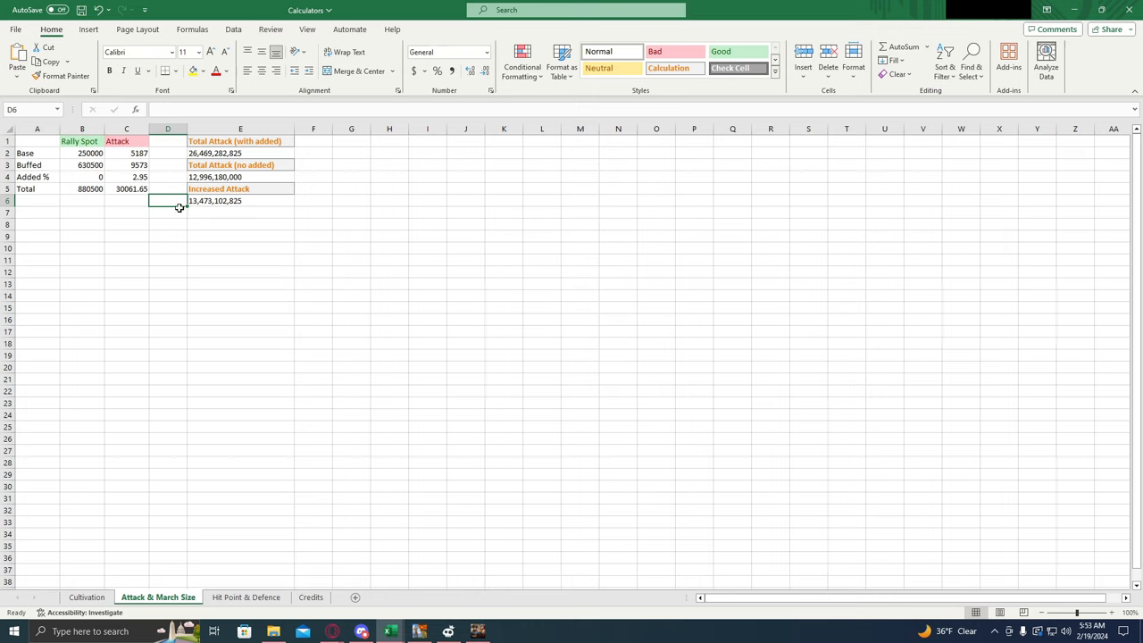
mouse_move(162, 209)
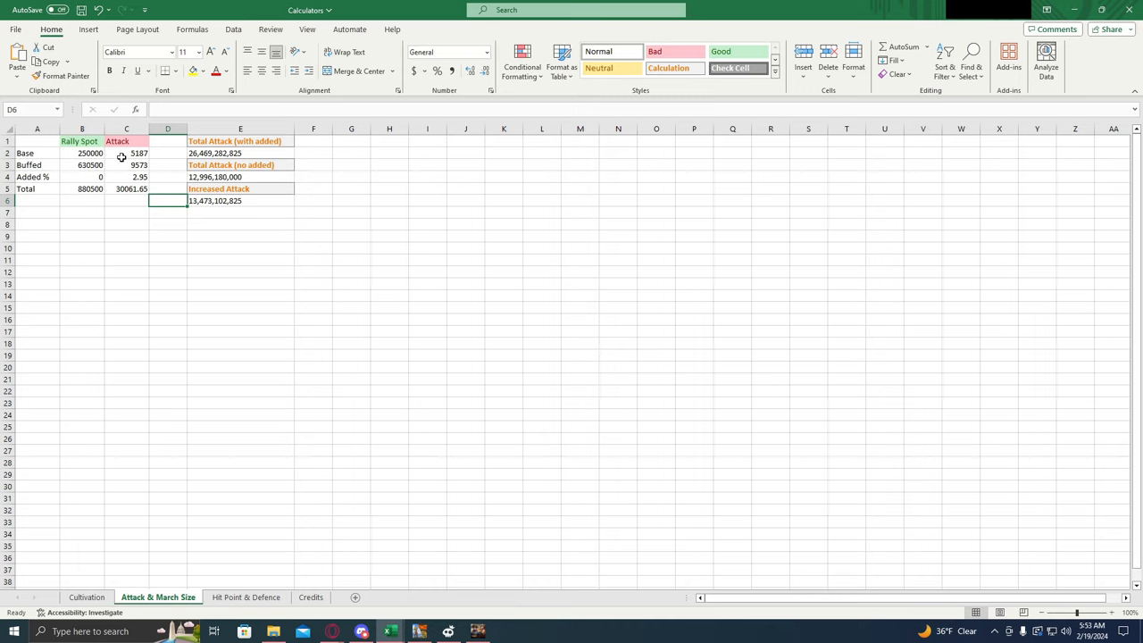
click(126, 200)
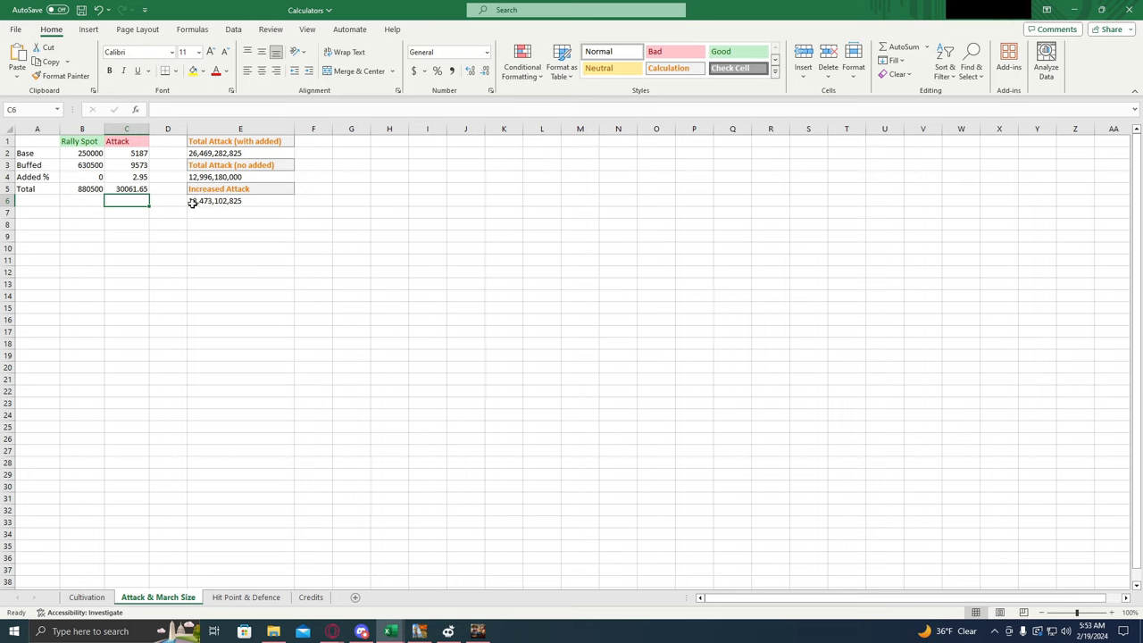
click(240, 200)
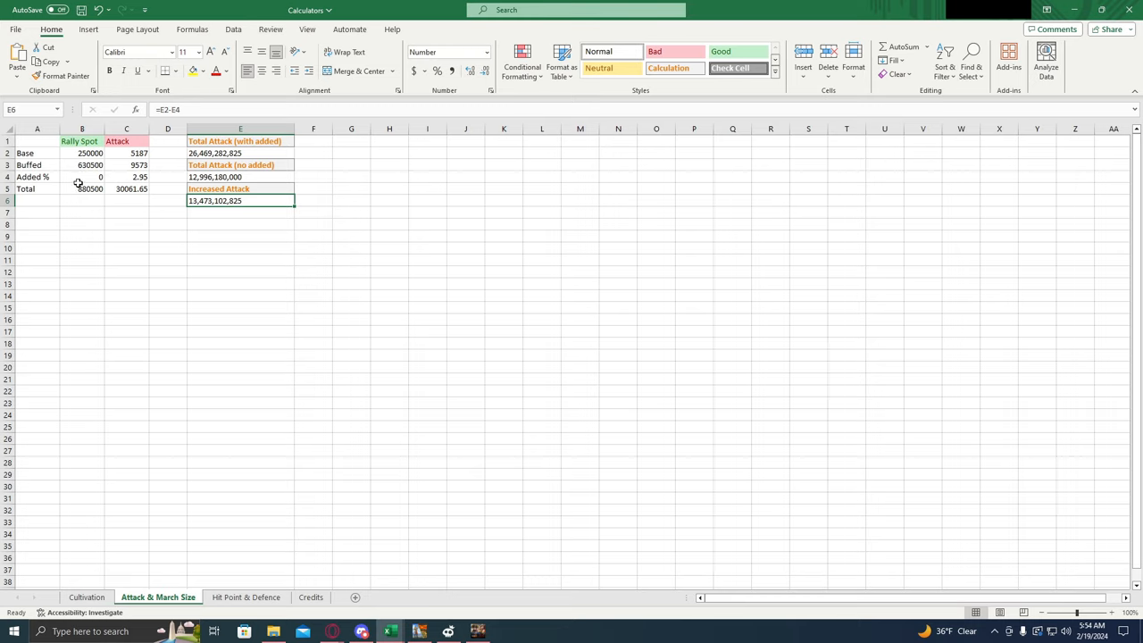
mouse_move(160, 197)
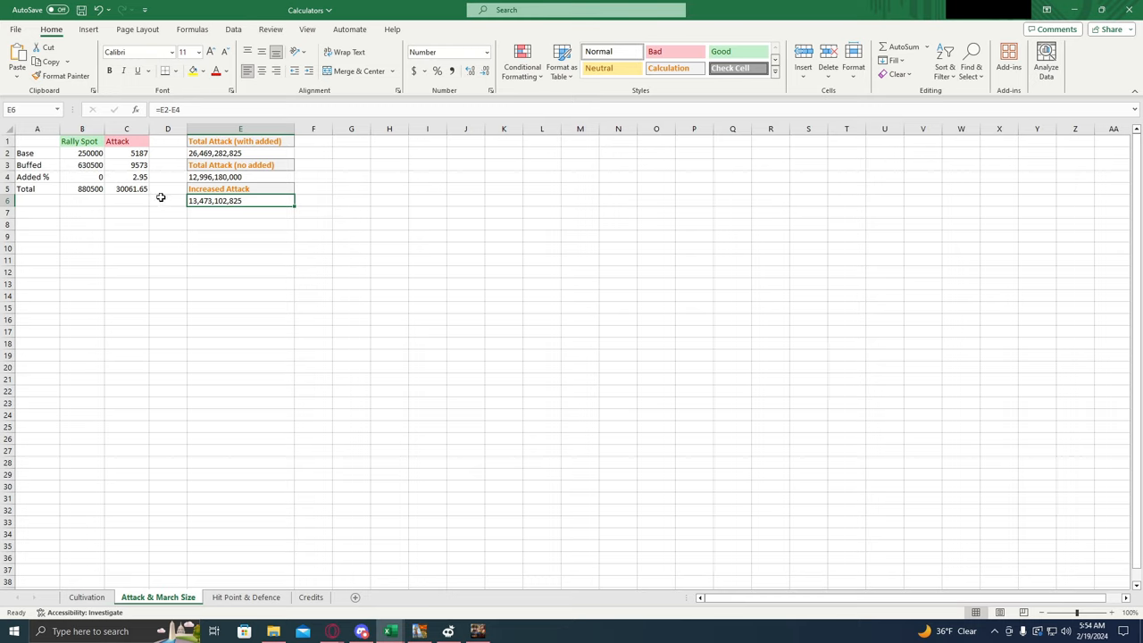
click(126, 176)
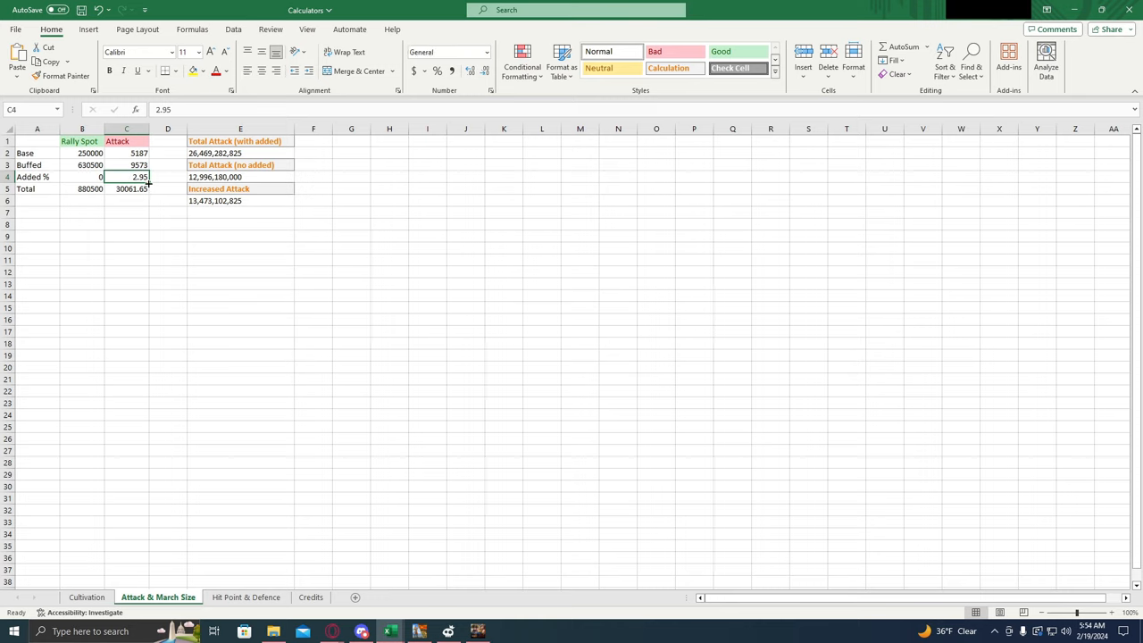
mouse_move(140, 176)
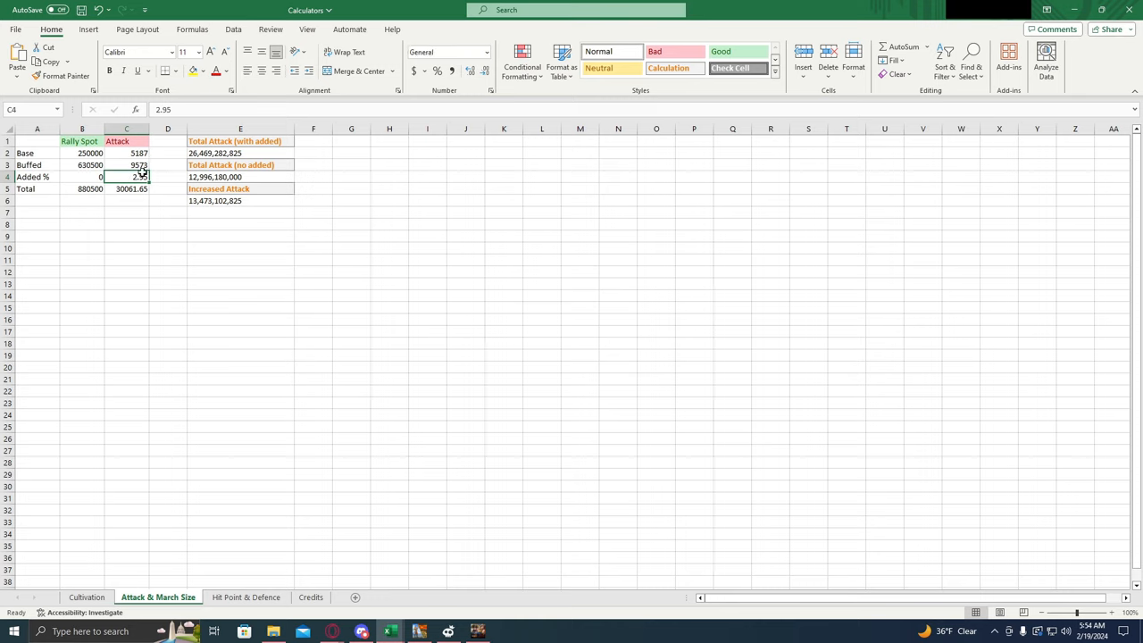
click(87, 177)
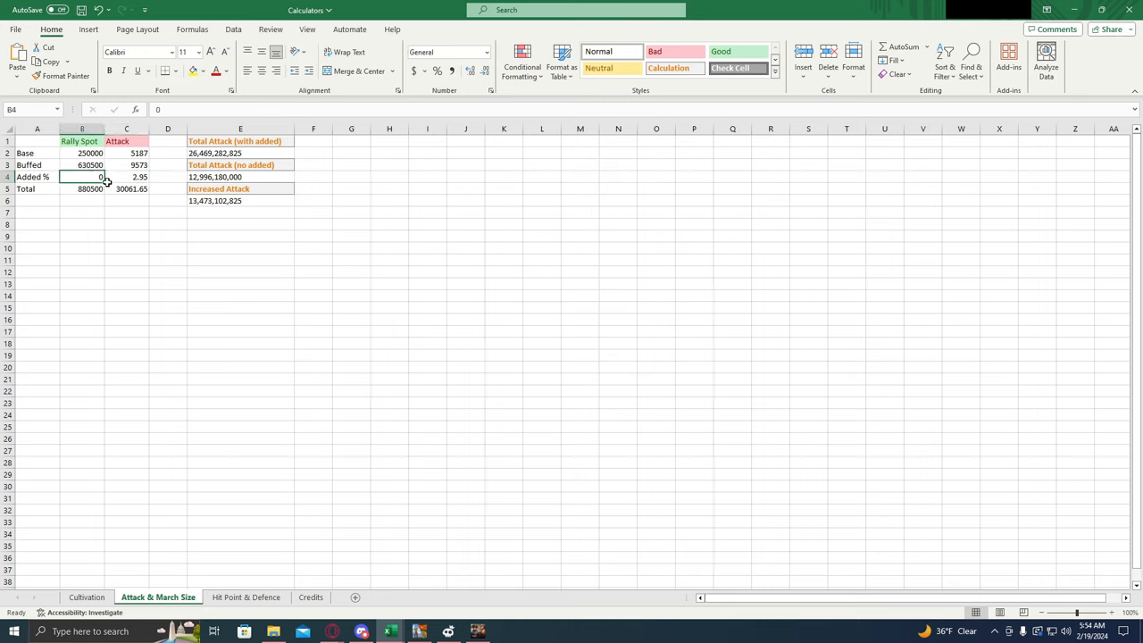
mouse_move(102, 199)
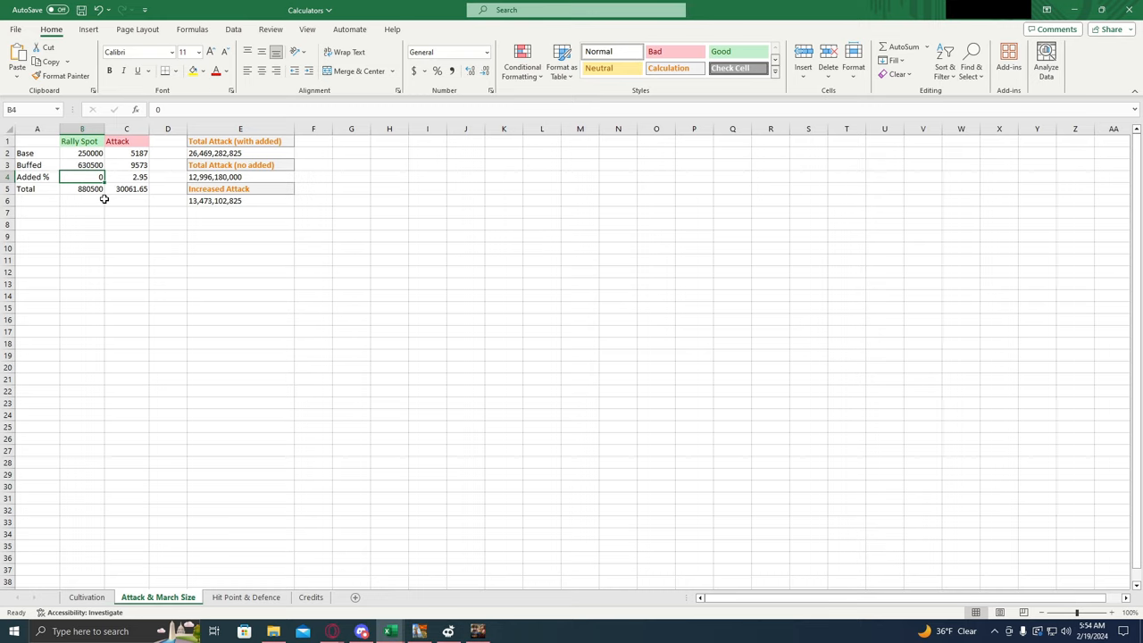
mouse_move(161, 204)
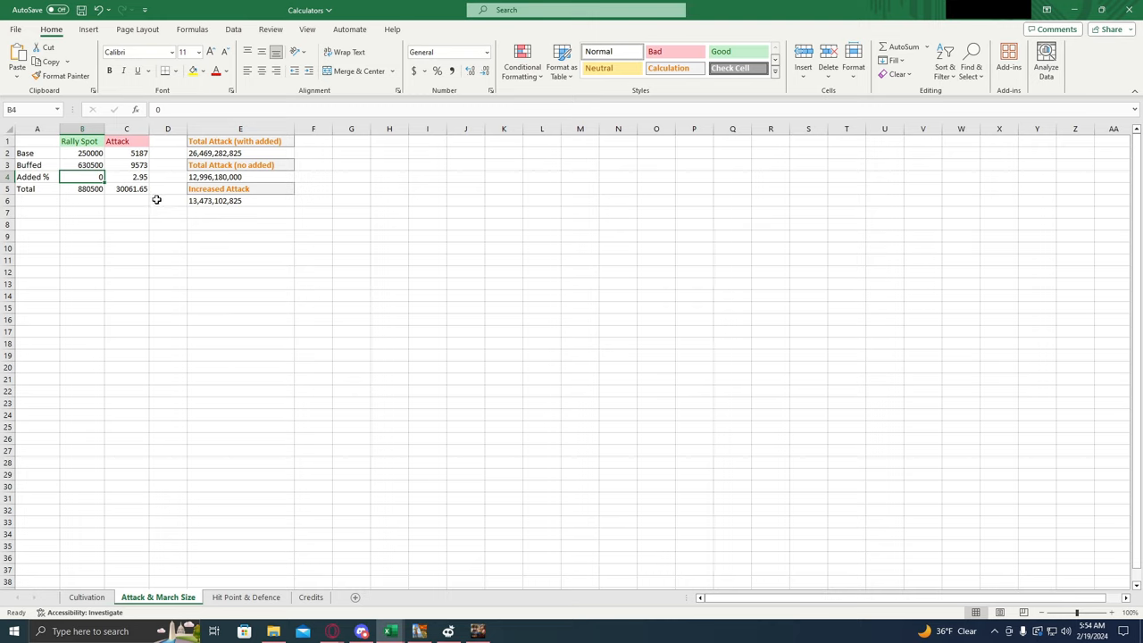
On the Hit Point & Defence sheet, review inputs B1–B7 and the B11 rounds-to-kill formula.
click(247, 596)
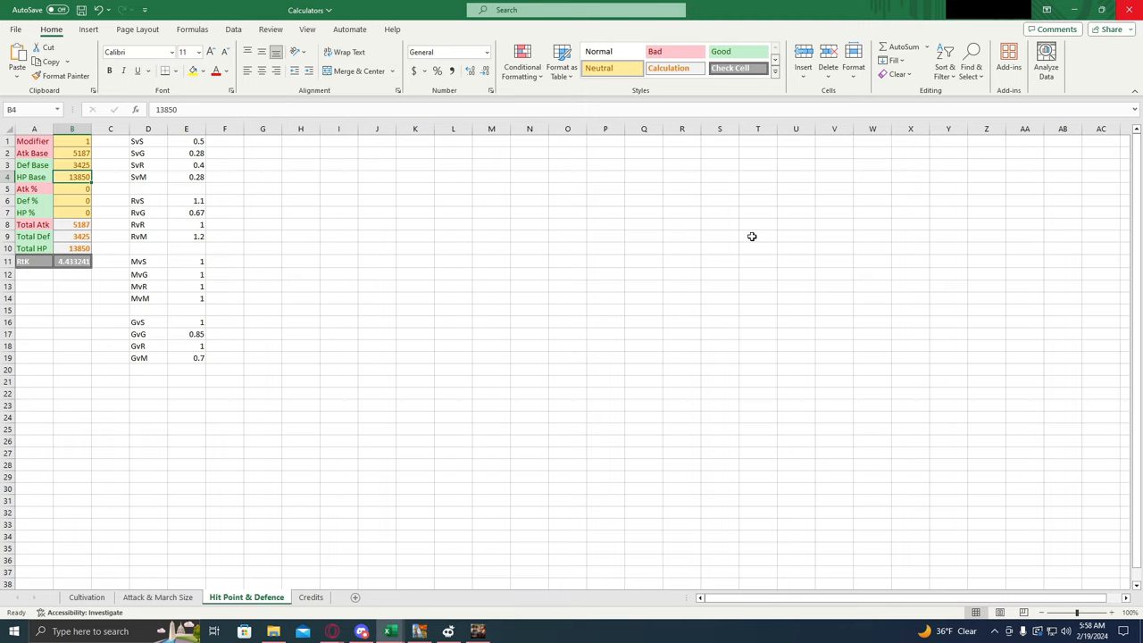
mouse_move(218, 143)
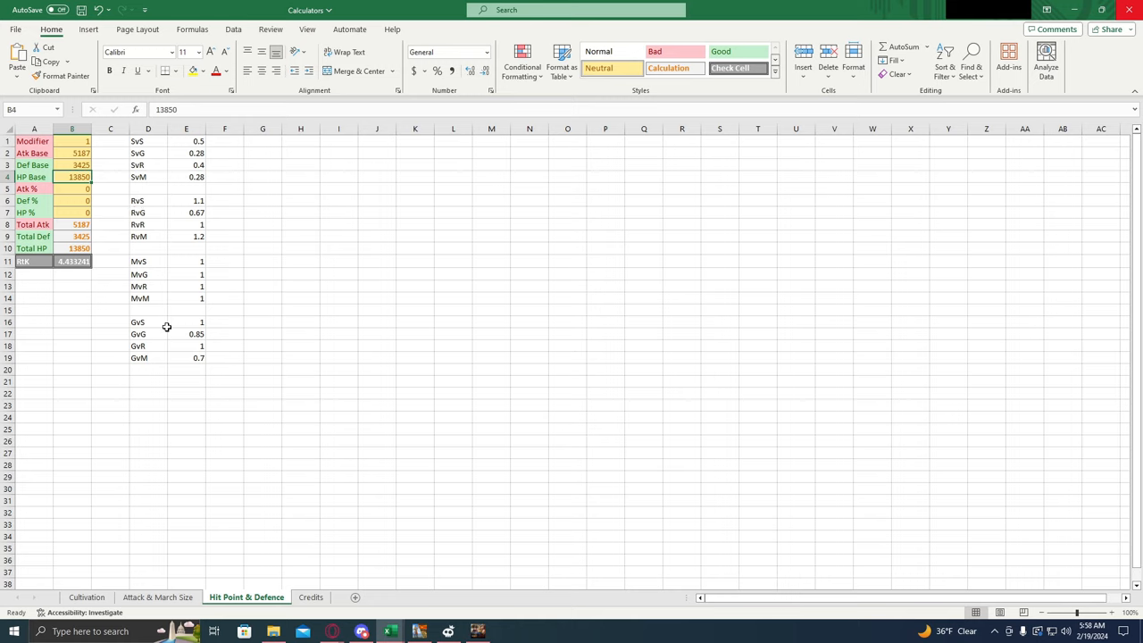
mouse_move(179, 367)
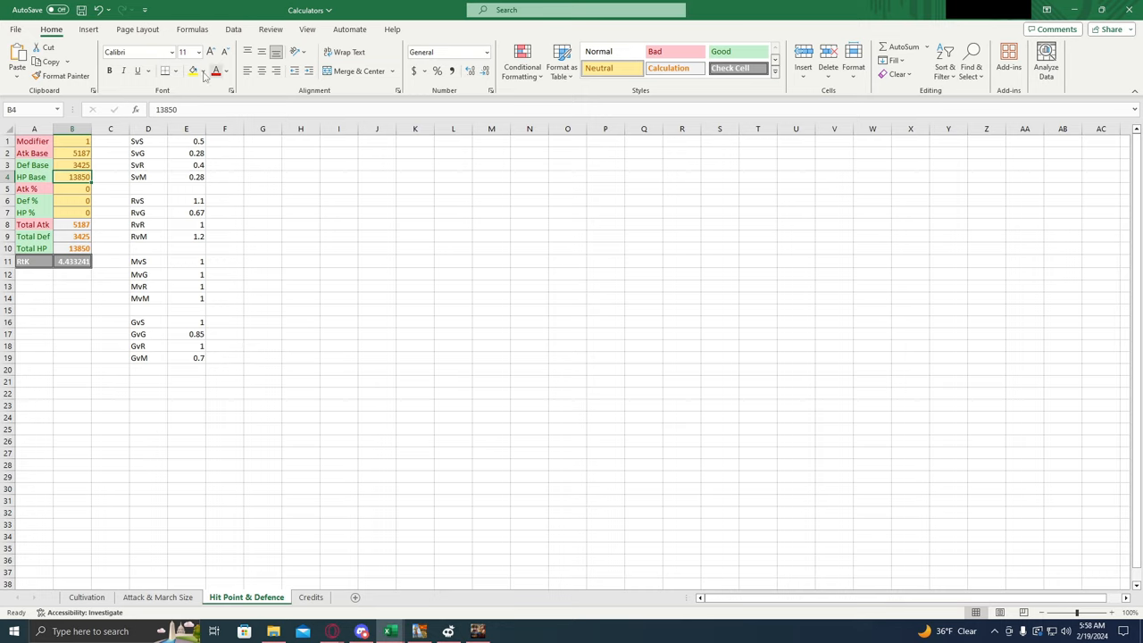
mouse_move(229, 361)
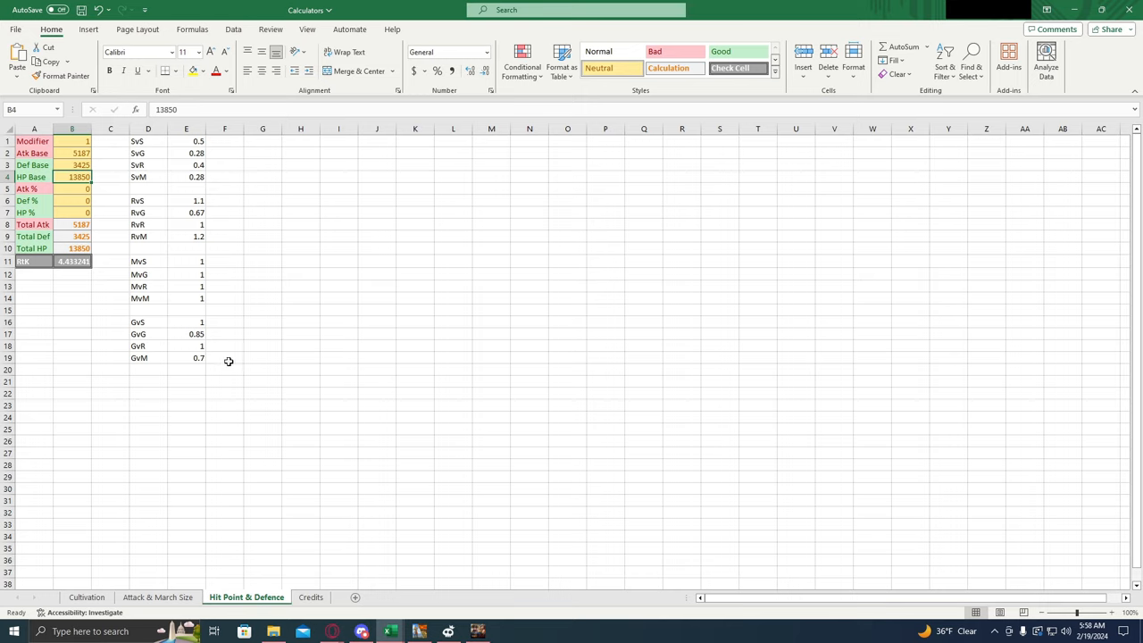
mouse_move(230, 363)
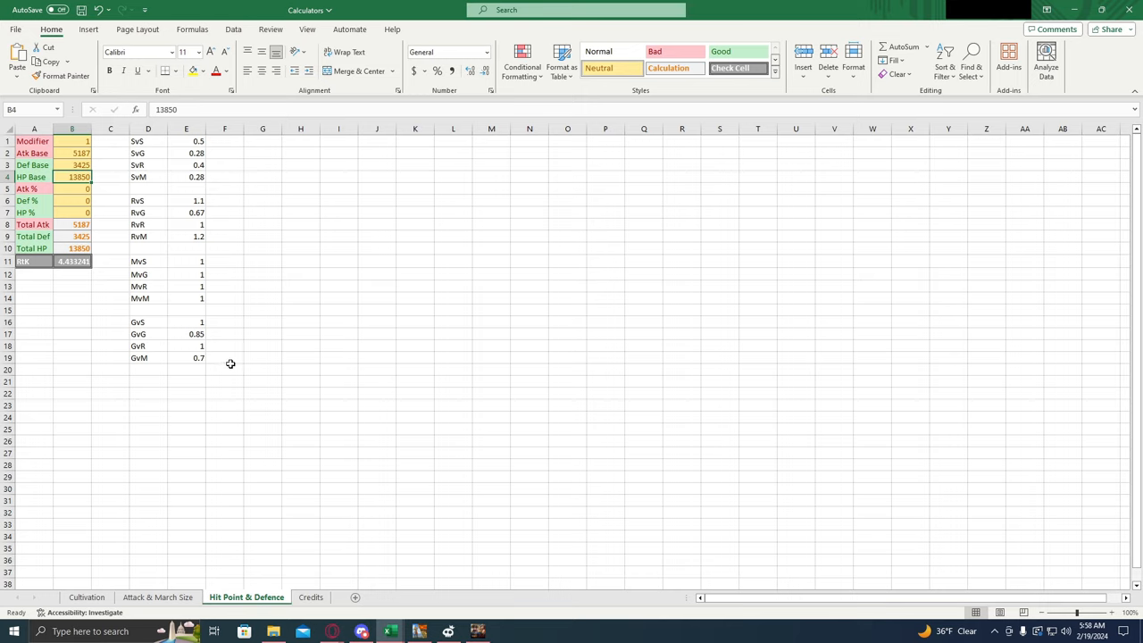
mouse_move(218, 360)
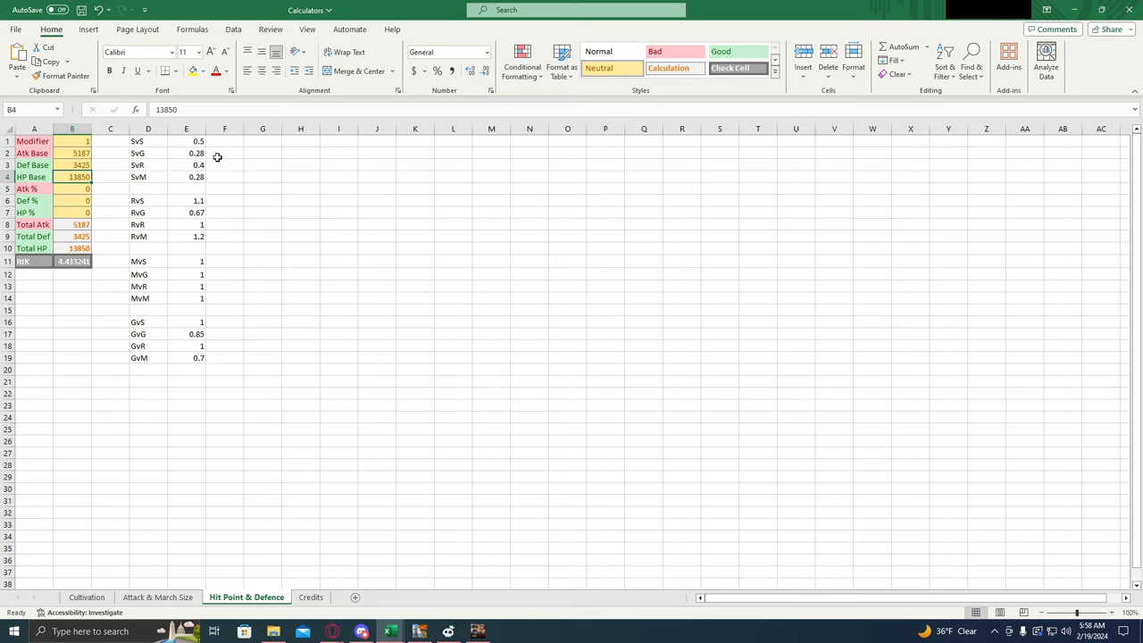
mouse_move(230, 355)
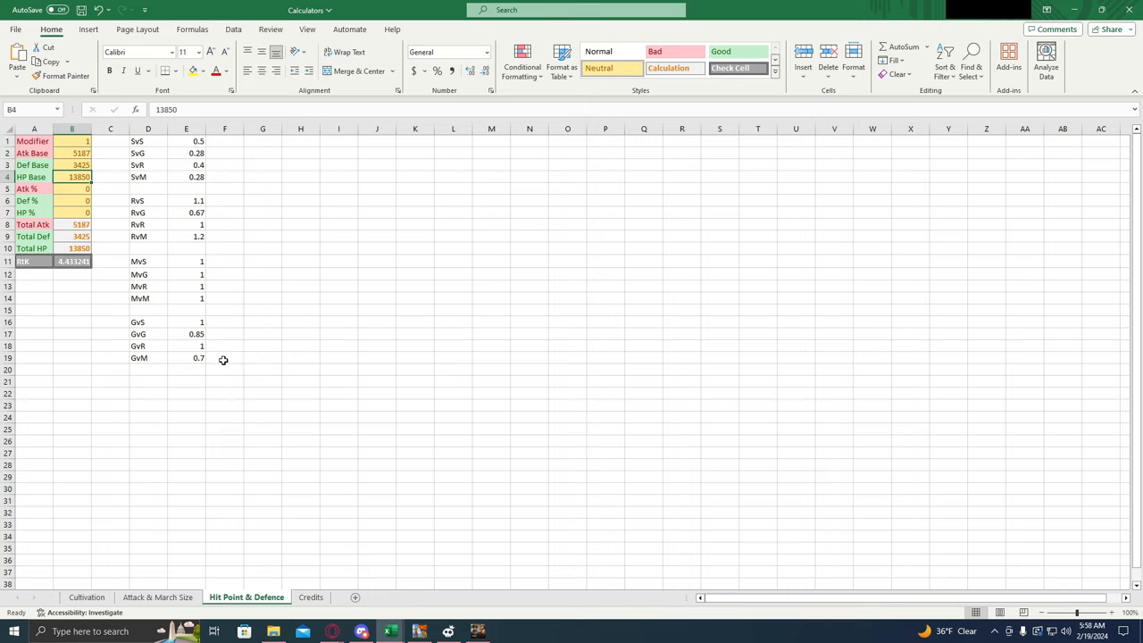
mouse_move(223, 351)
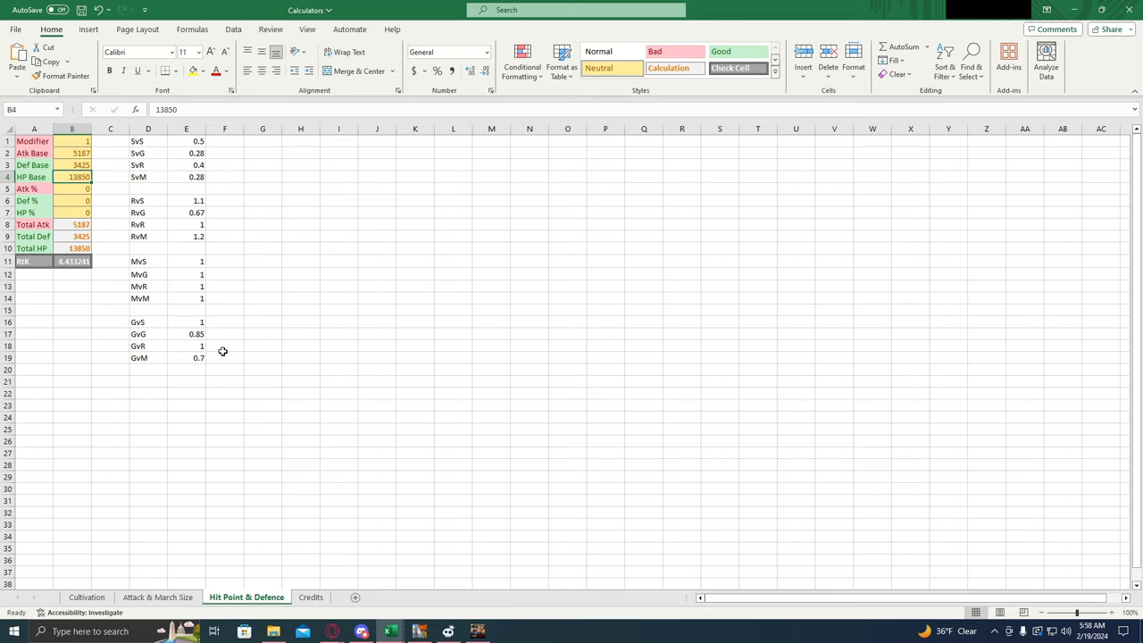
mouse_move(104, 259)
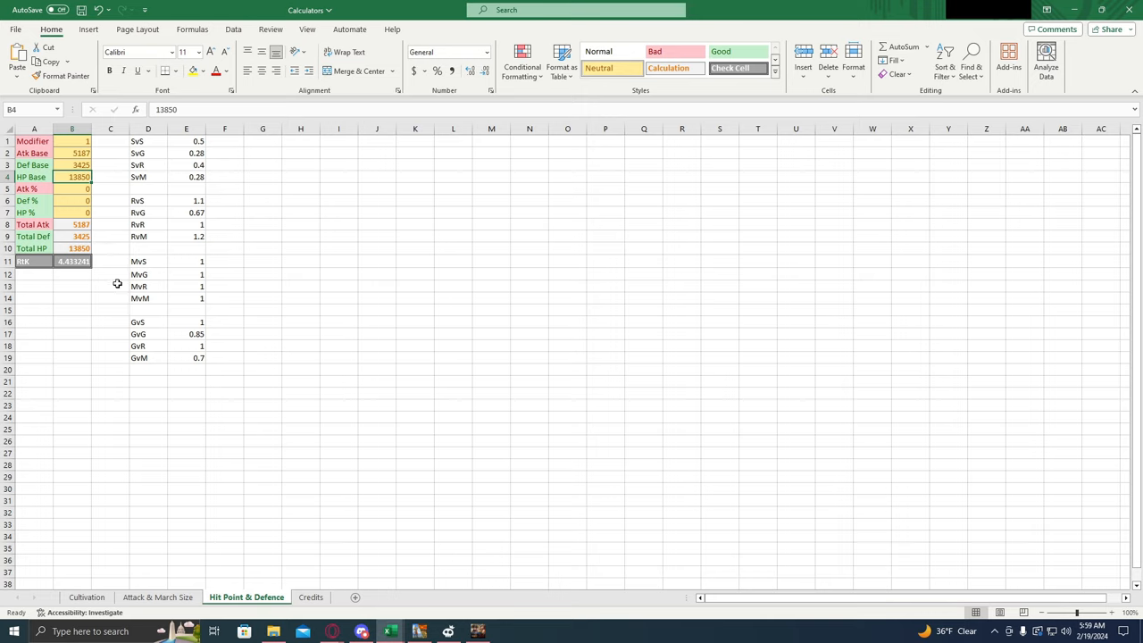
mouse_move(115, 266)
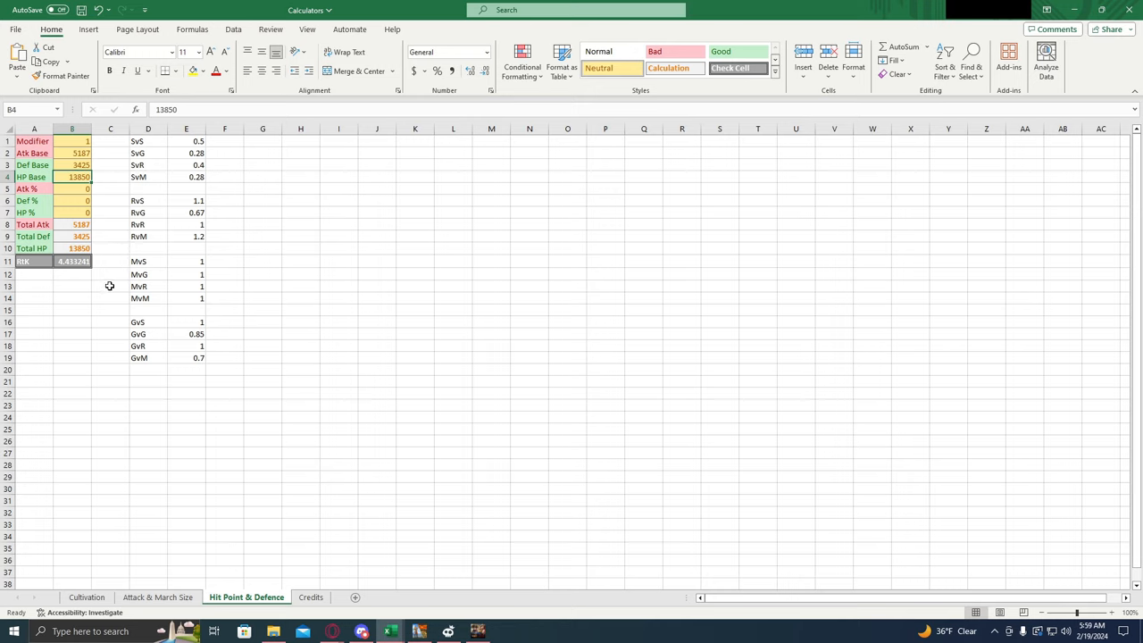
mouse_move(102, 282)
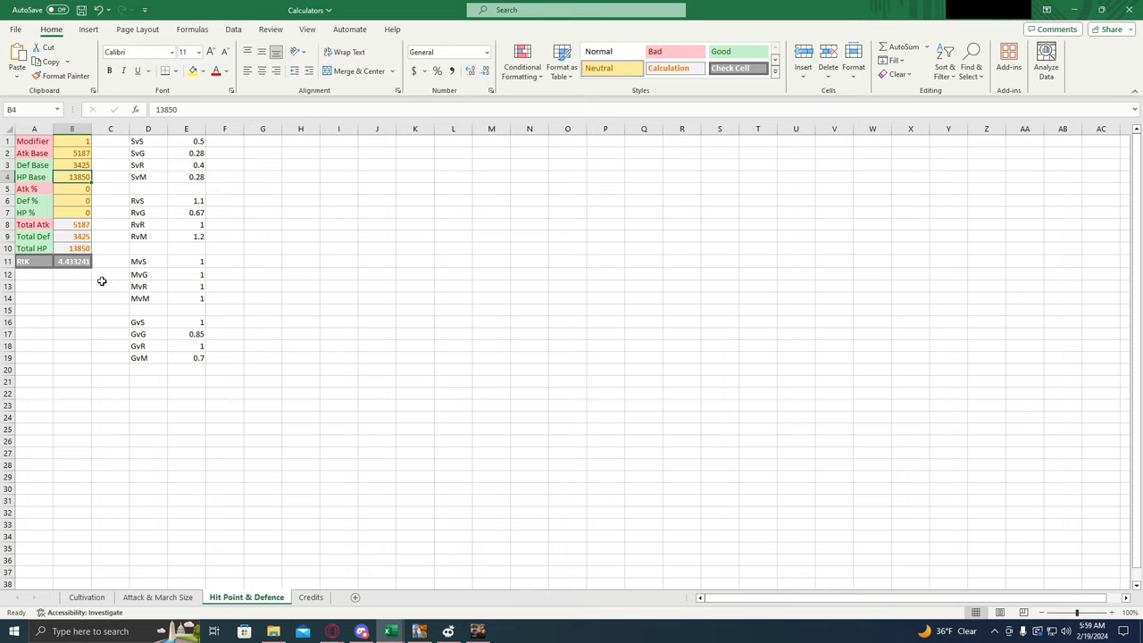
mouse_move(114, 269)
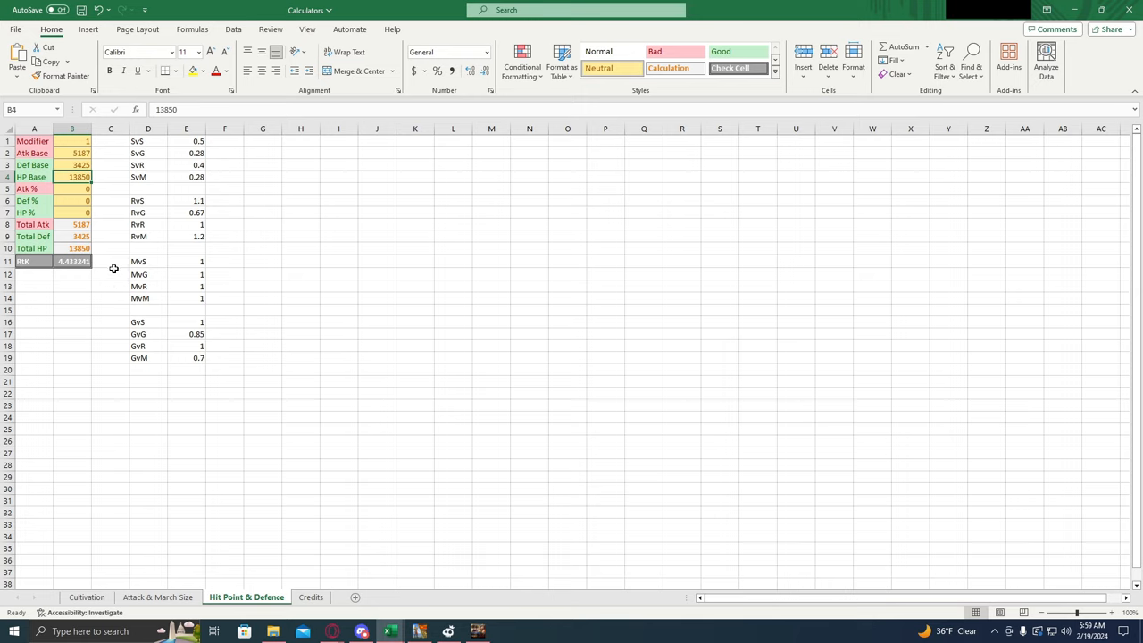
mouse_move(110, 265)
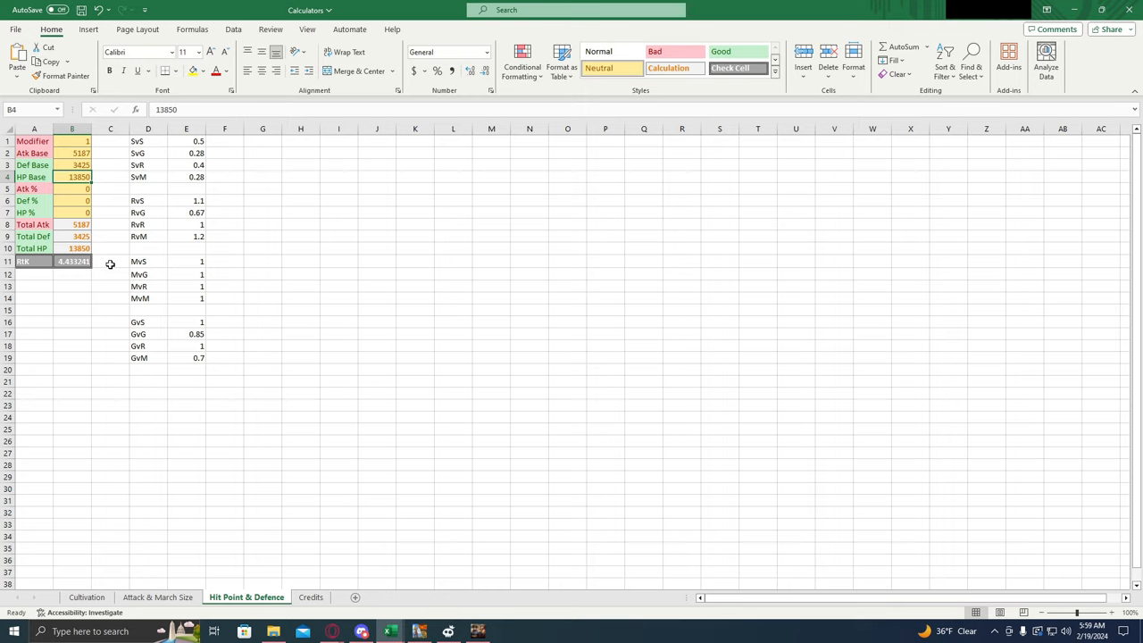
mouse_move(109, 266)
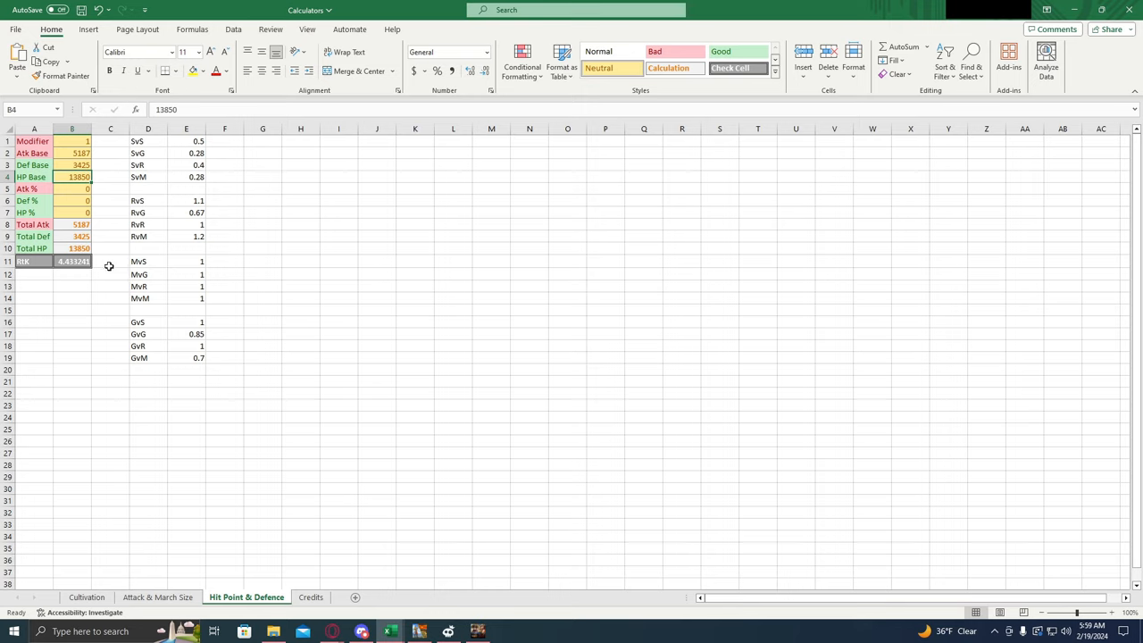
mouse_move(136, 267)
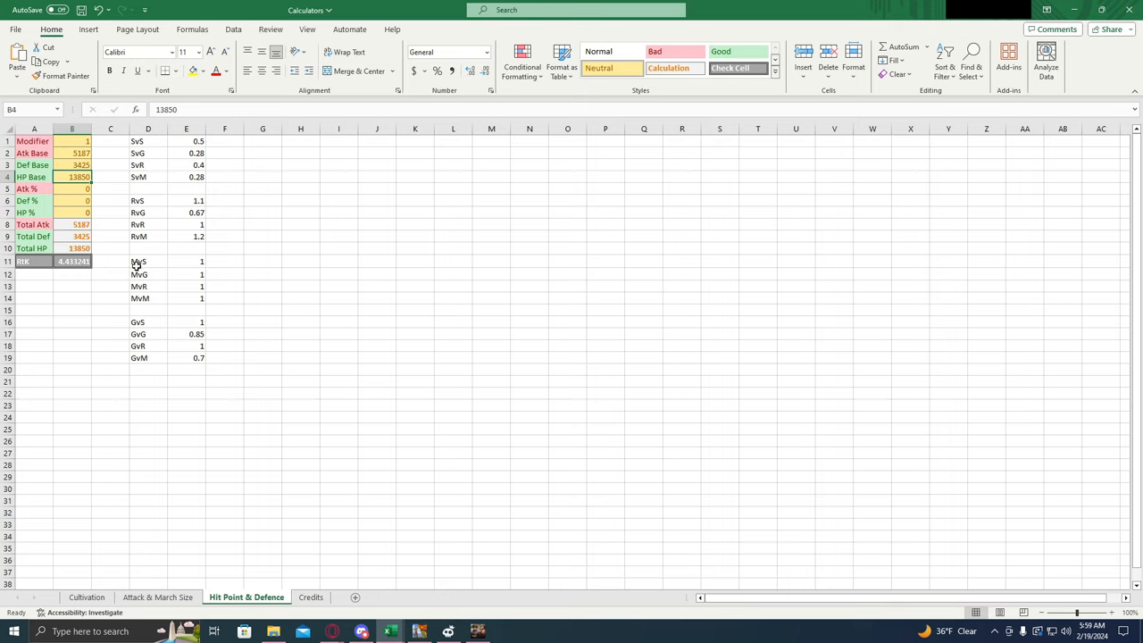
click(73, 143)
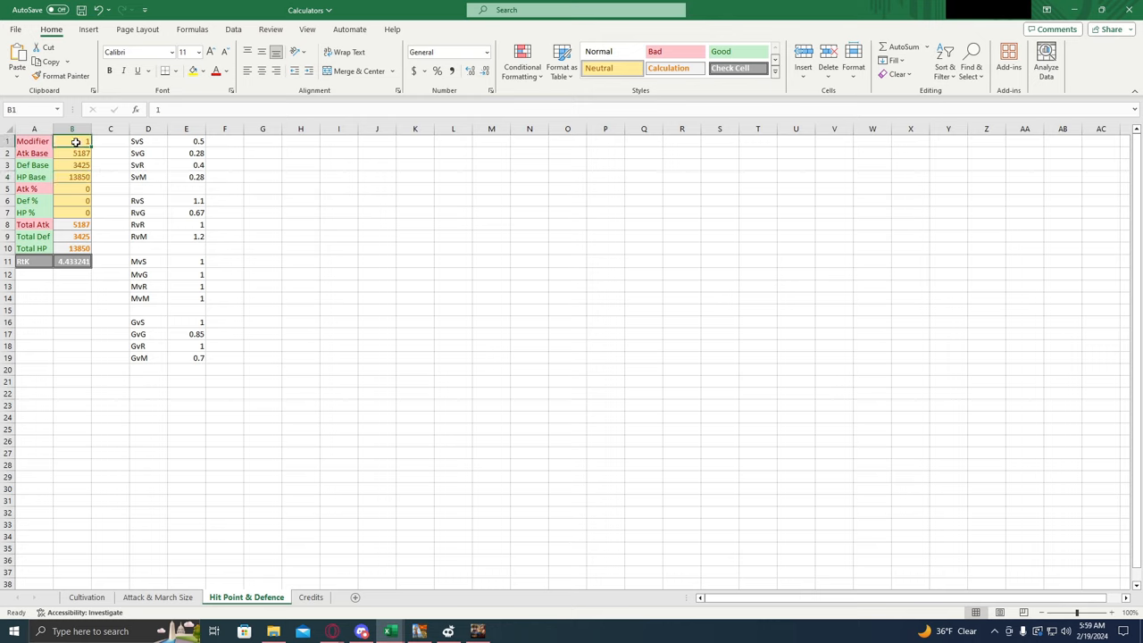
mouse_move(202, 333)
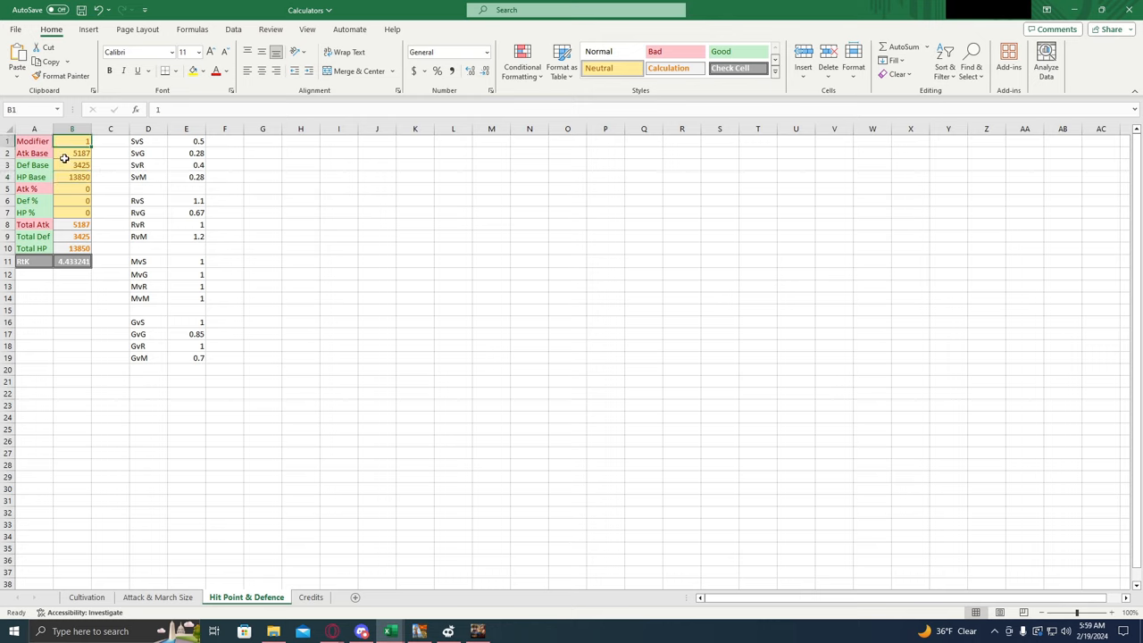
click(72, 158)
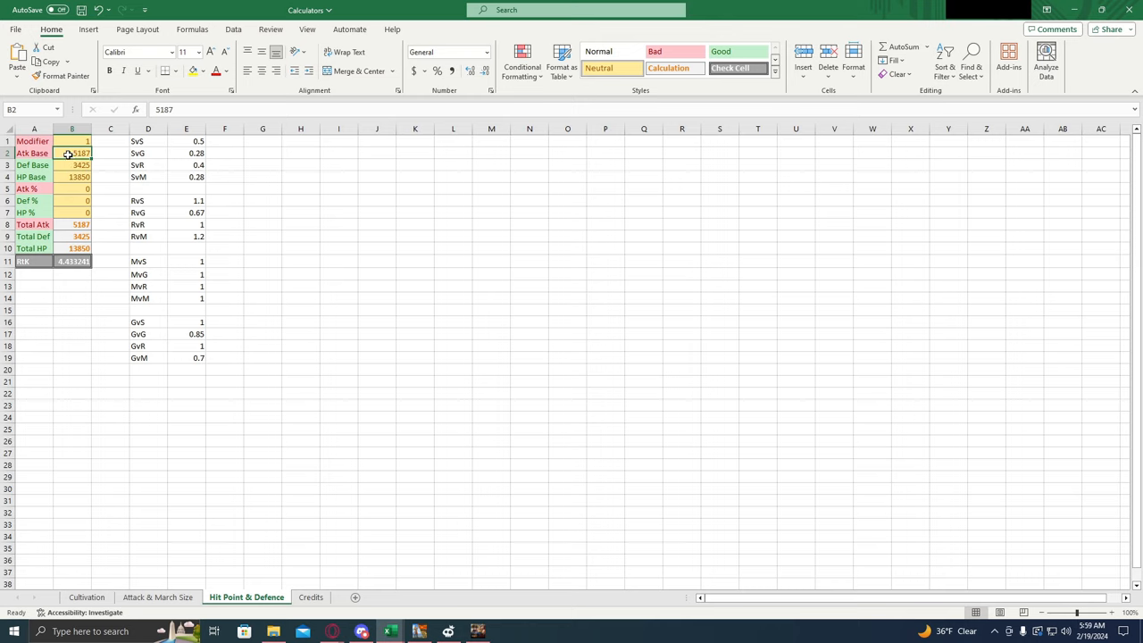
click(67, 167)
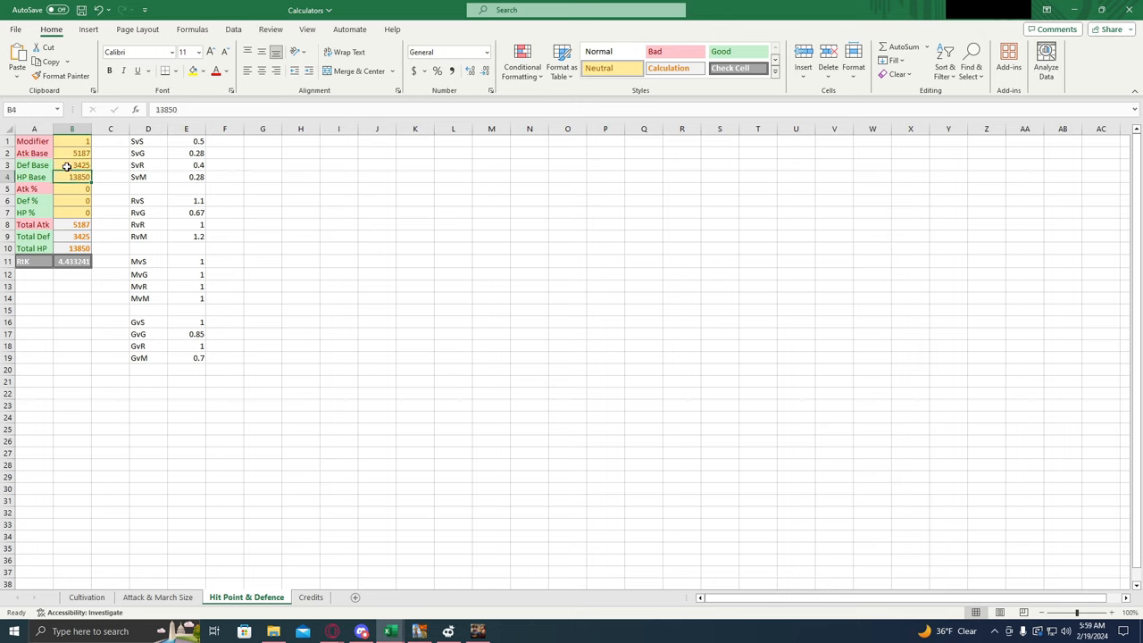
click(67, 189)
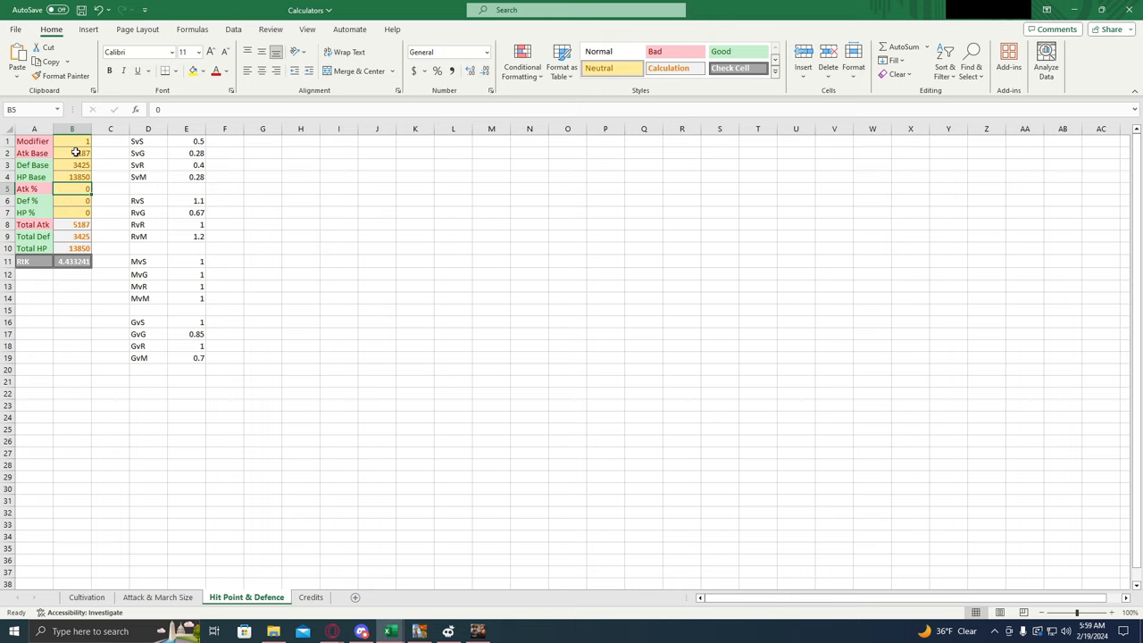
click(70, 212)
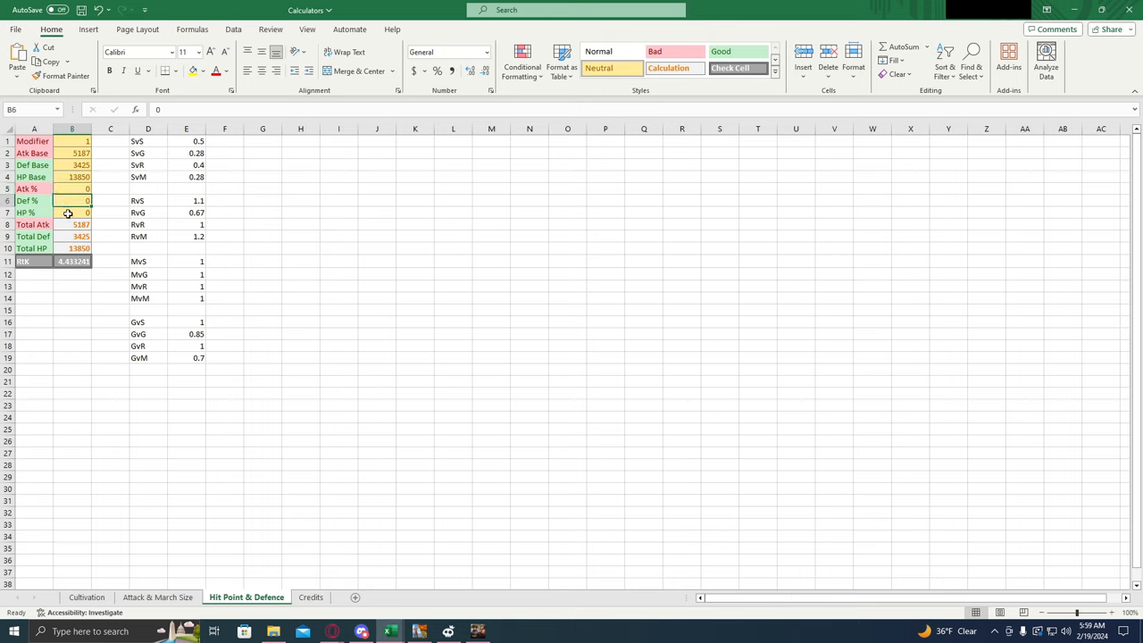
click(72, 212)
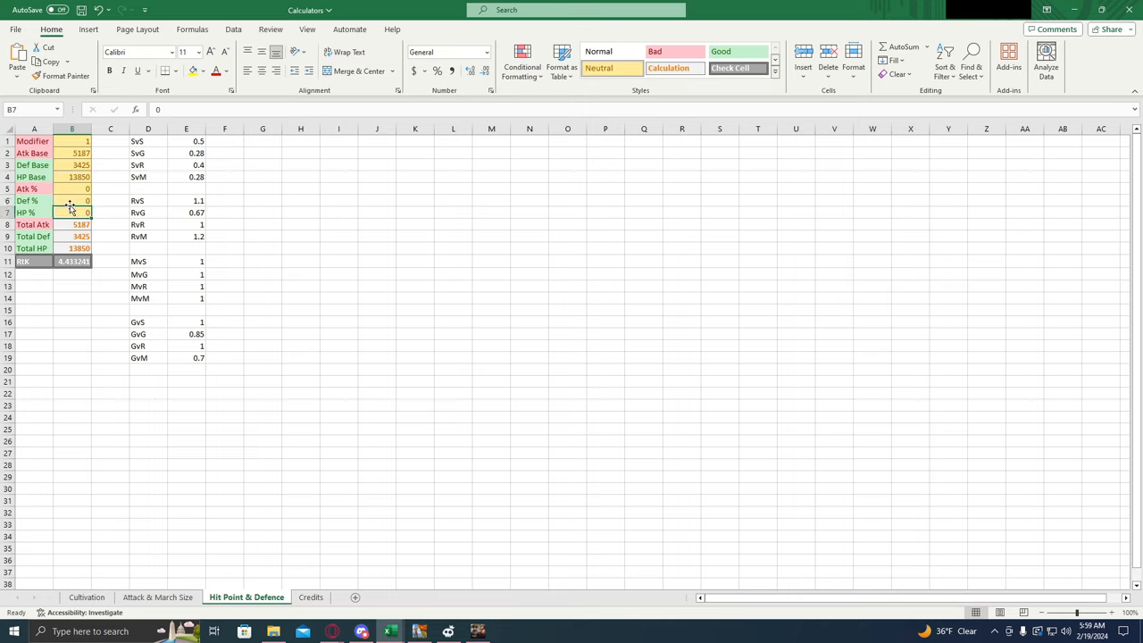
click(76, 261)
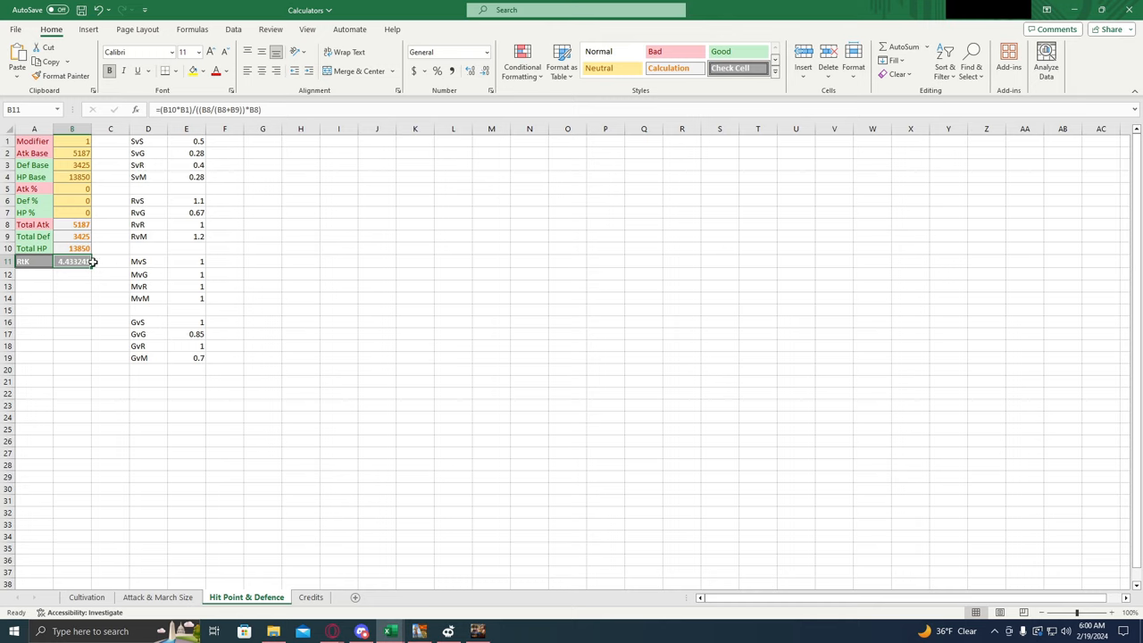
mouse_move(61, 248)
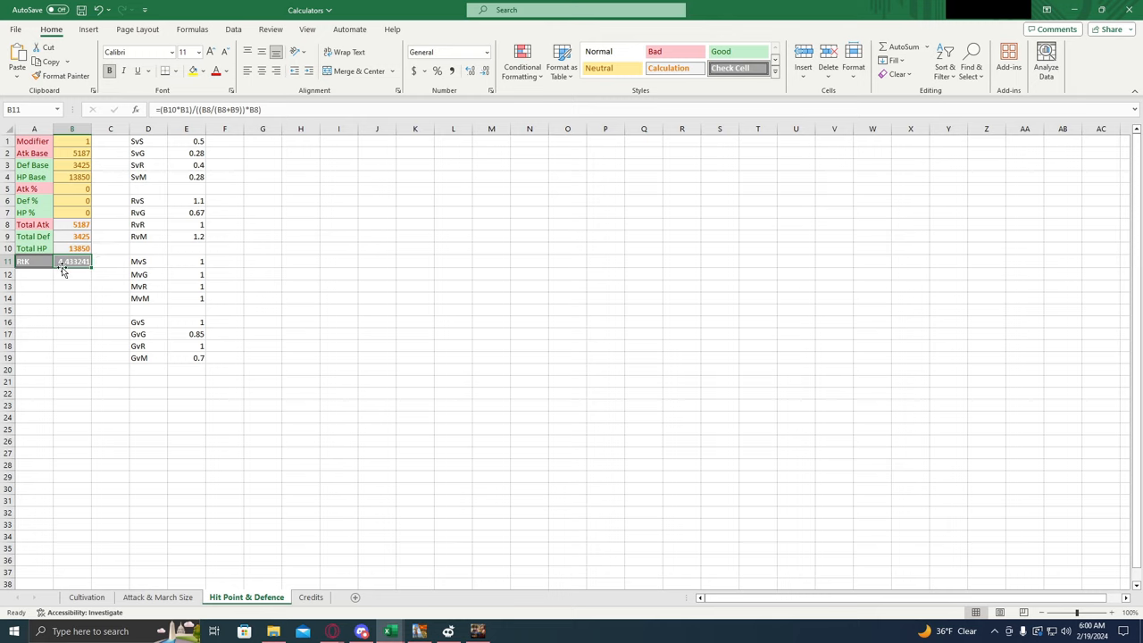
mouse_move(63, 263)
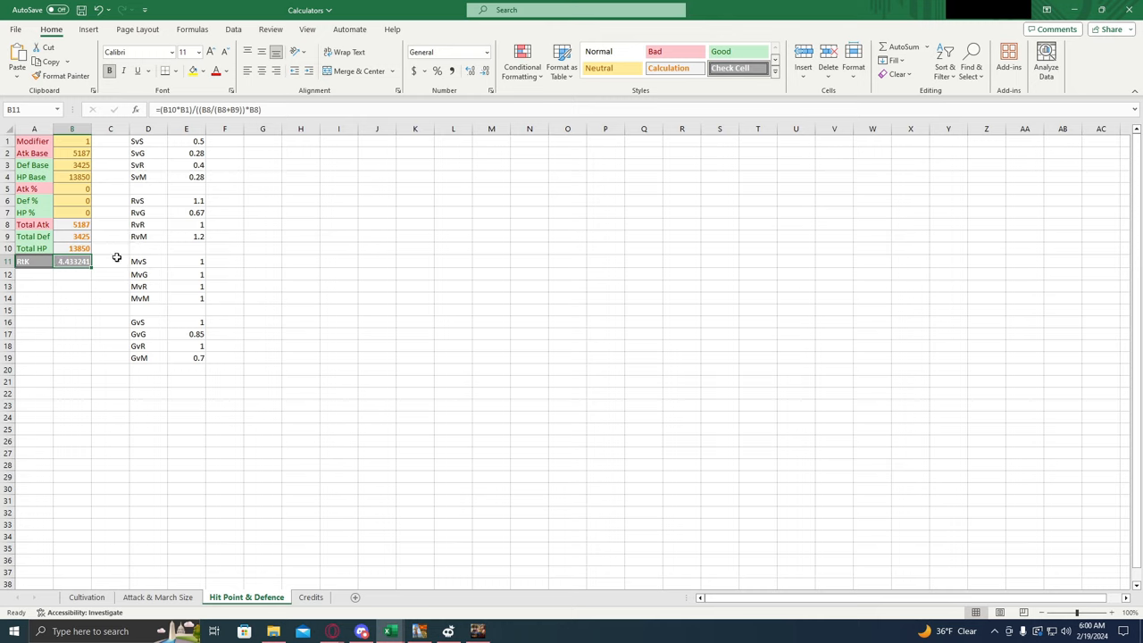
mouse_move(106, 273)
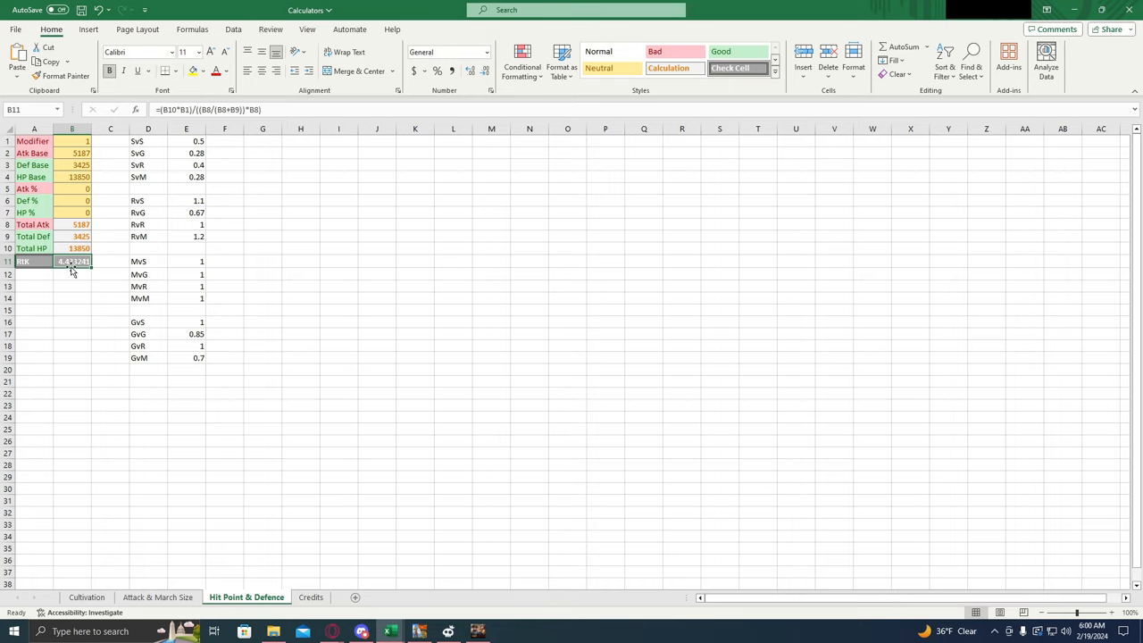
mouse_move(88, 277)
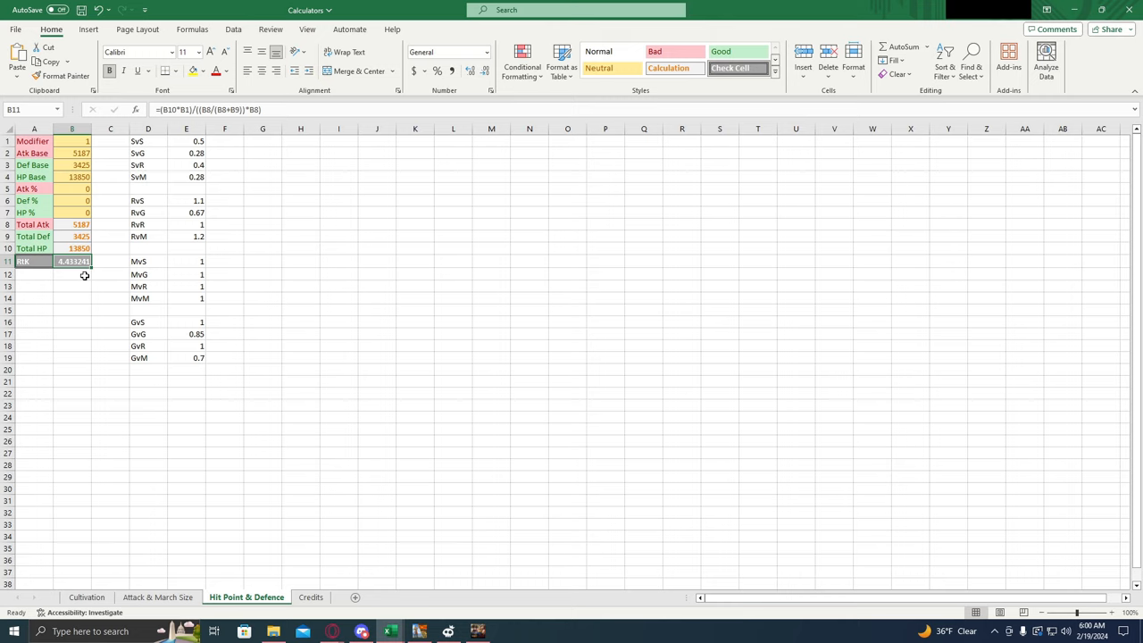
mouse_move(117, 261)
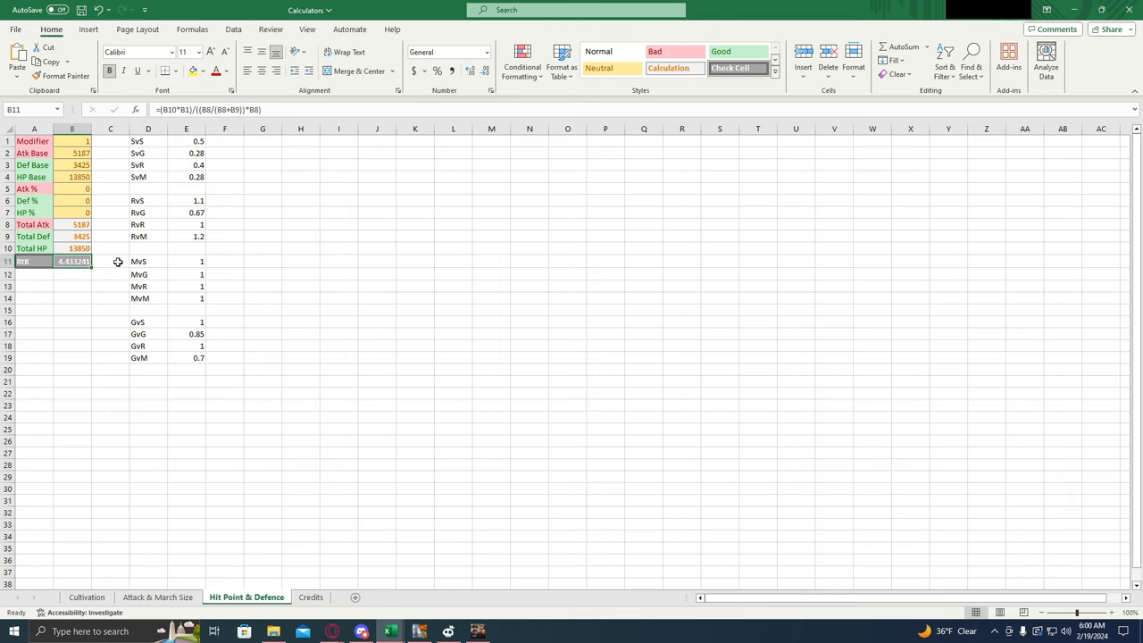
click(72, 143)
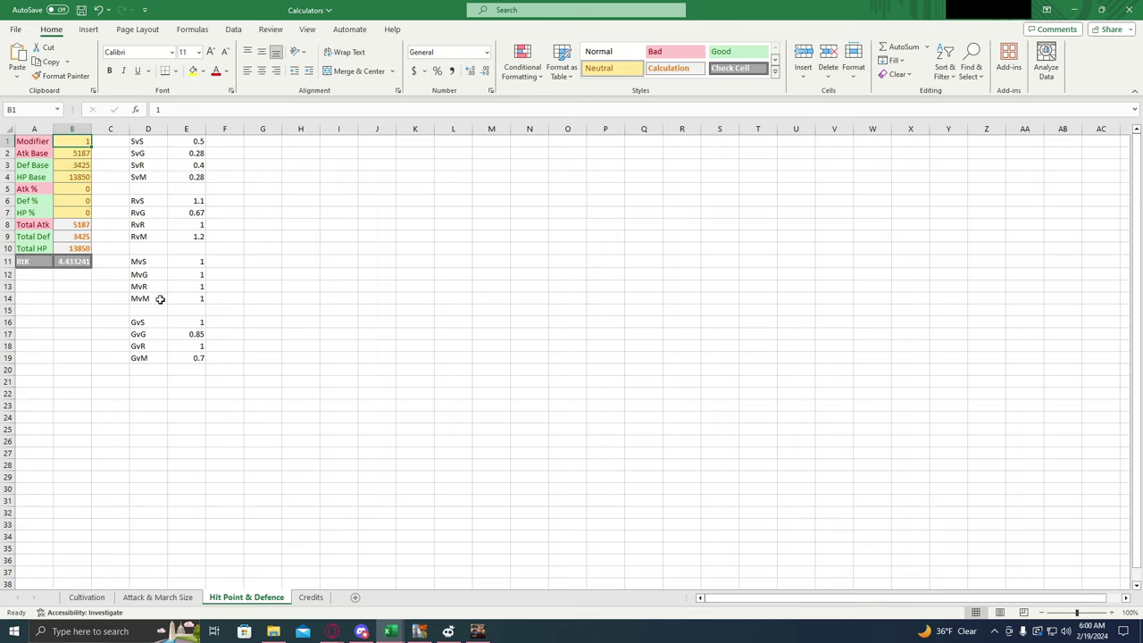
mouse_move(134, 308)
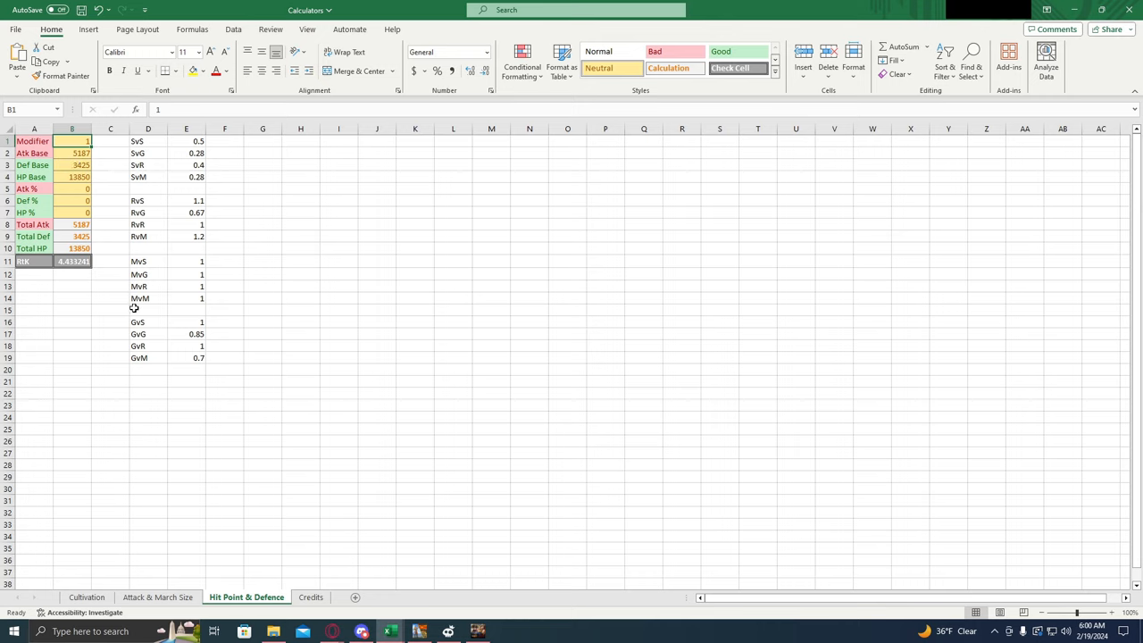
click(147, 298)
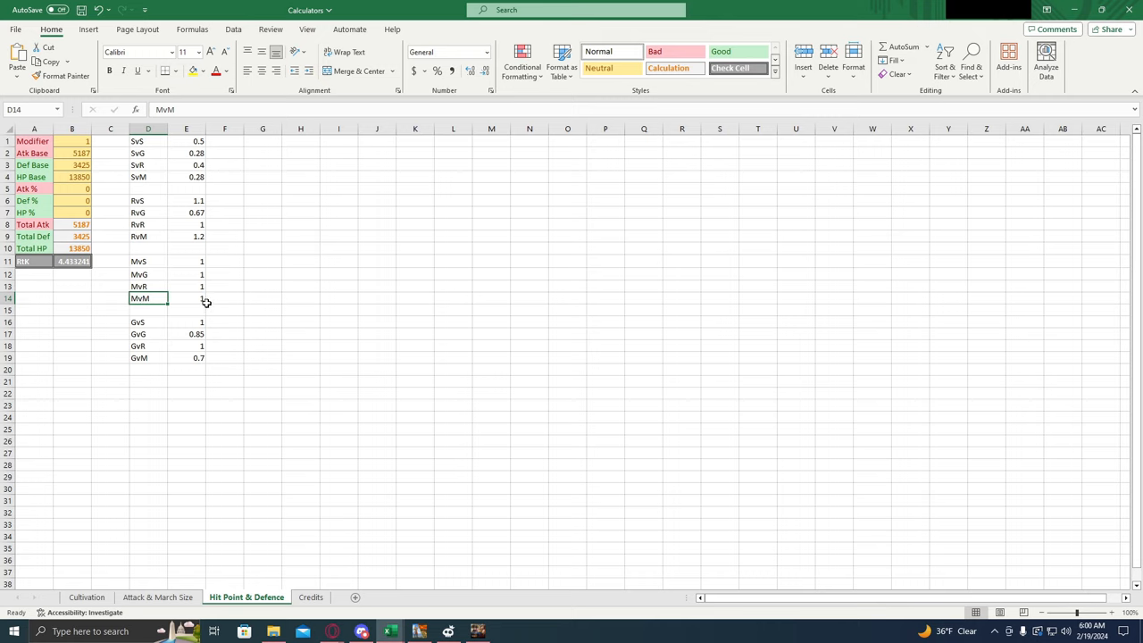
click(185, 298)
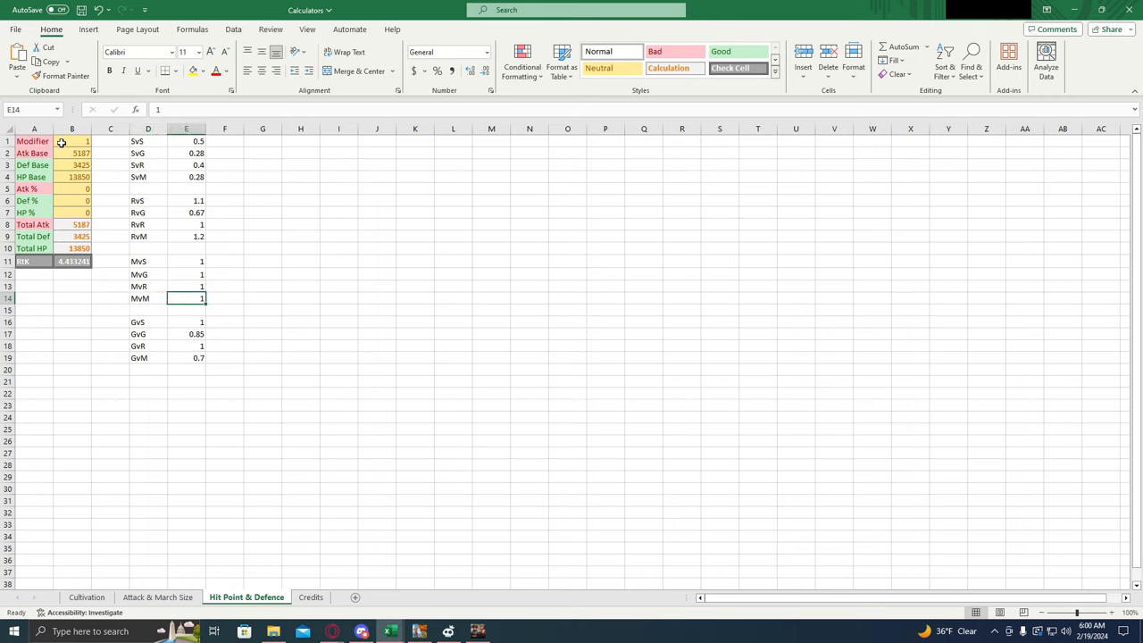
click(72, 153)
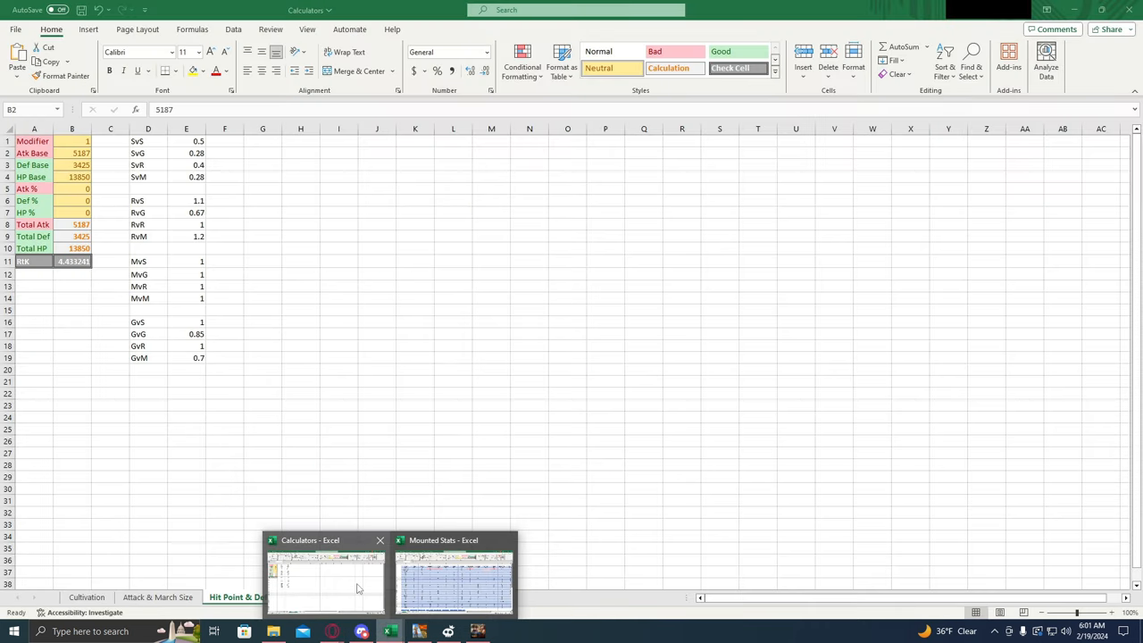
Read the wiki's tier 12 mounted HP, enter HP Base 9362, and return to Mounted Stats.
click(74, 177)
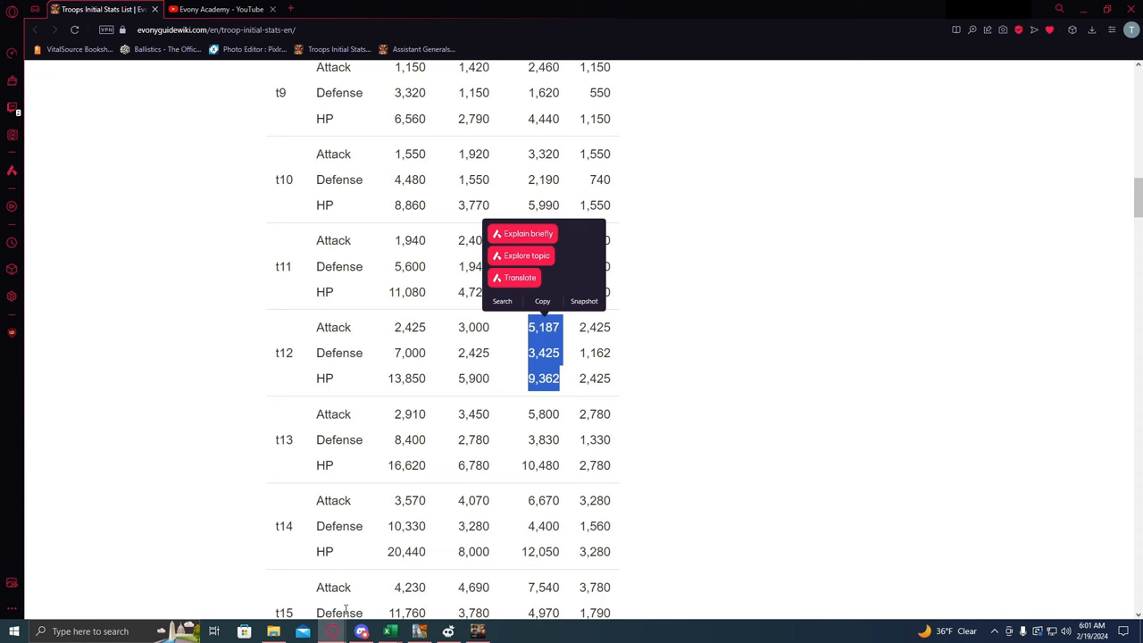
click(387, 631)
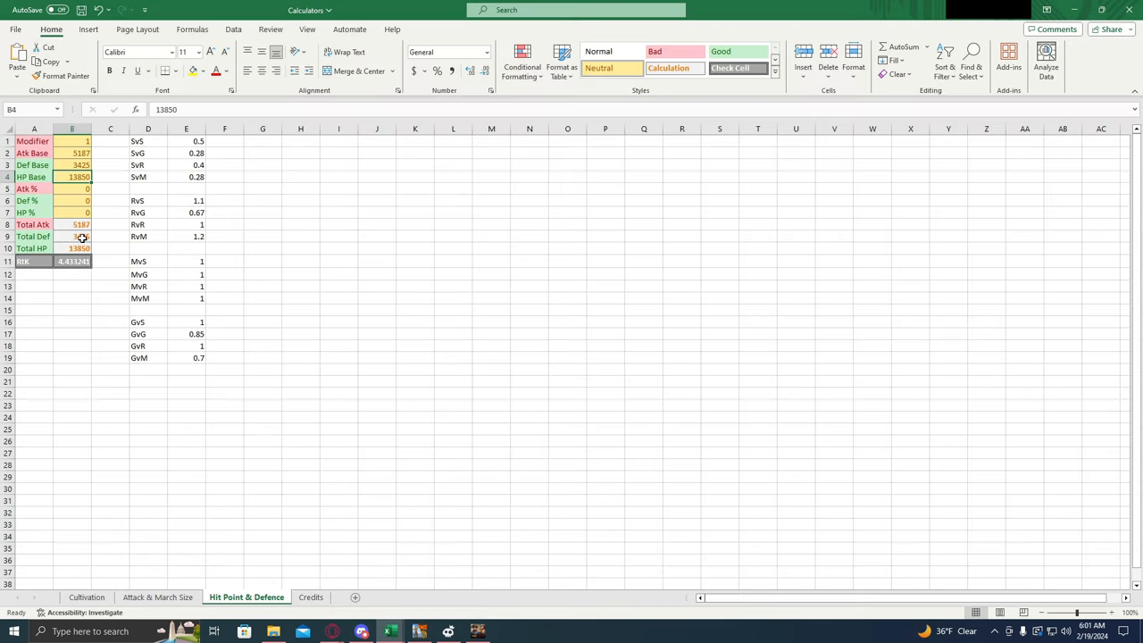
text(9362)
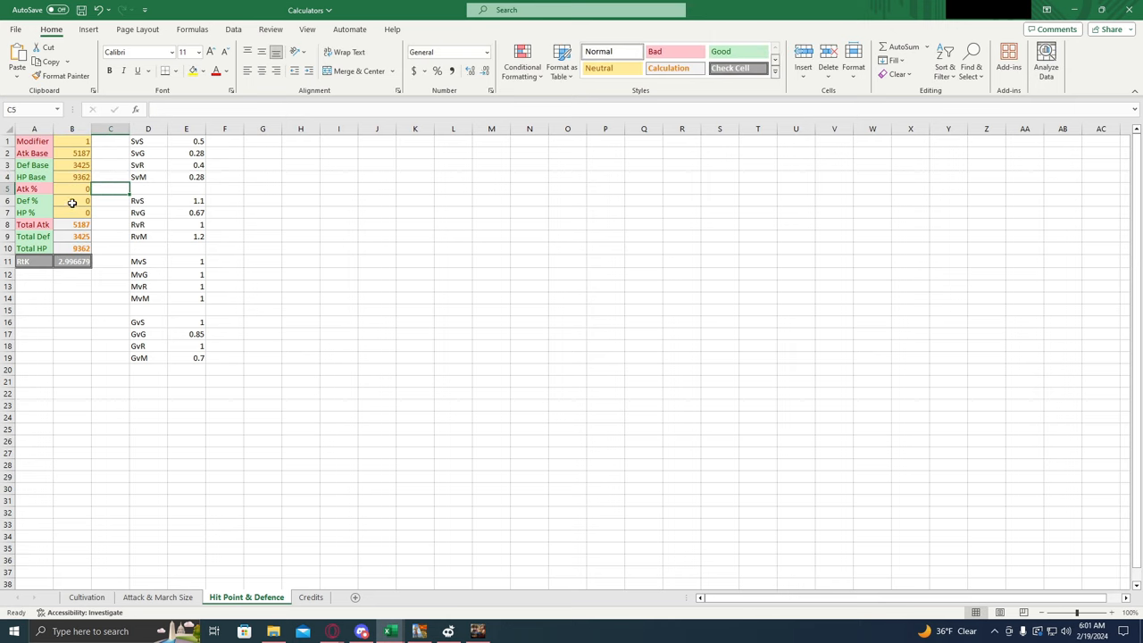
click(80, 201)
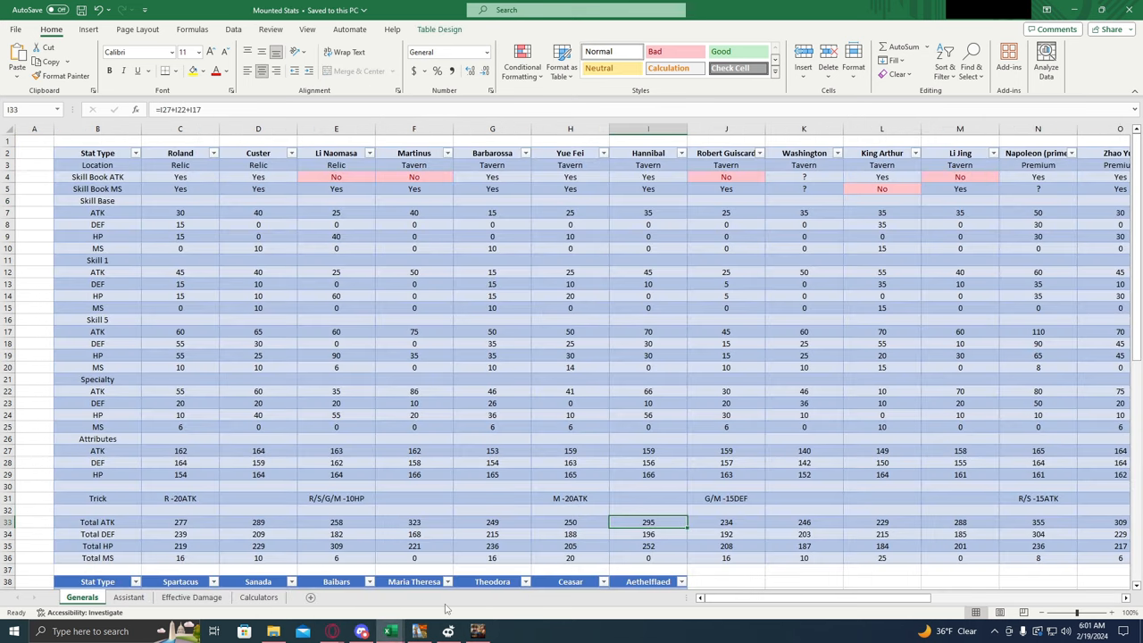
mouse_move(316, 153)
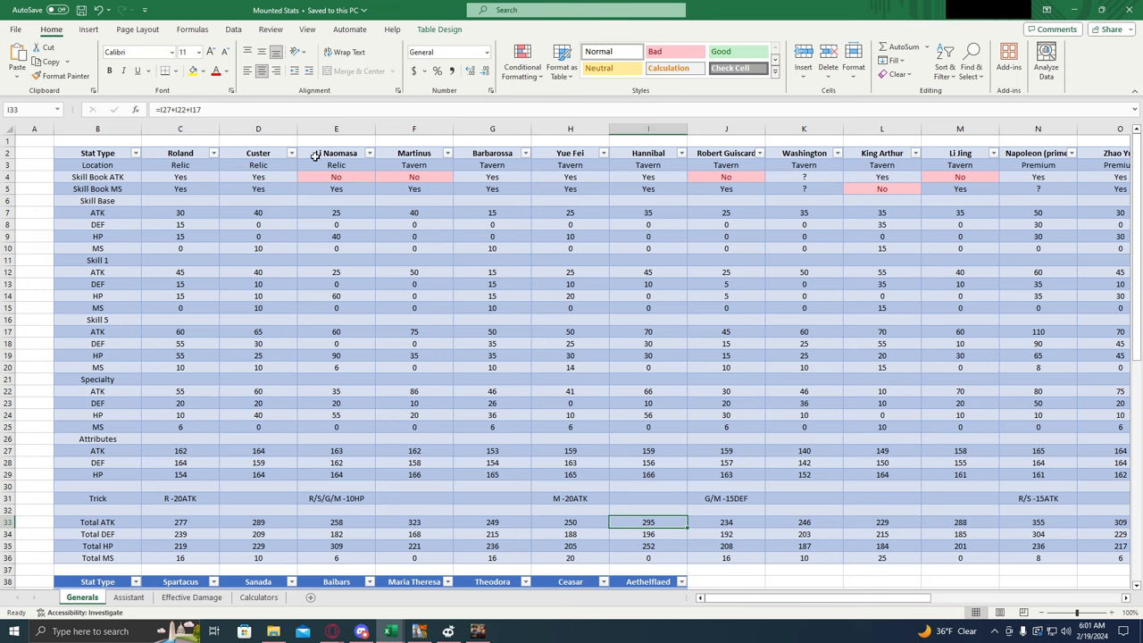
mouse_move(344, 188)
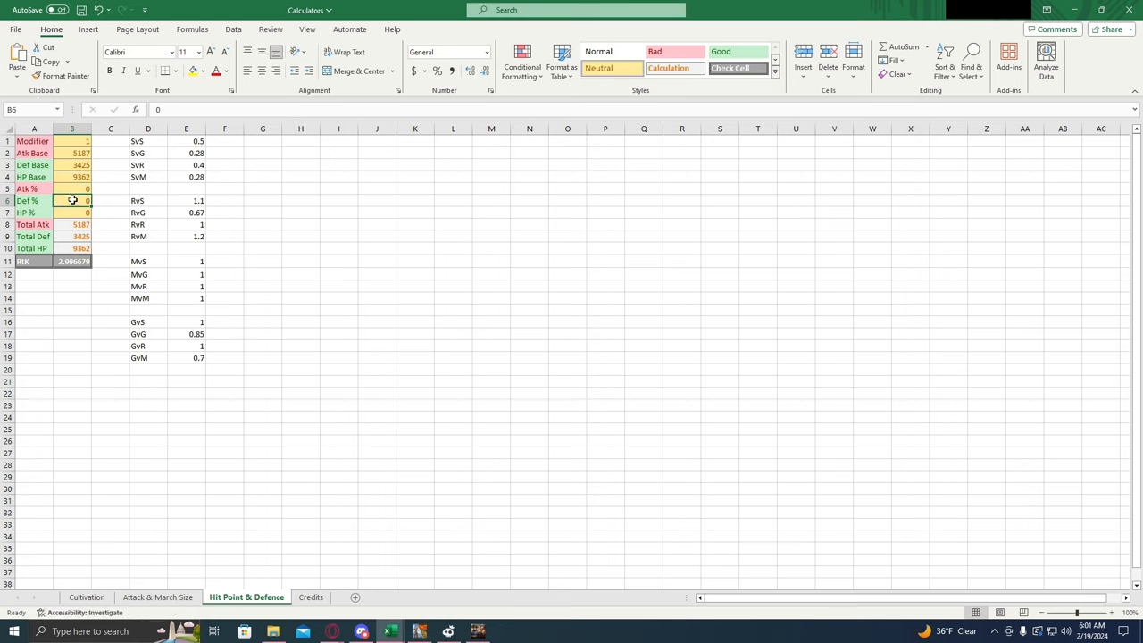
Enter Def % 1.82 and HP % 3.09, then check the rounds-to-kill formula.
text(1.82)
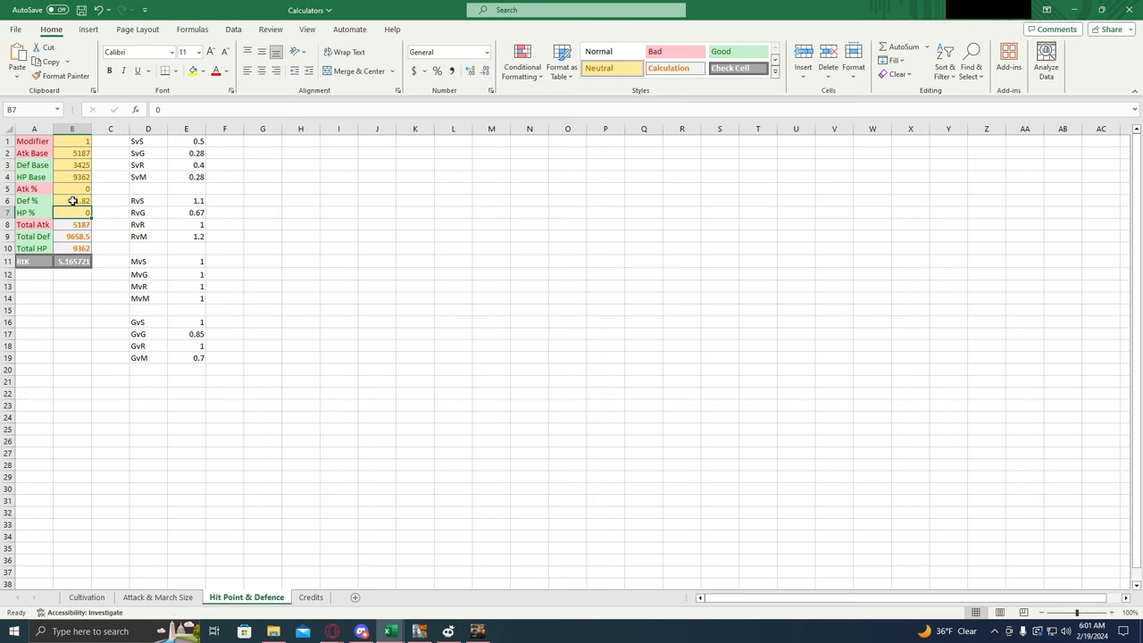
text(3.09)
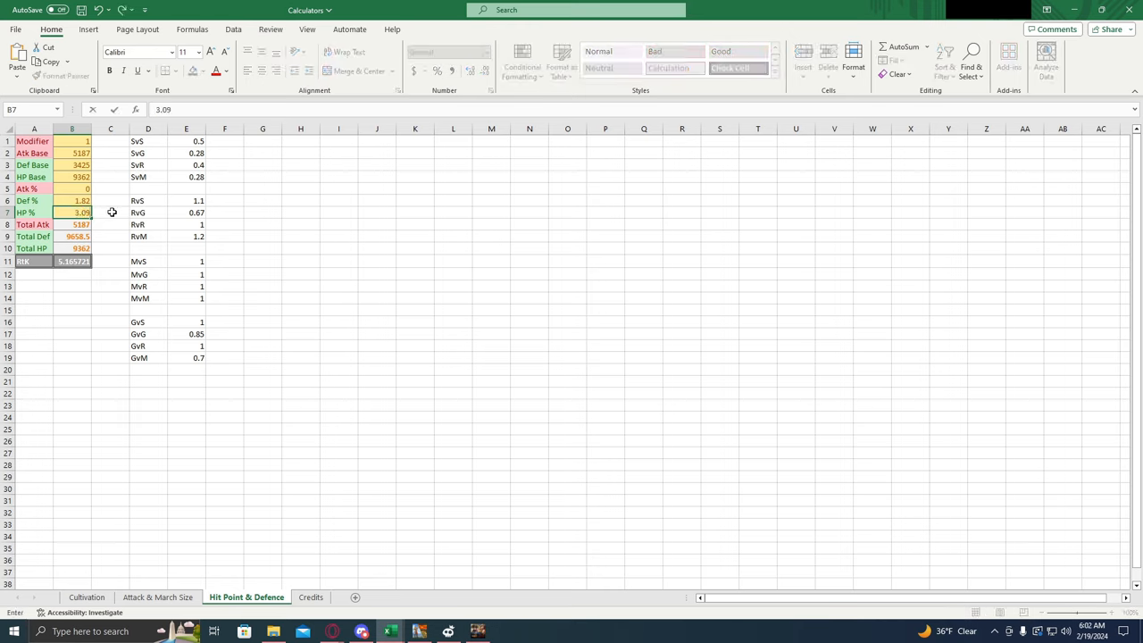
click(72, 261)
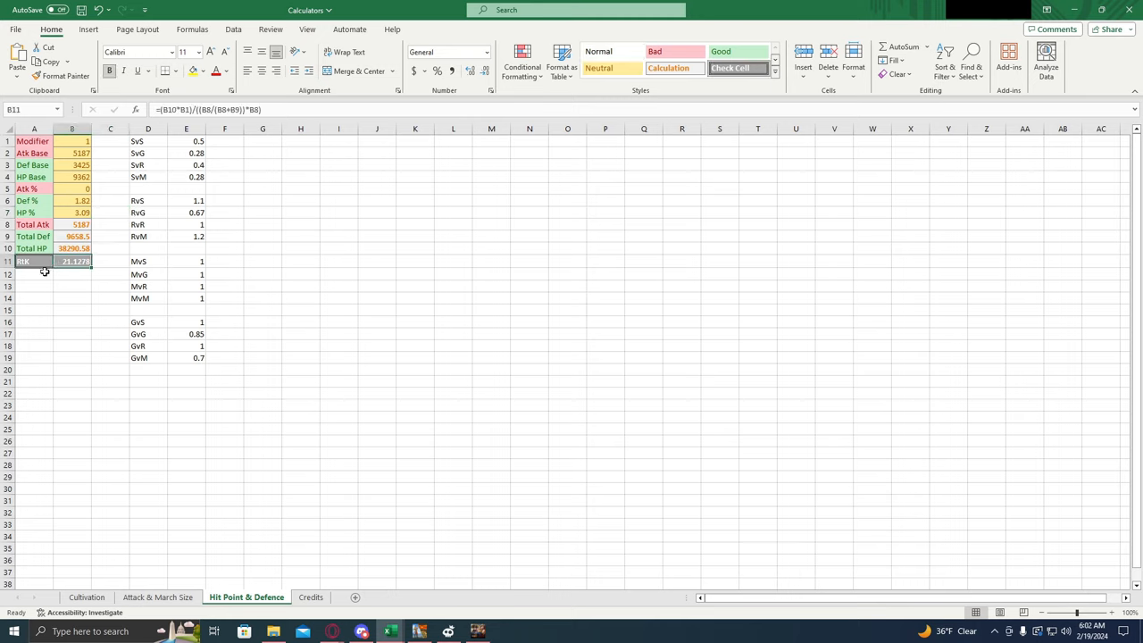
Set Atk % to 20, bringing rounds-to-kill to about 0.38.
click(73, 189)
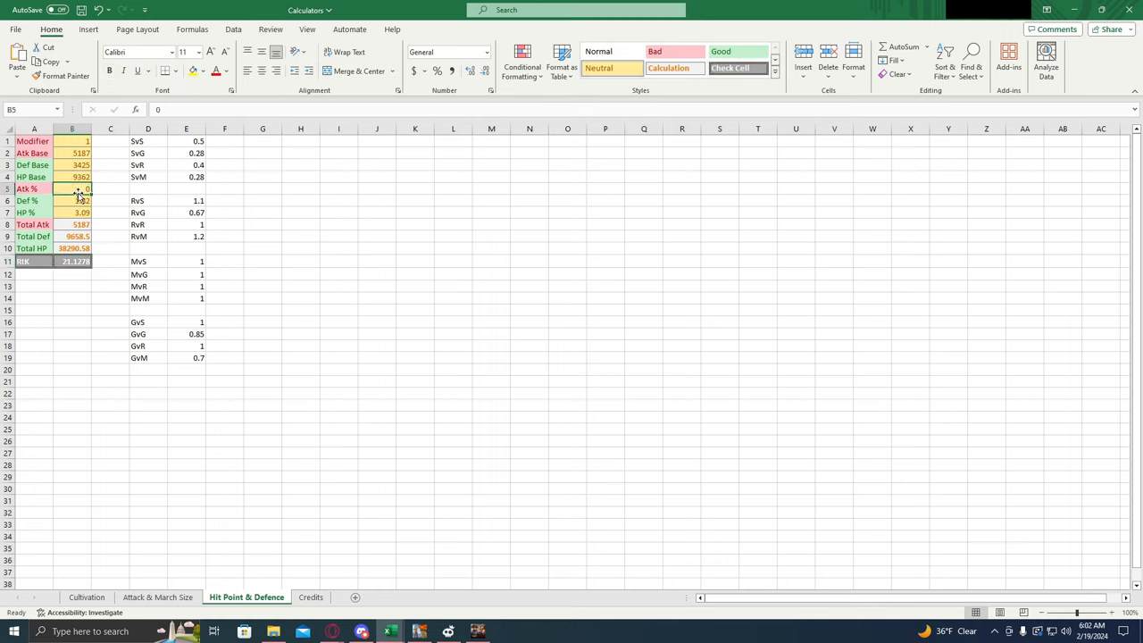
mouse_move(106, 187)
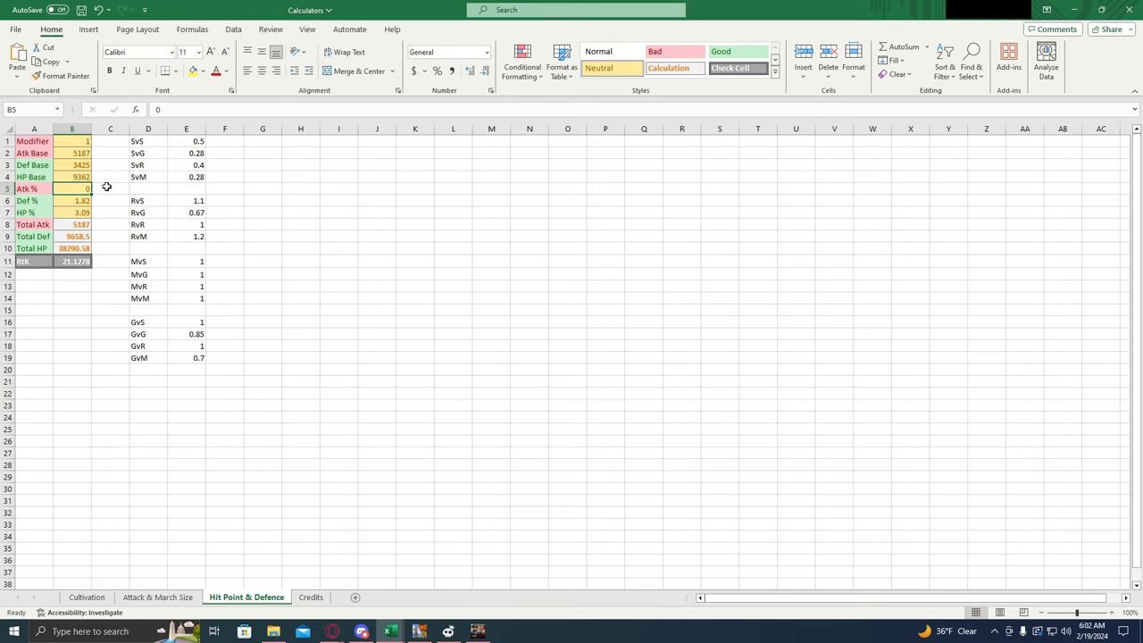
text(2)
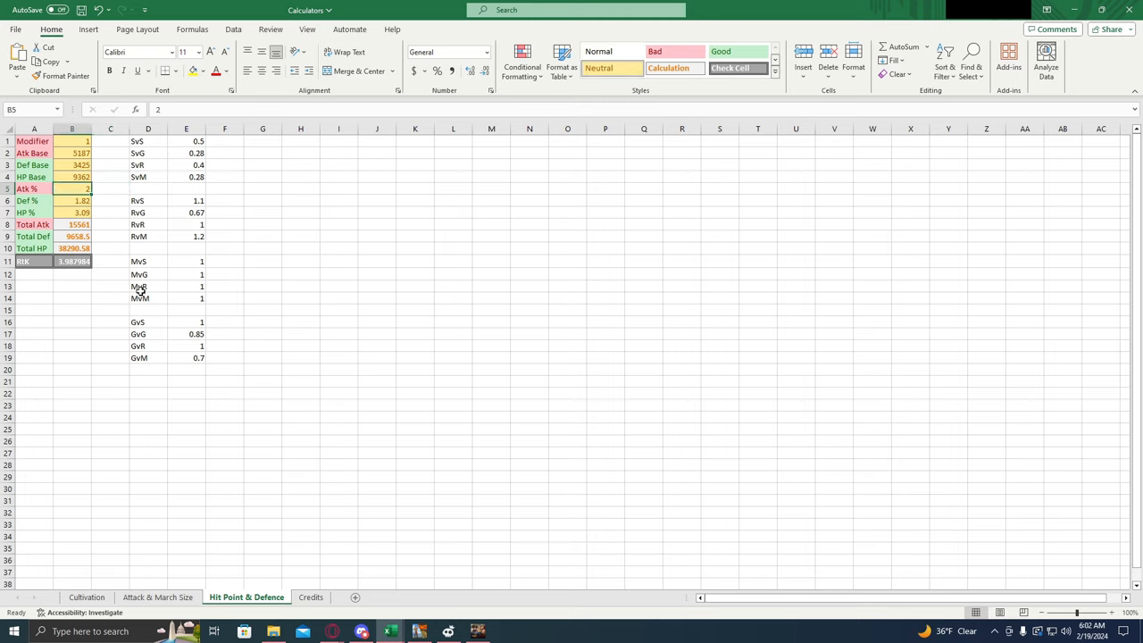
text(20)
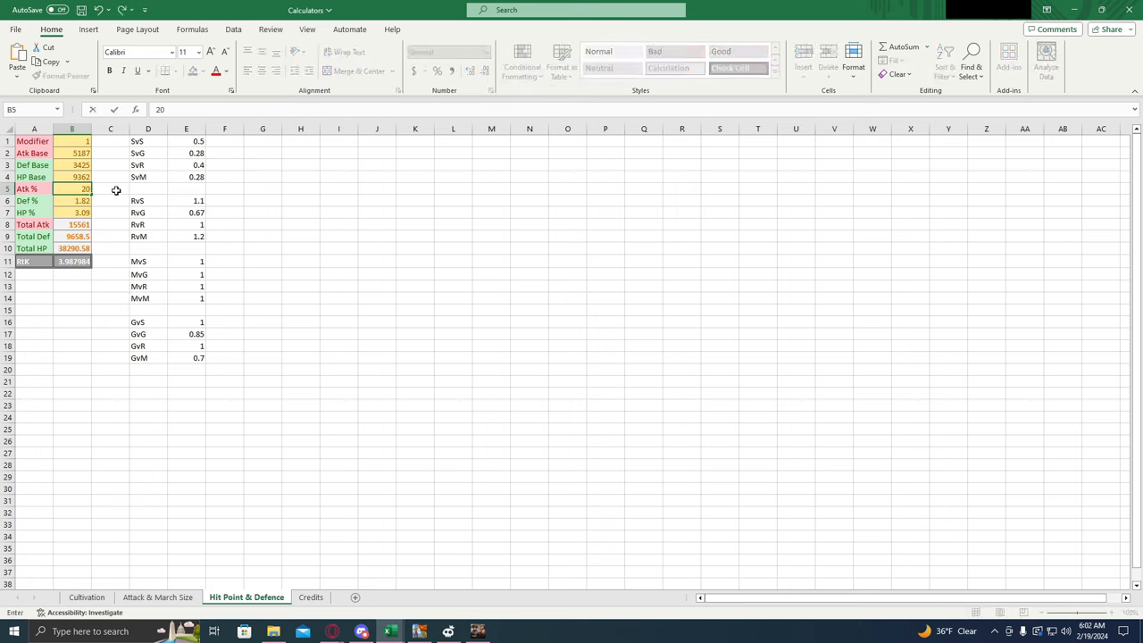
key(Enter)
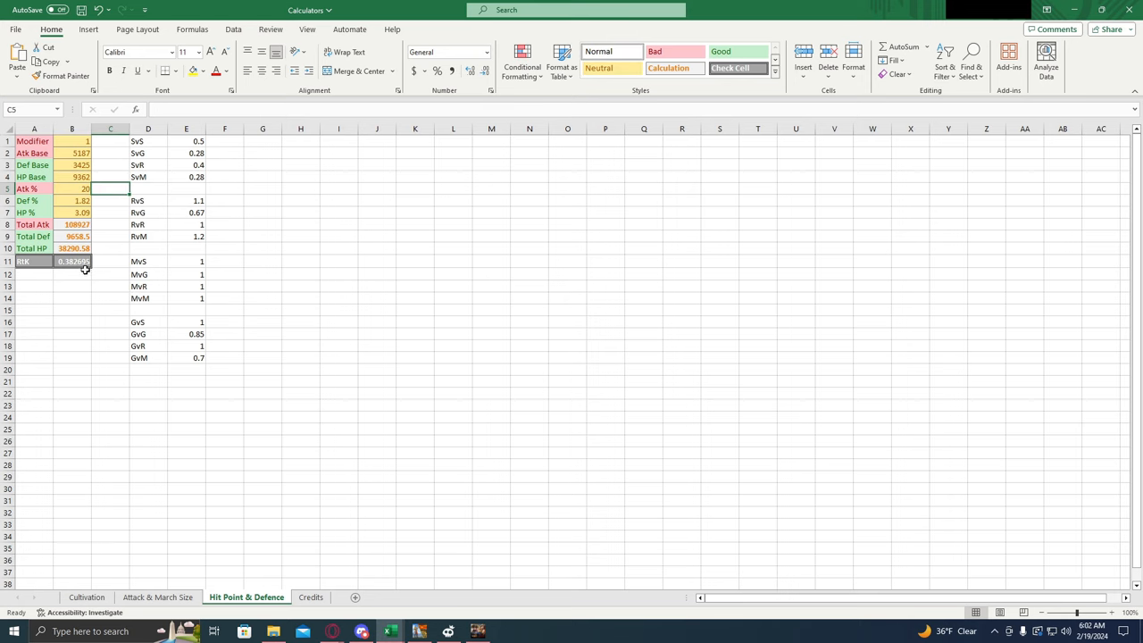
Change HP % to 21.09 and Def % to 23.82, giving RtK 3.380264.
click(81, 201)
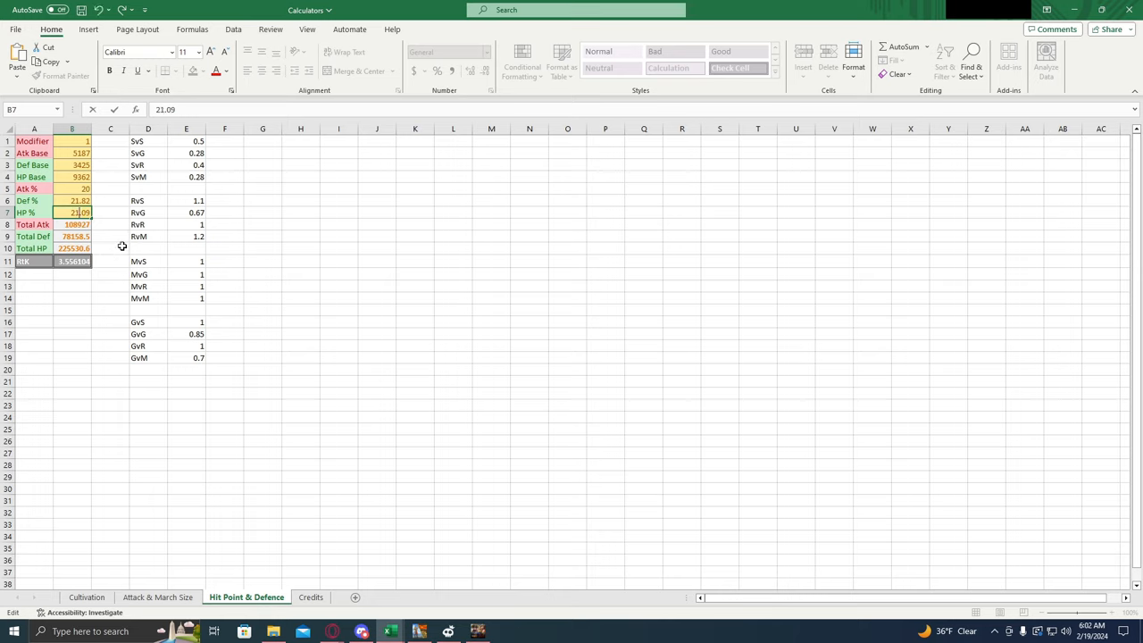
click(73, 200)
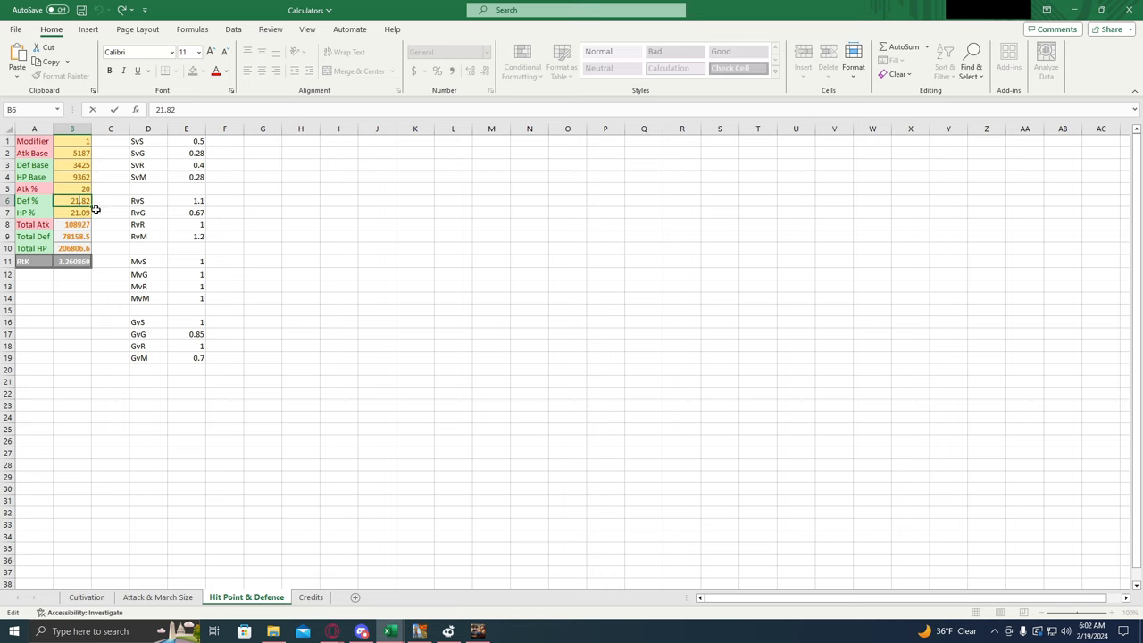
click(110, 236)
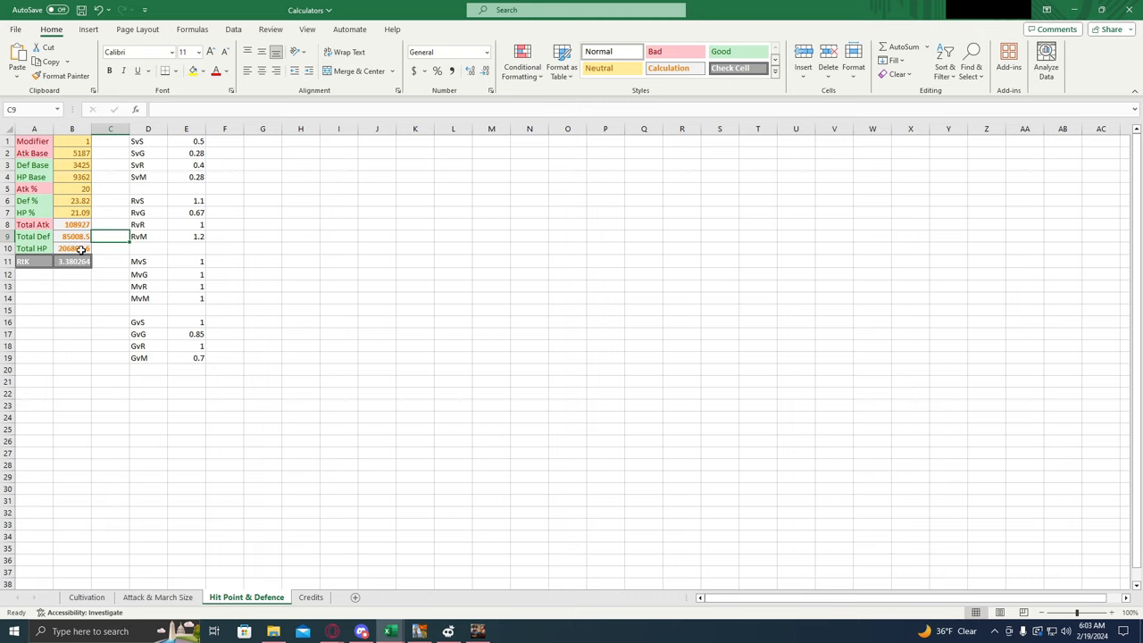
click(111, 261)
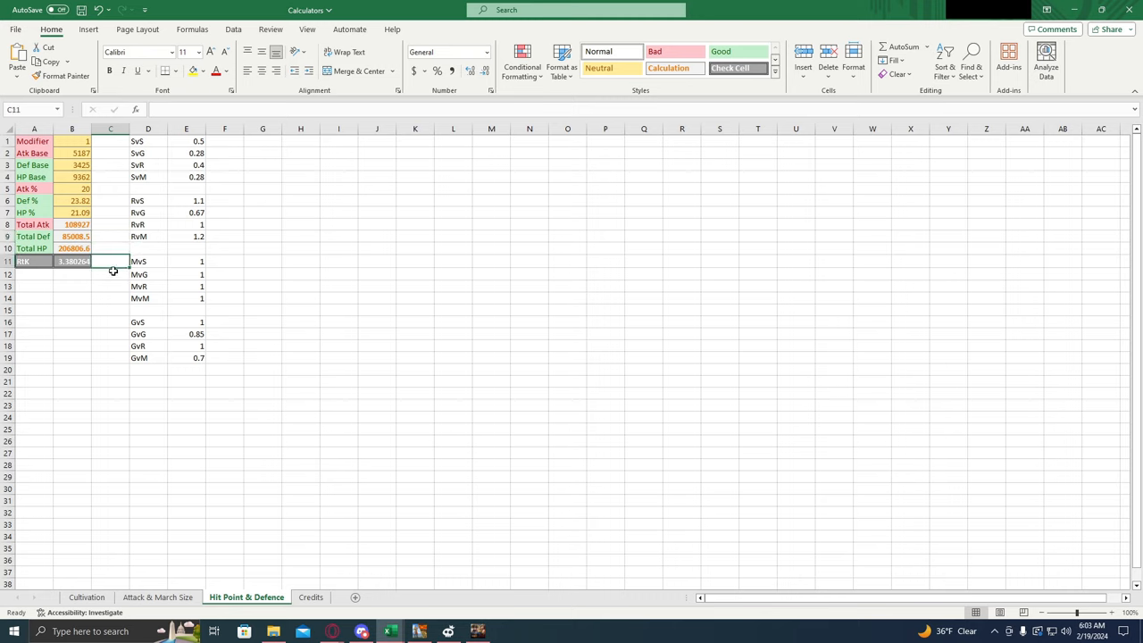
mouse_move(200, 200)
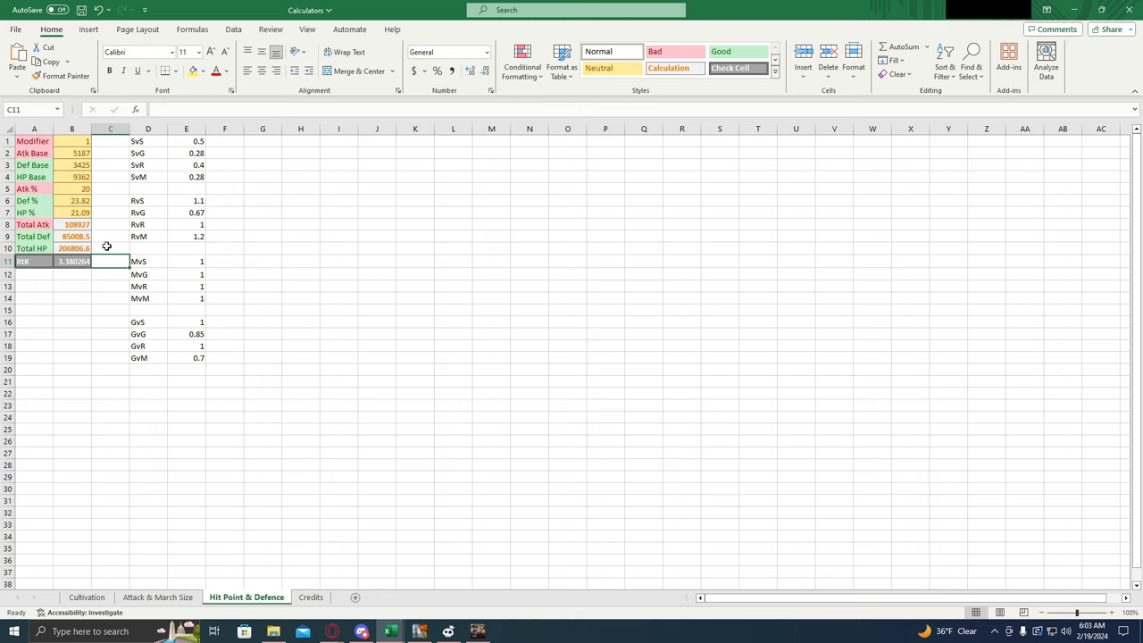
click(70, 165)
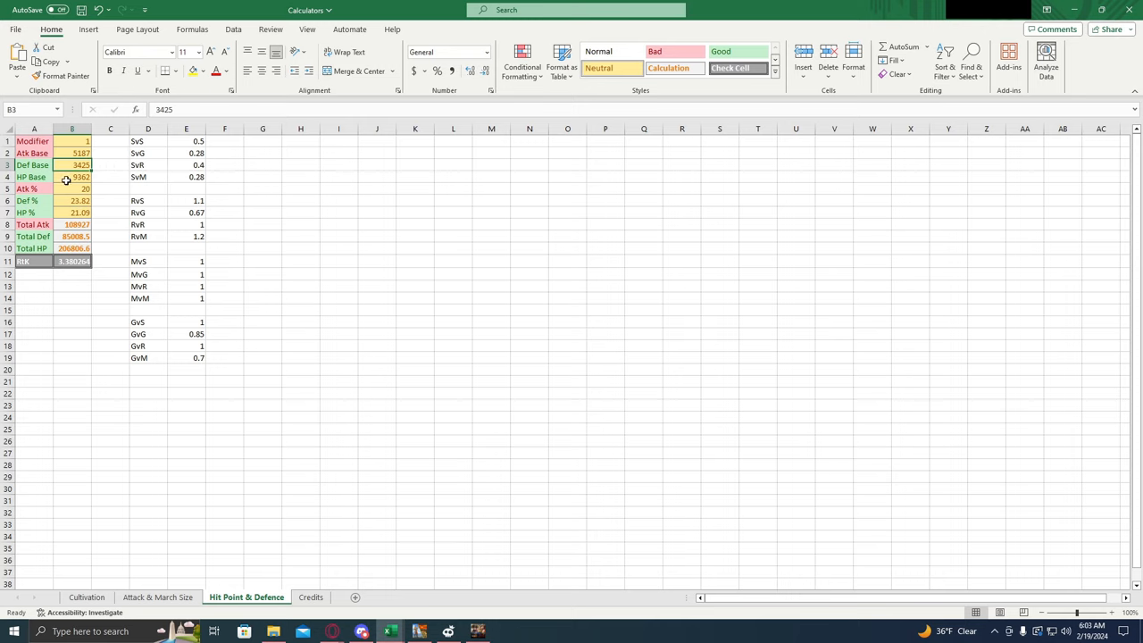
mouse_move(105, 182)
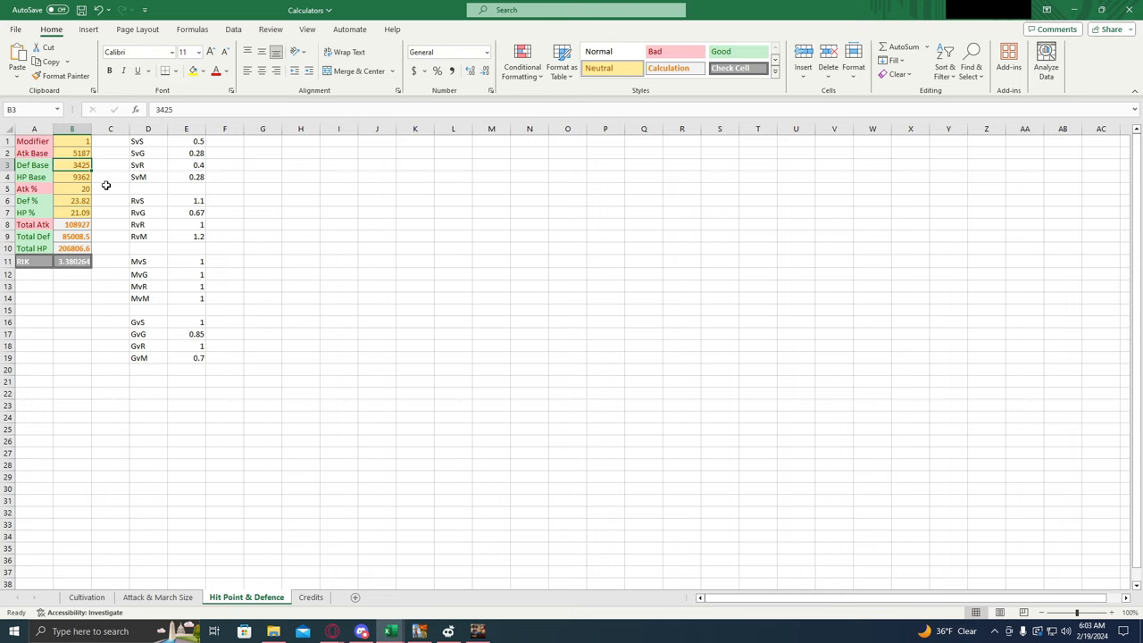
click(109, 188)
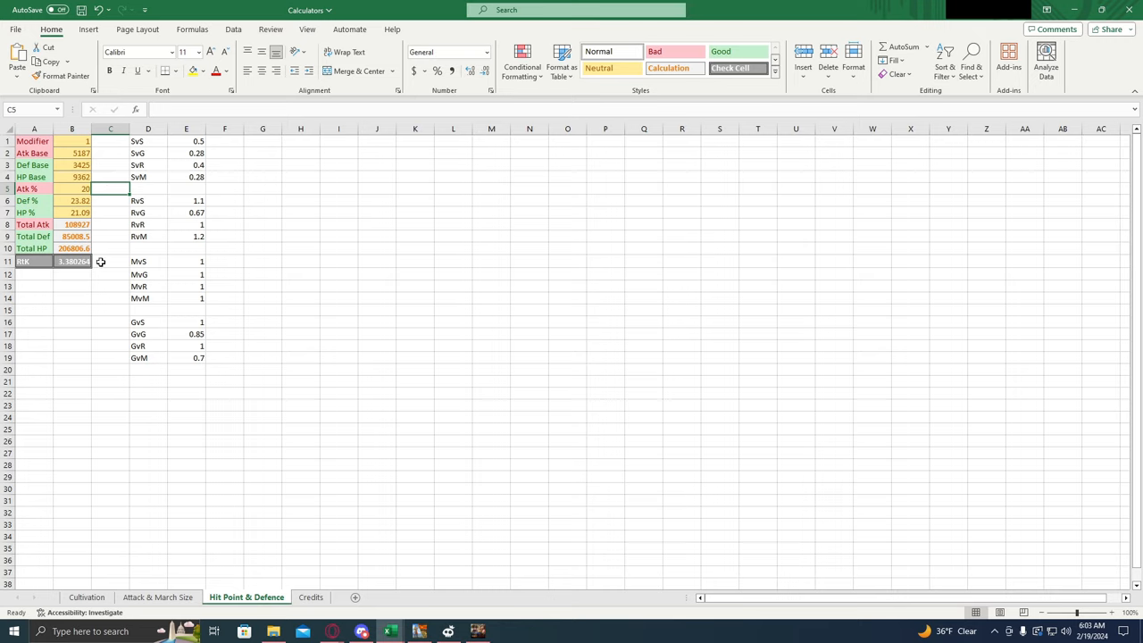
mouse_move(102, 264)
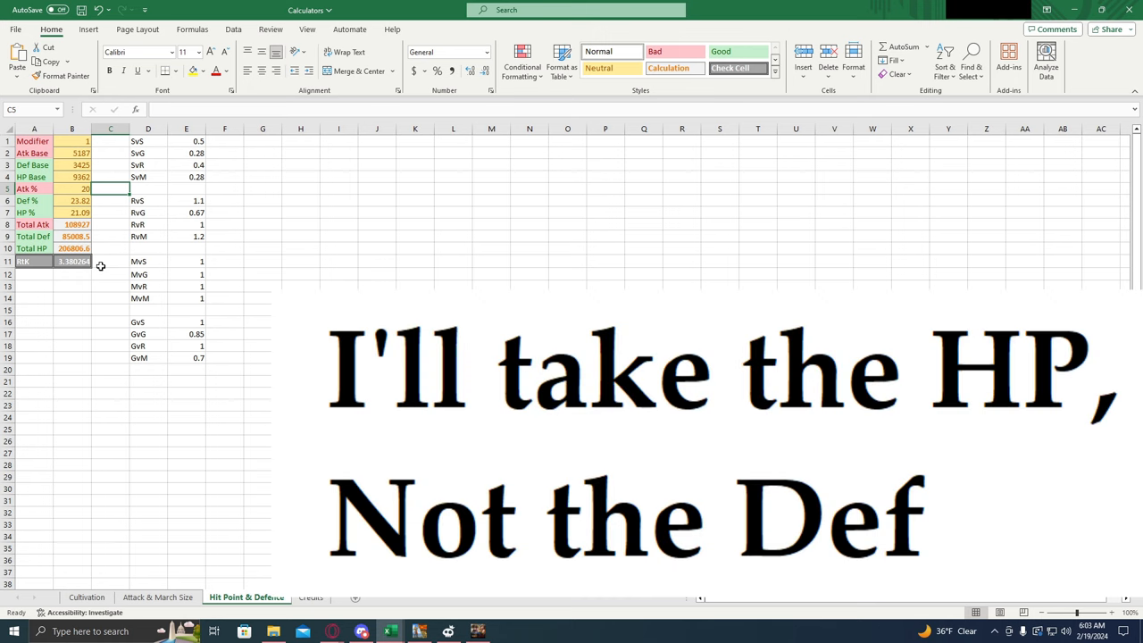
mouse_move(119, 272)
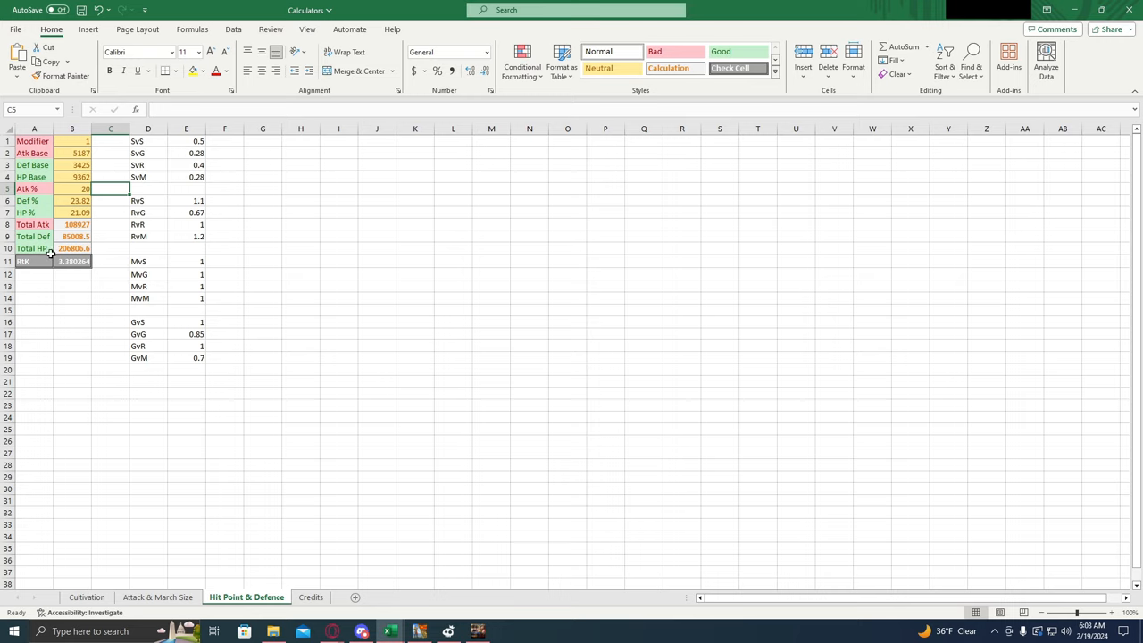
mouse_move(111, 265)
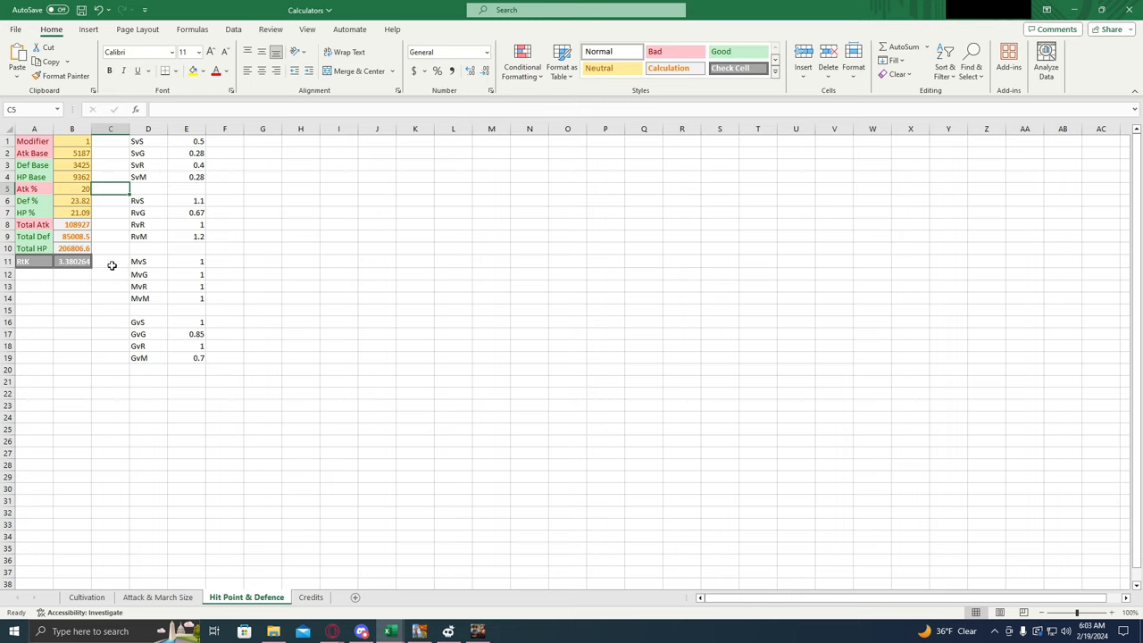
mouse_move(107, 256)
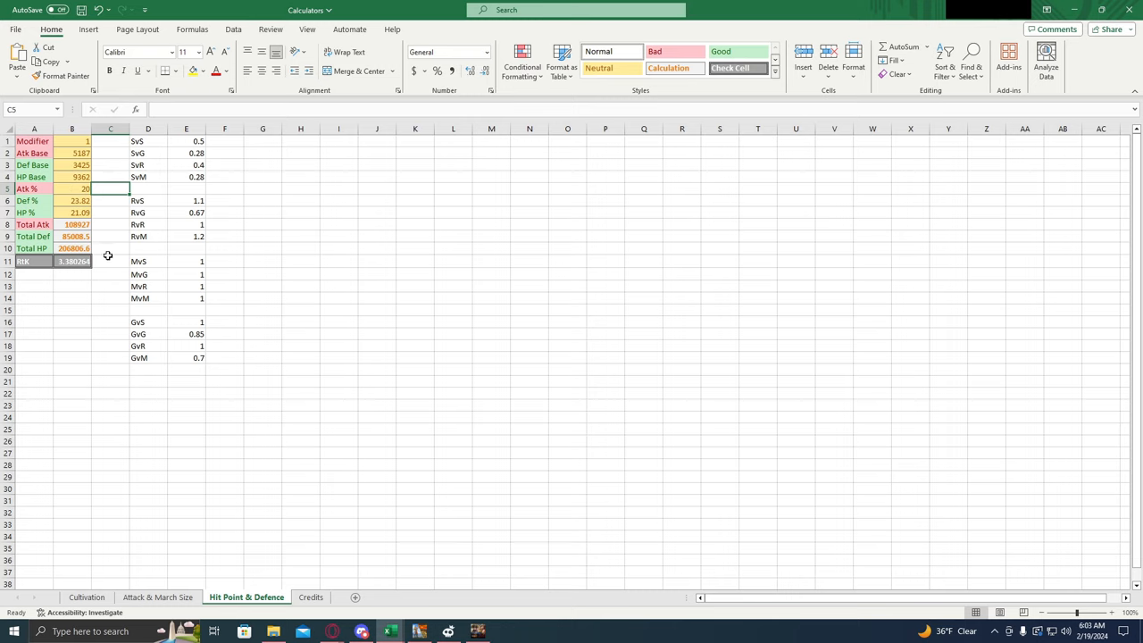